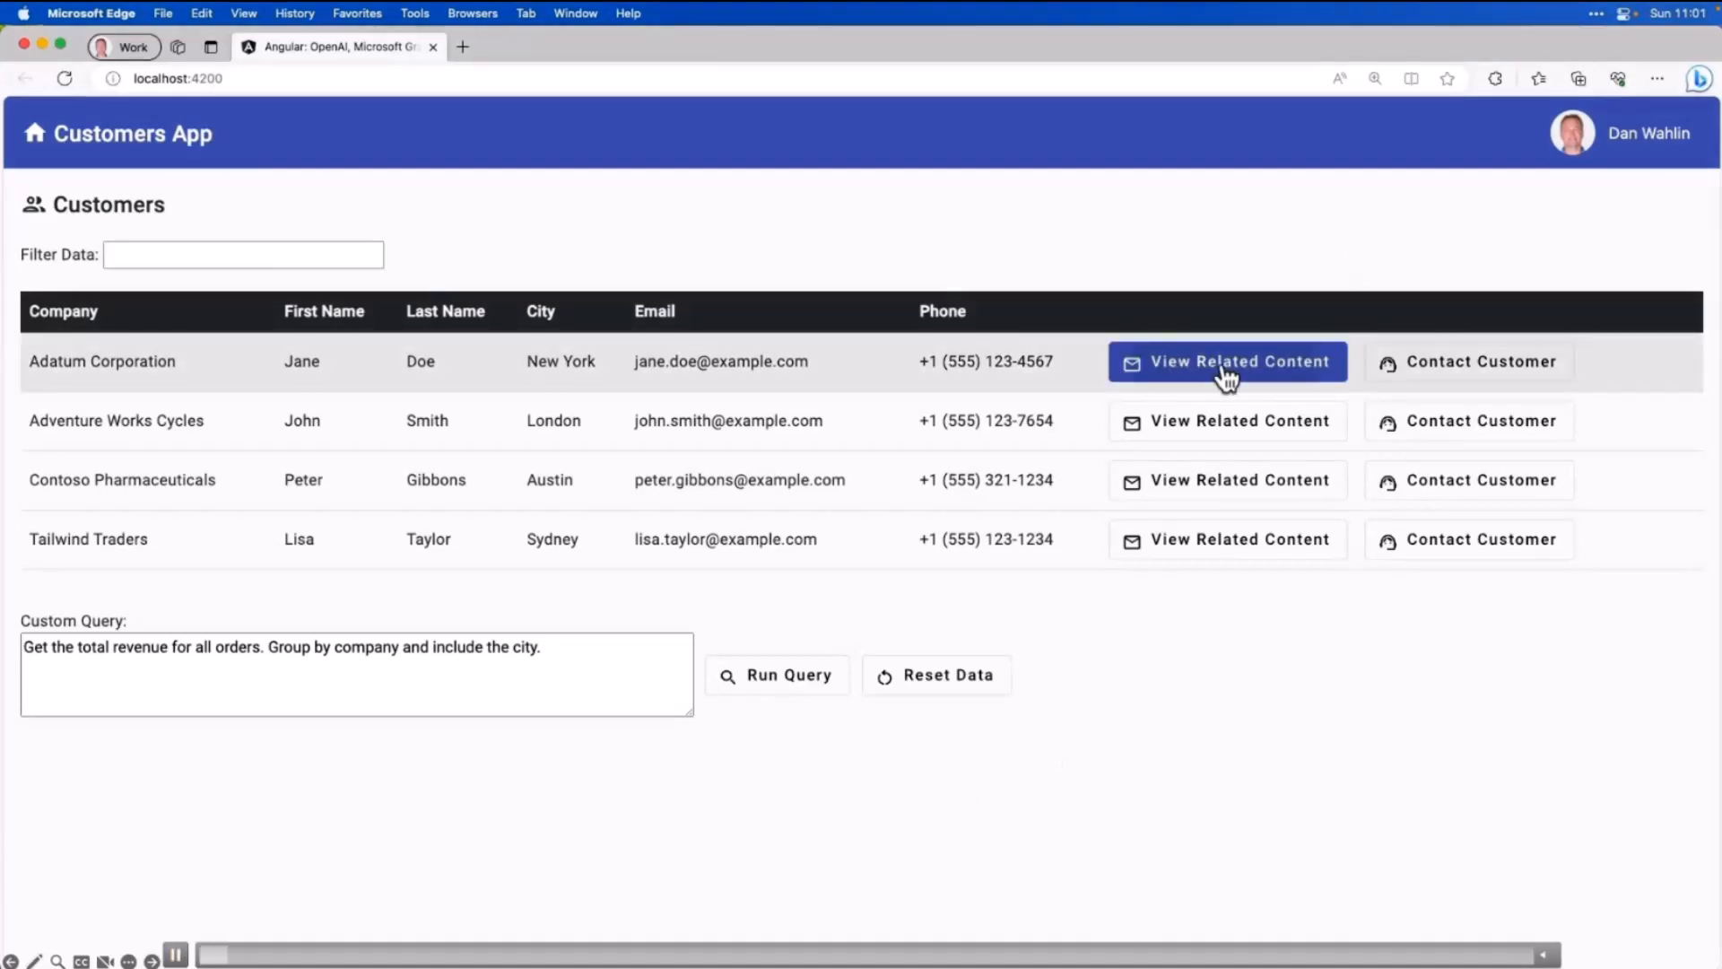
# Step: Show Adatum Corporation's related content, then start and dismiss a Teams chat
pyautogui.click(1227, 360)
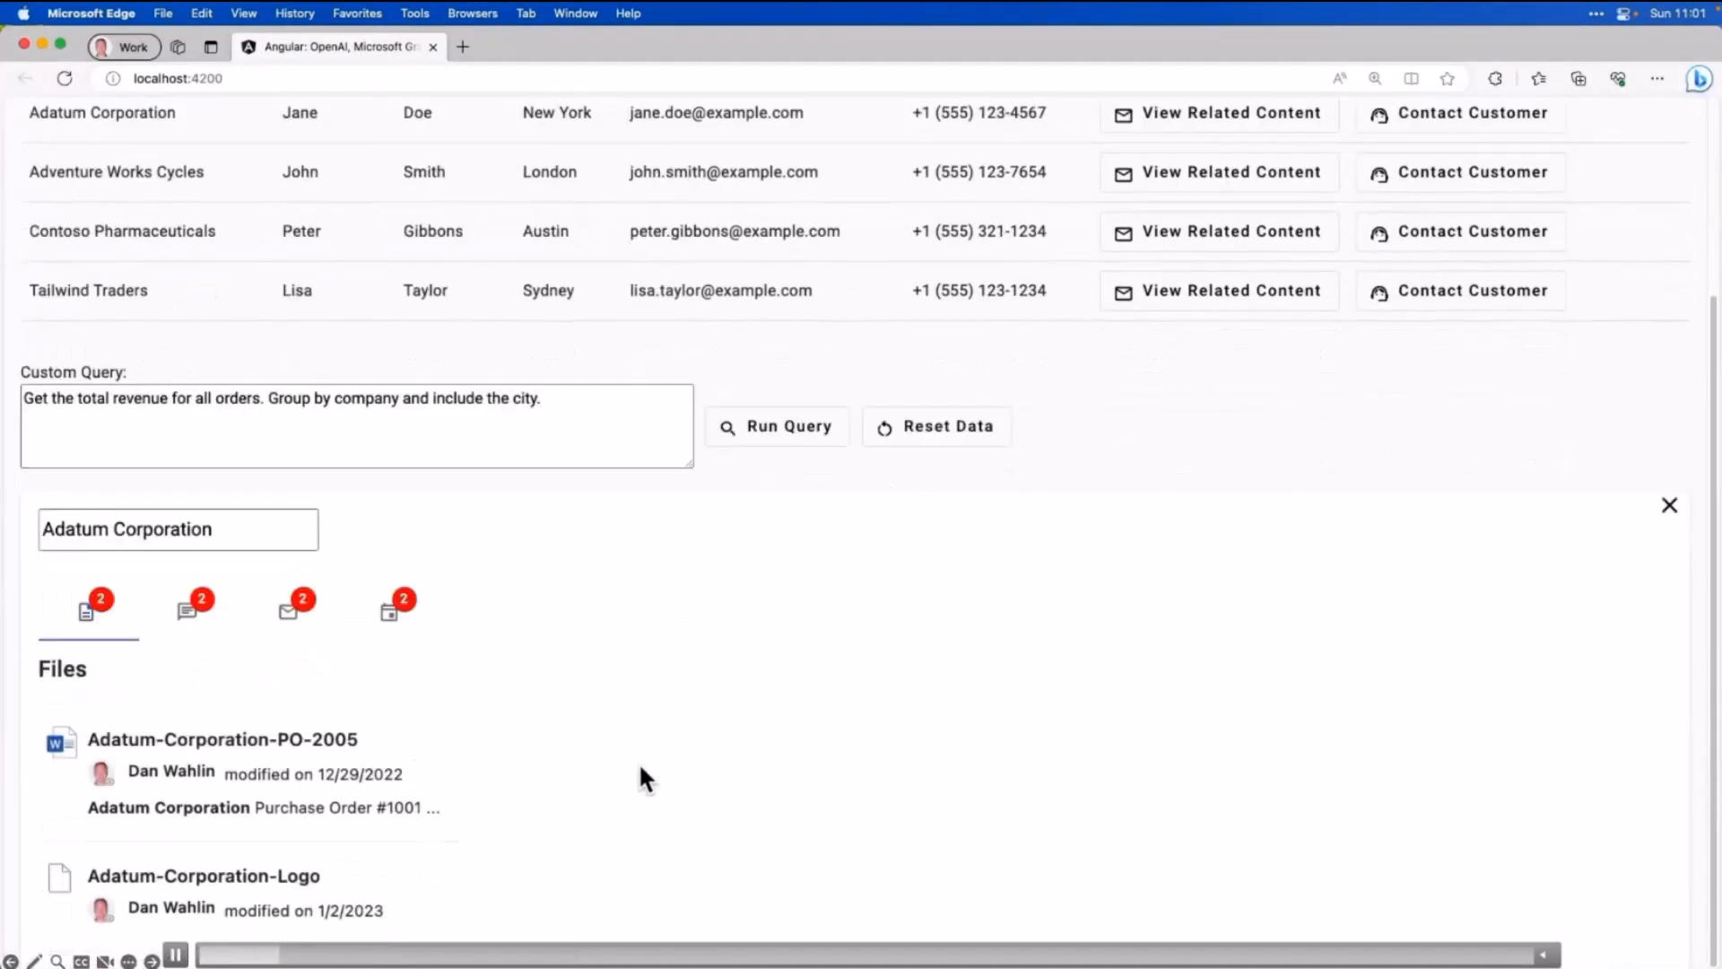
pyautogui.click(186, 611)
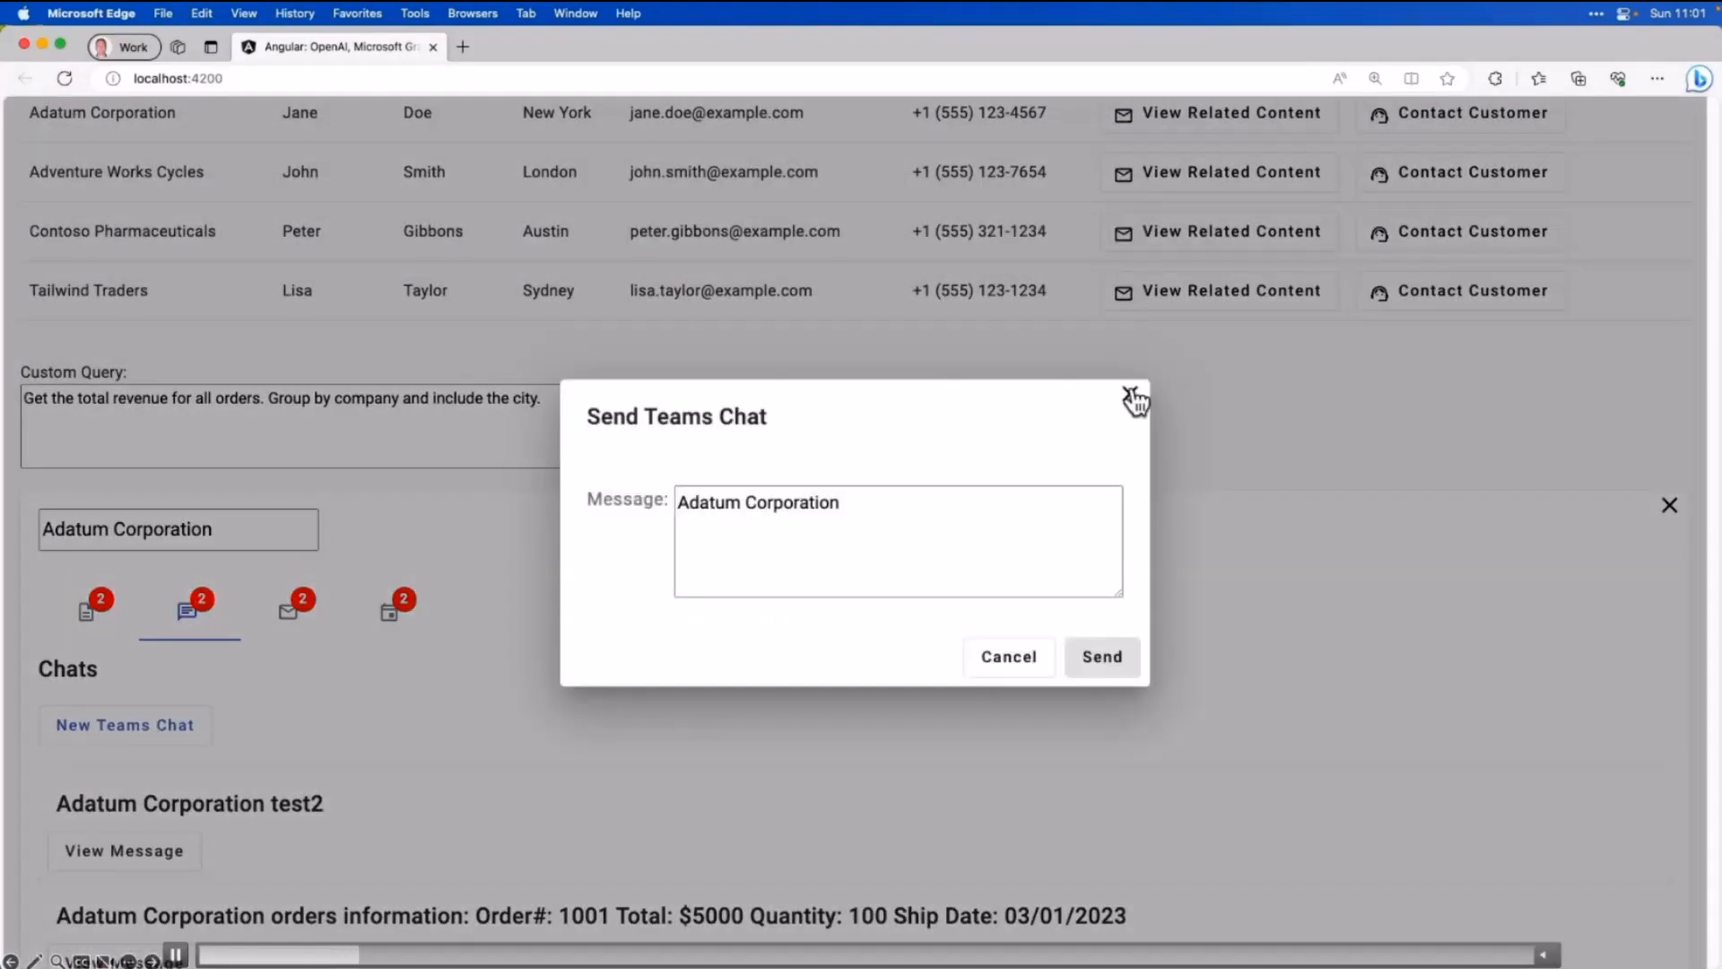
pyautogui.click(1135, 396)
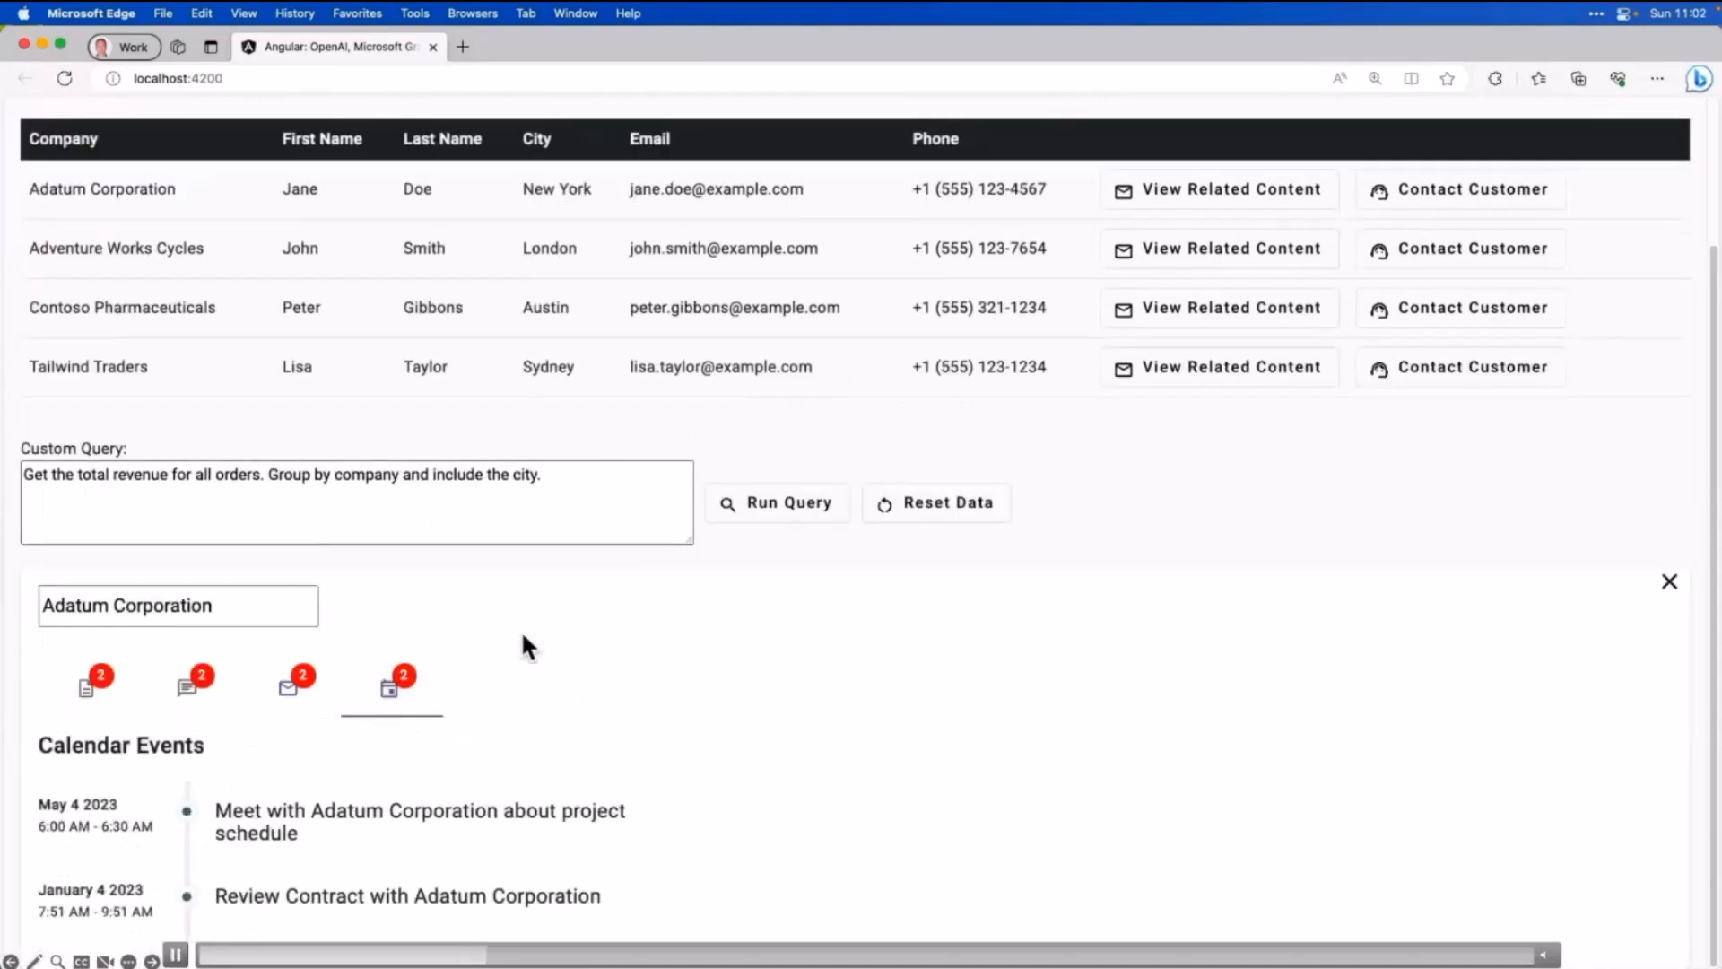
# Step: View Tailwind Traders' related content, then close the related content panel
pyautogui.click(86, 686)
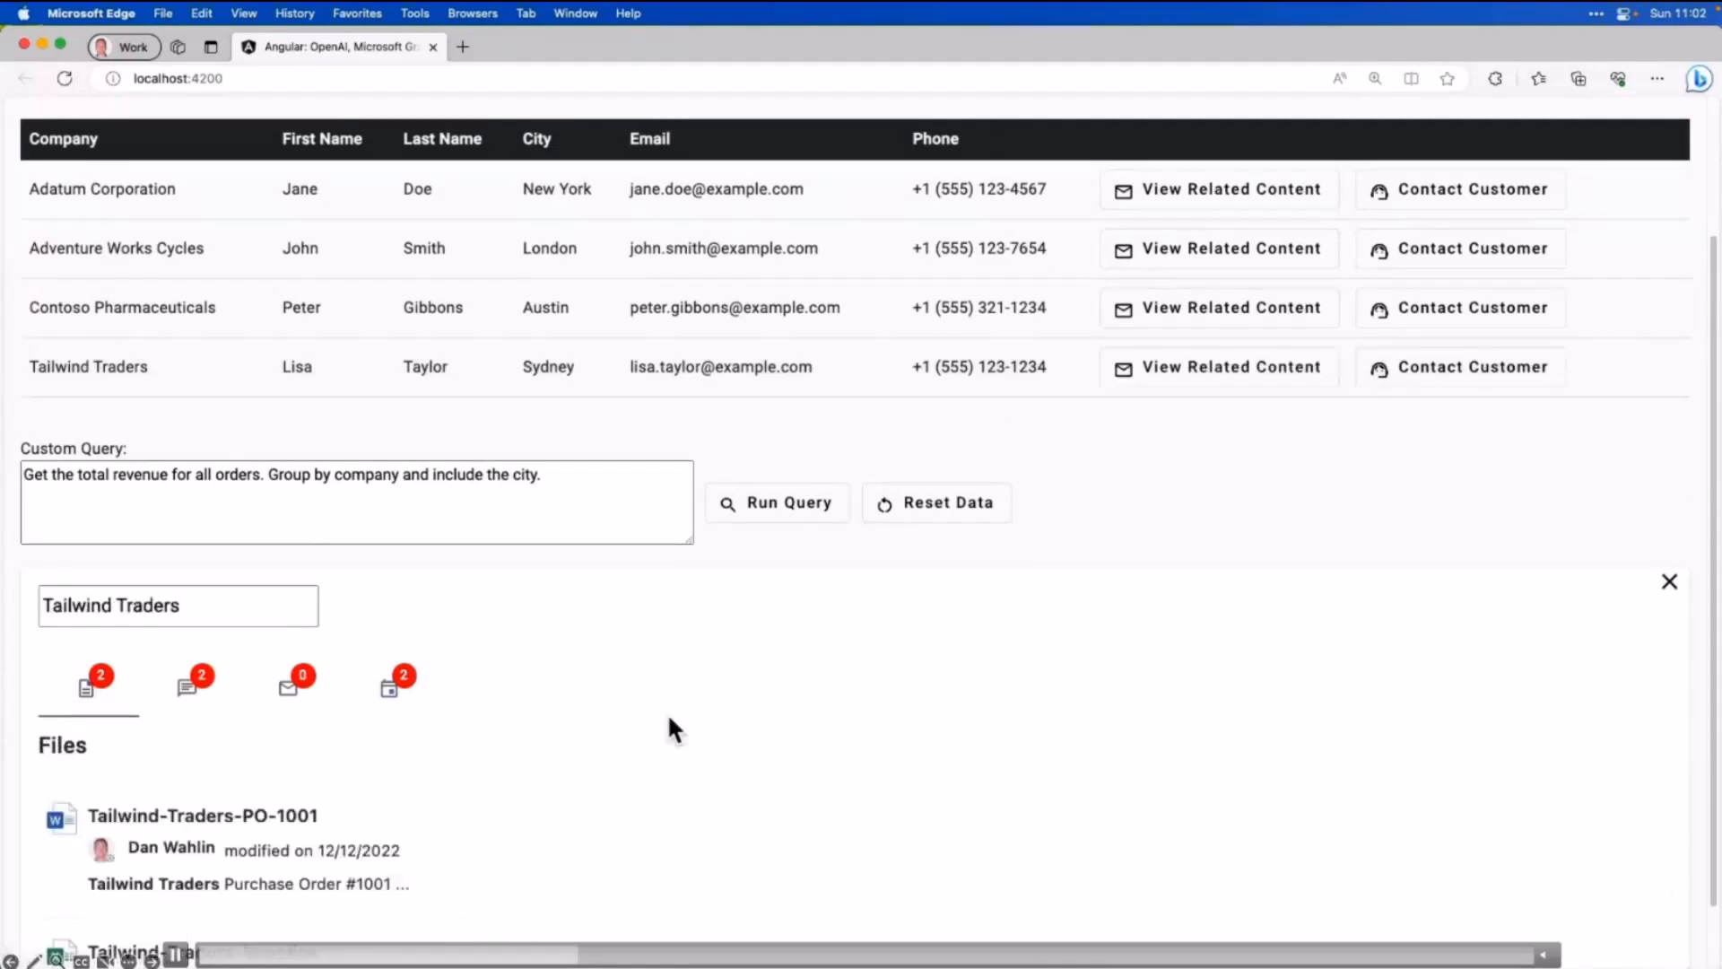
pyautogui.scroll(-3)
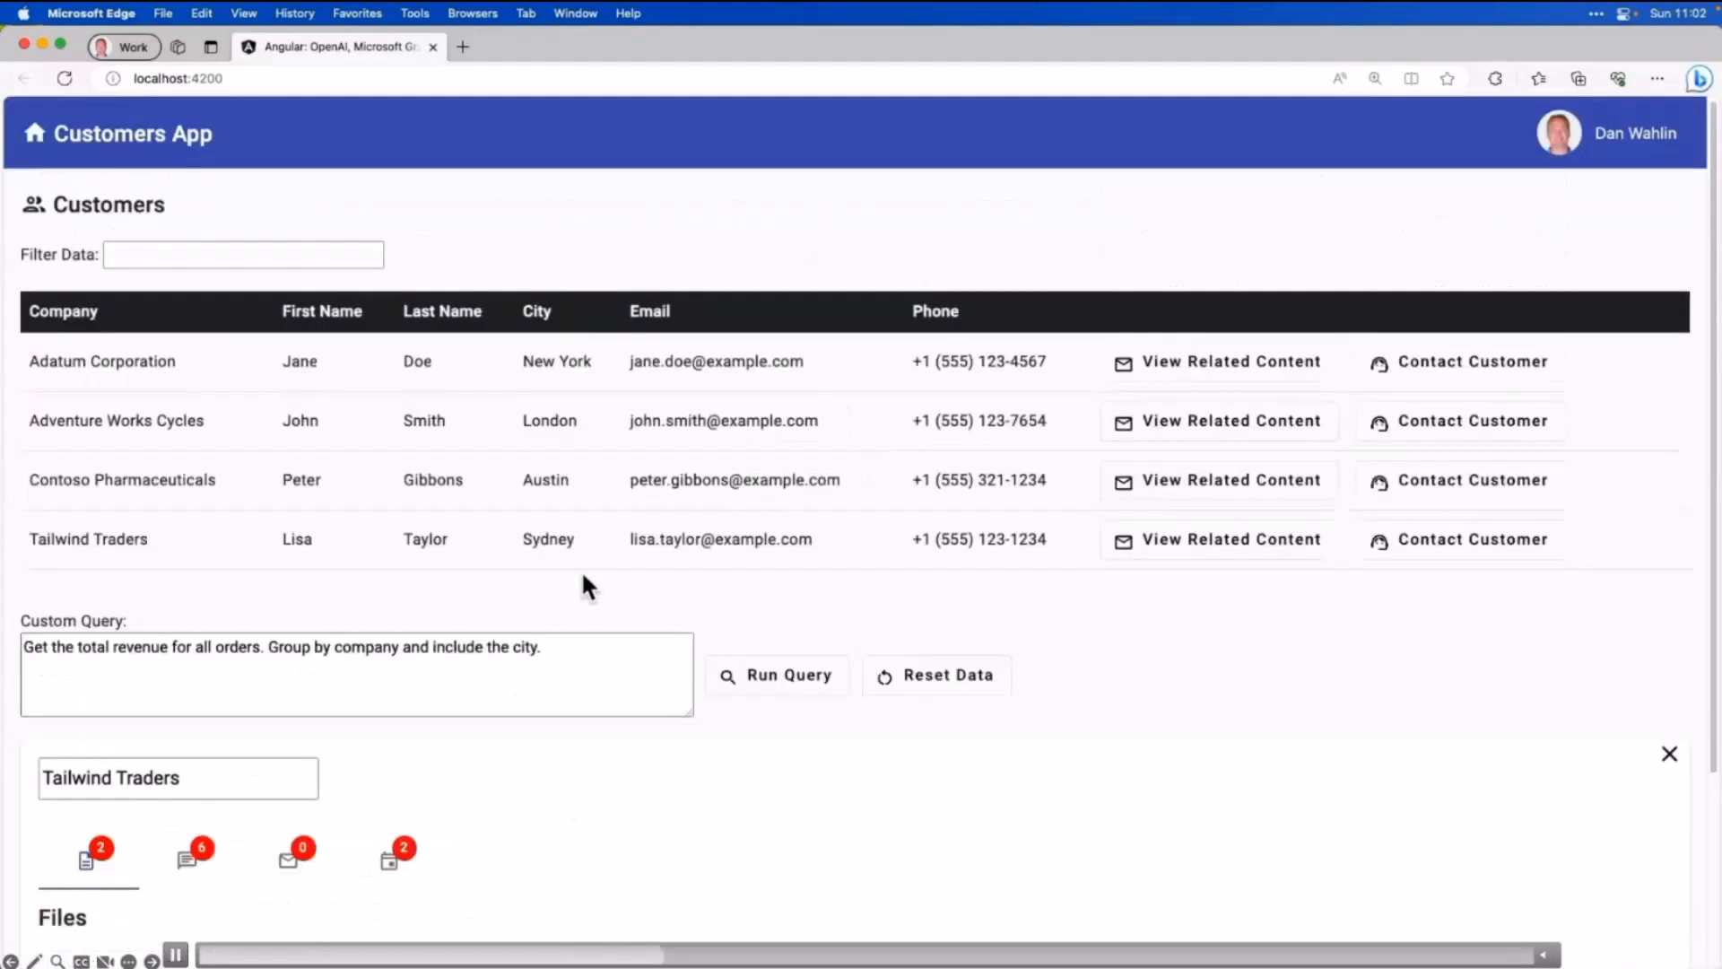
pyautogui.click(1669, 754)
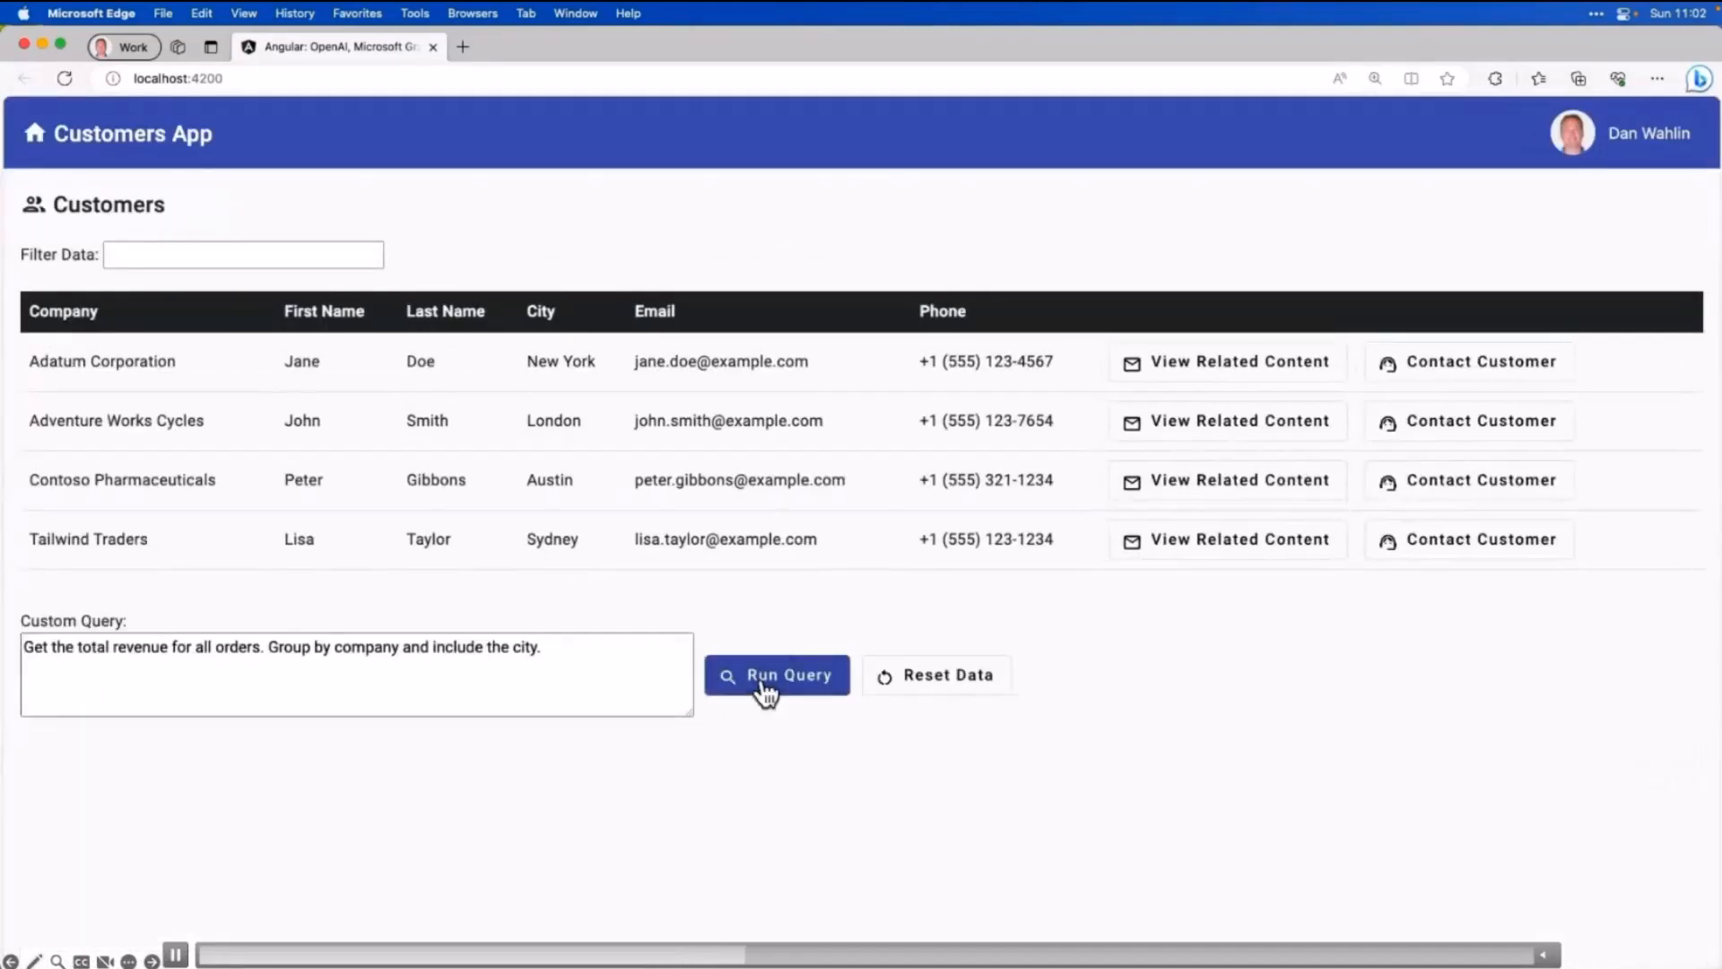
# Step: Run the total revenue by company query, restore the customer list, and call Adatum
pyautogui.click(777, 675)
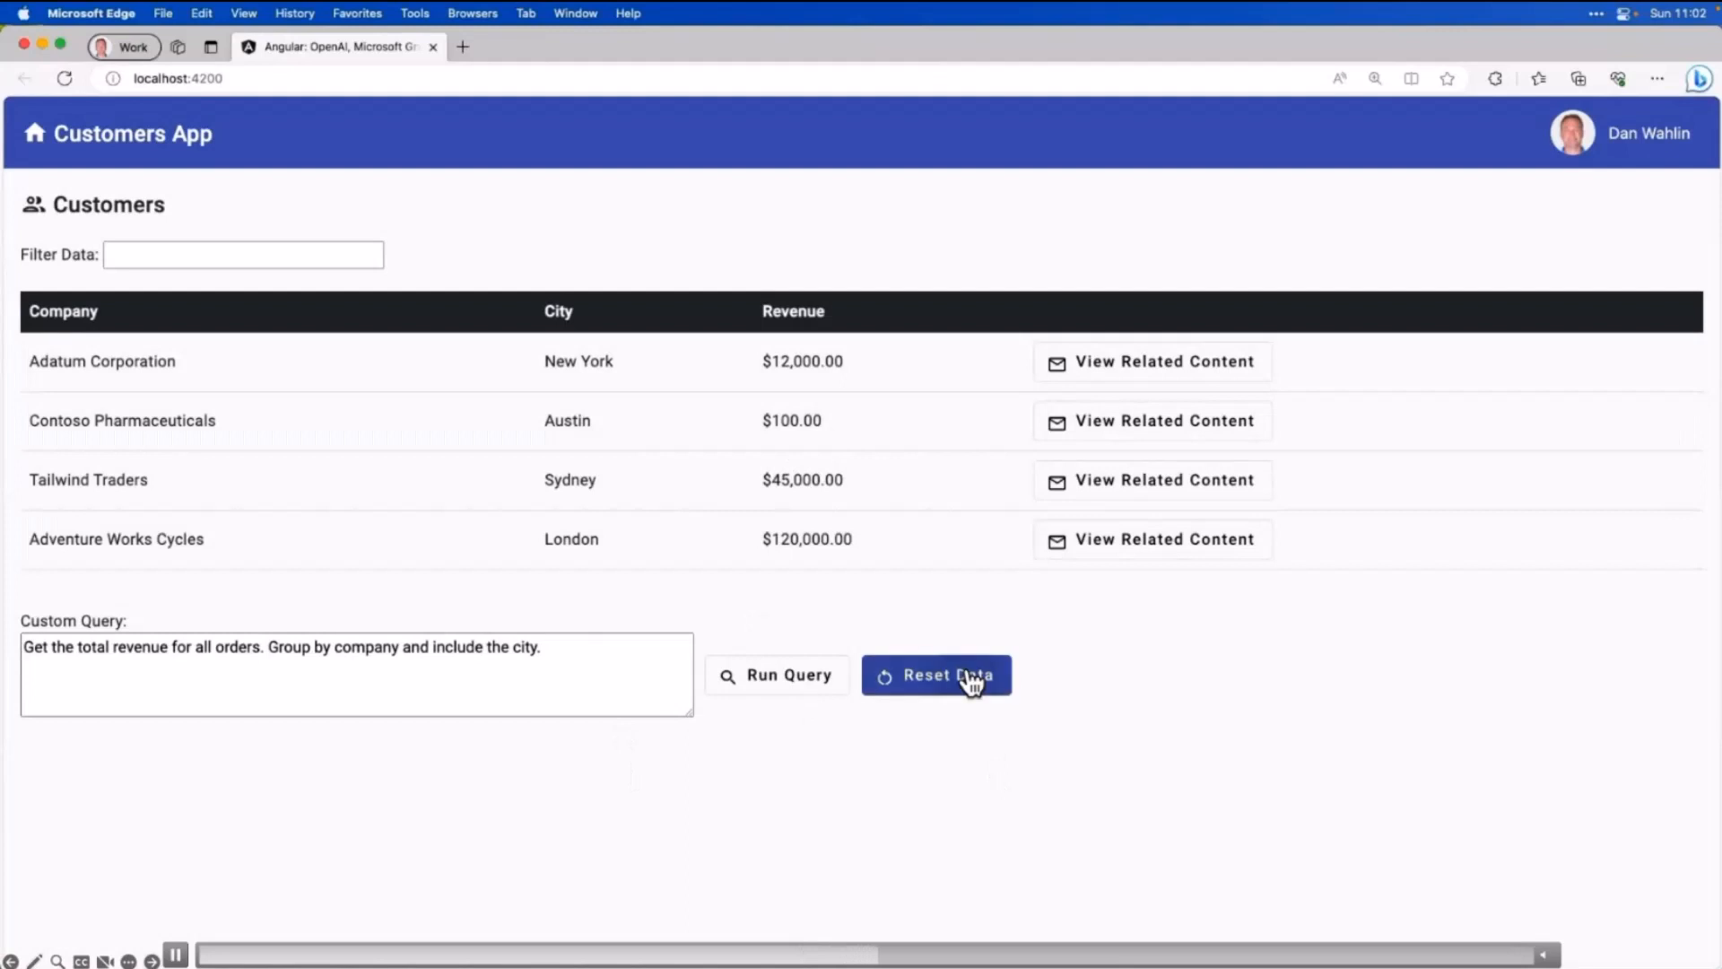
pyautogui.click(934, 674)
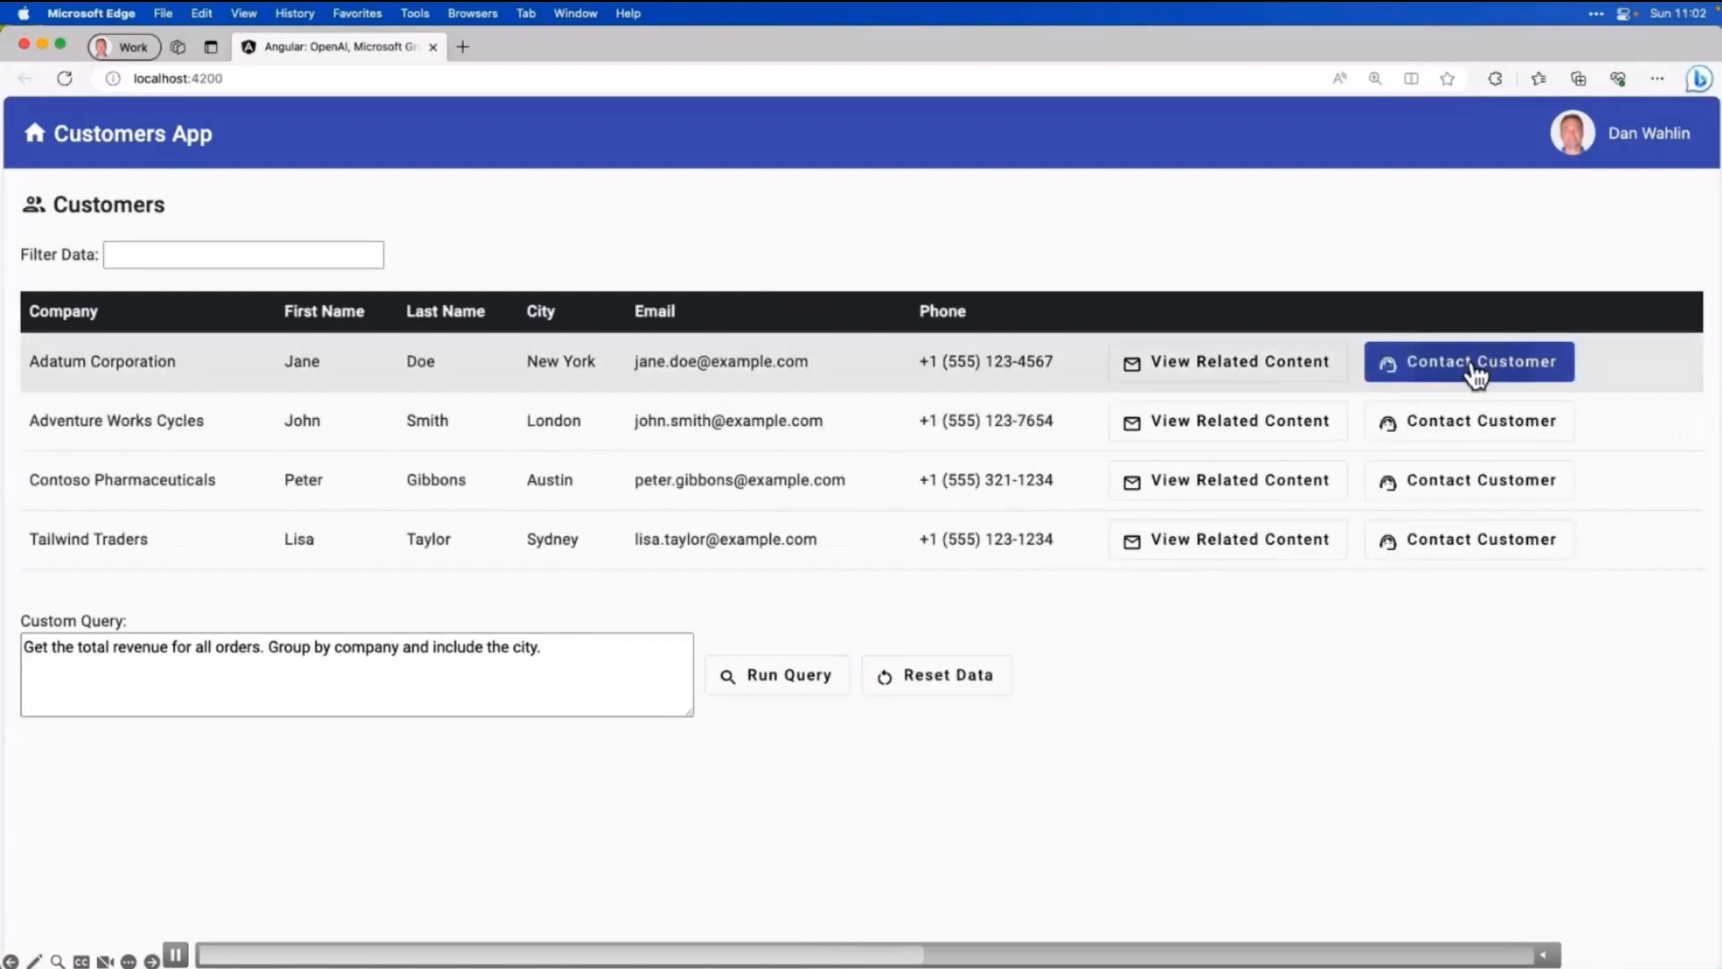
pyautogui.click(1469, 360)
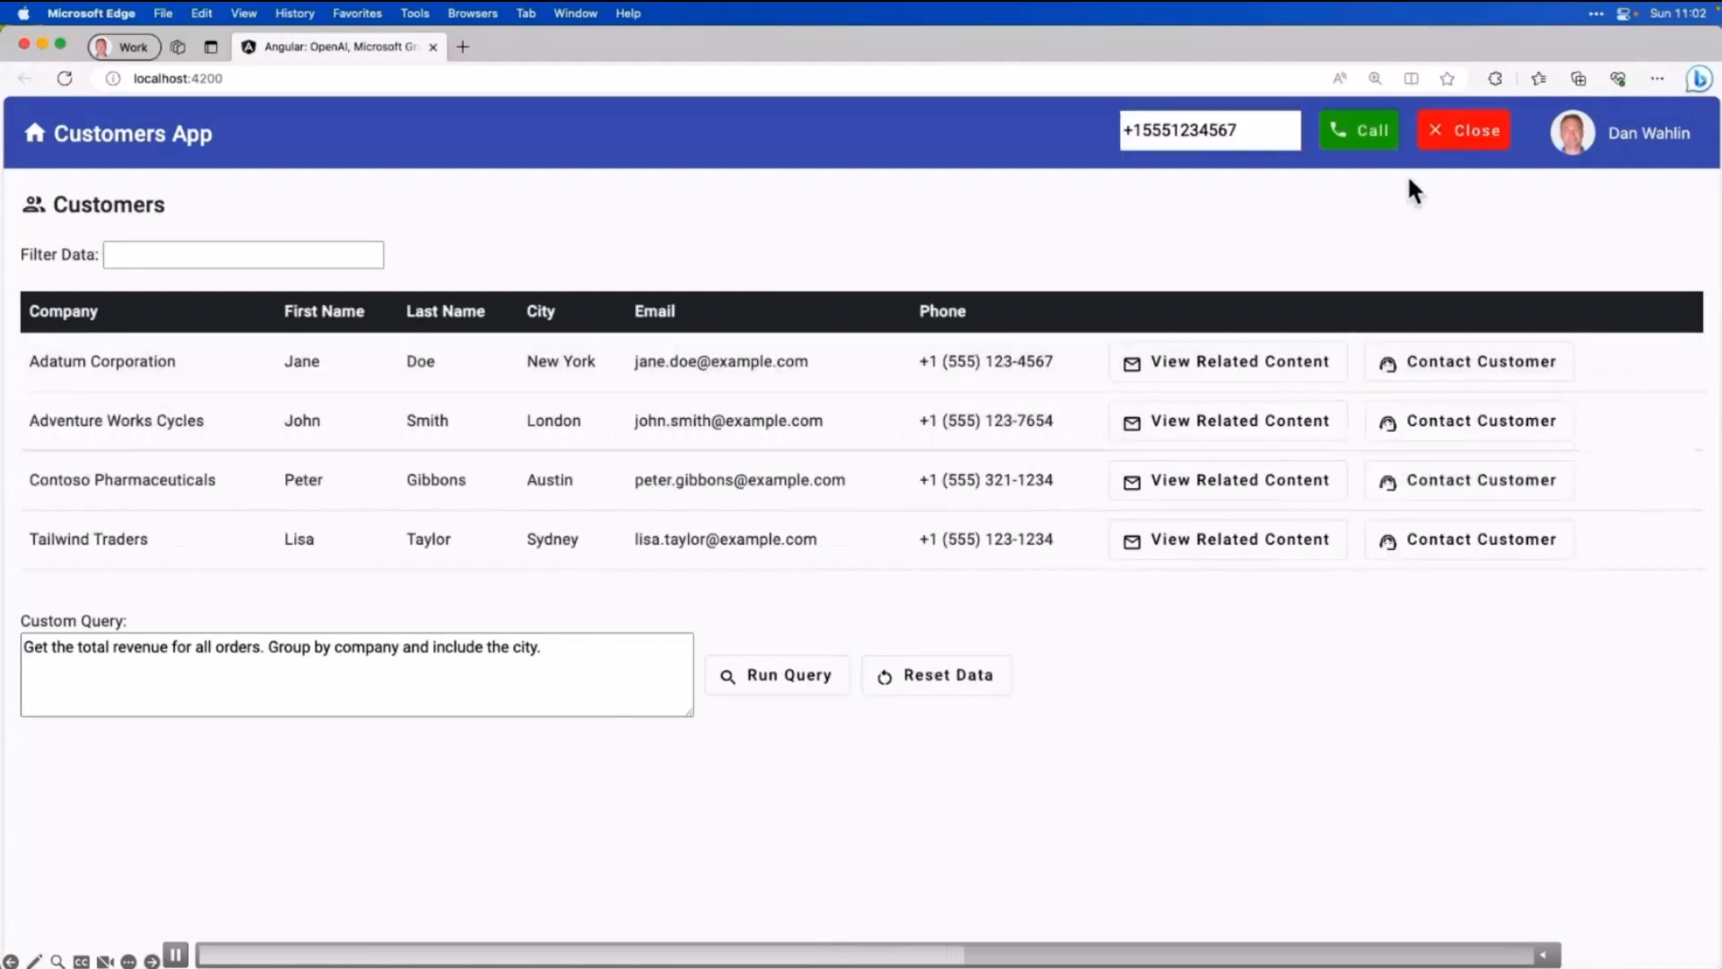
pyautogui.moveTo(1411, 271)
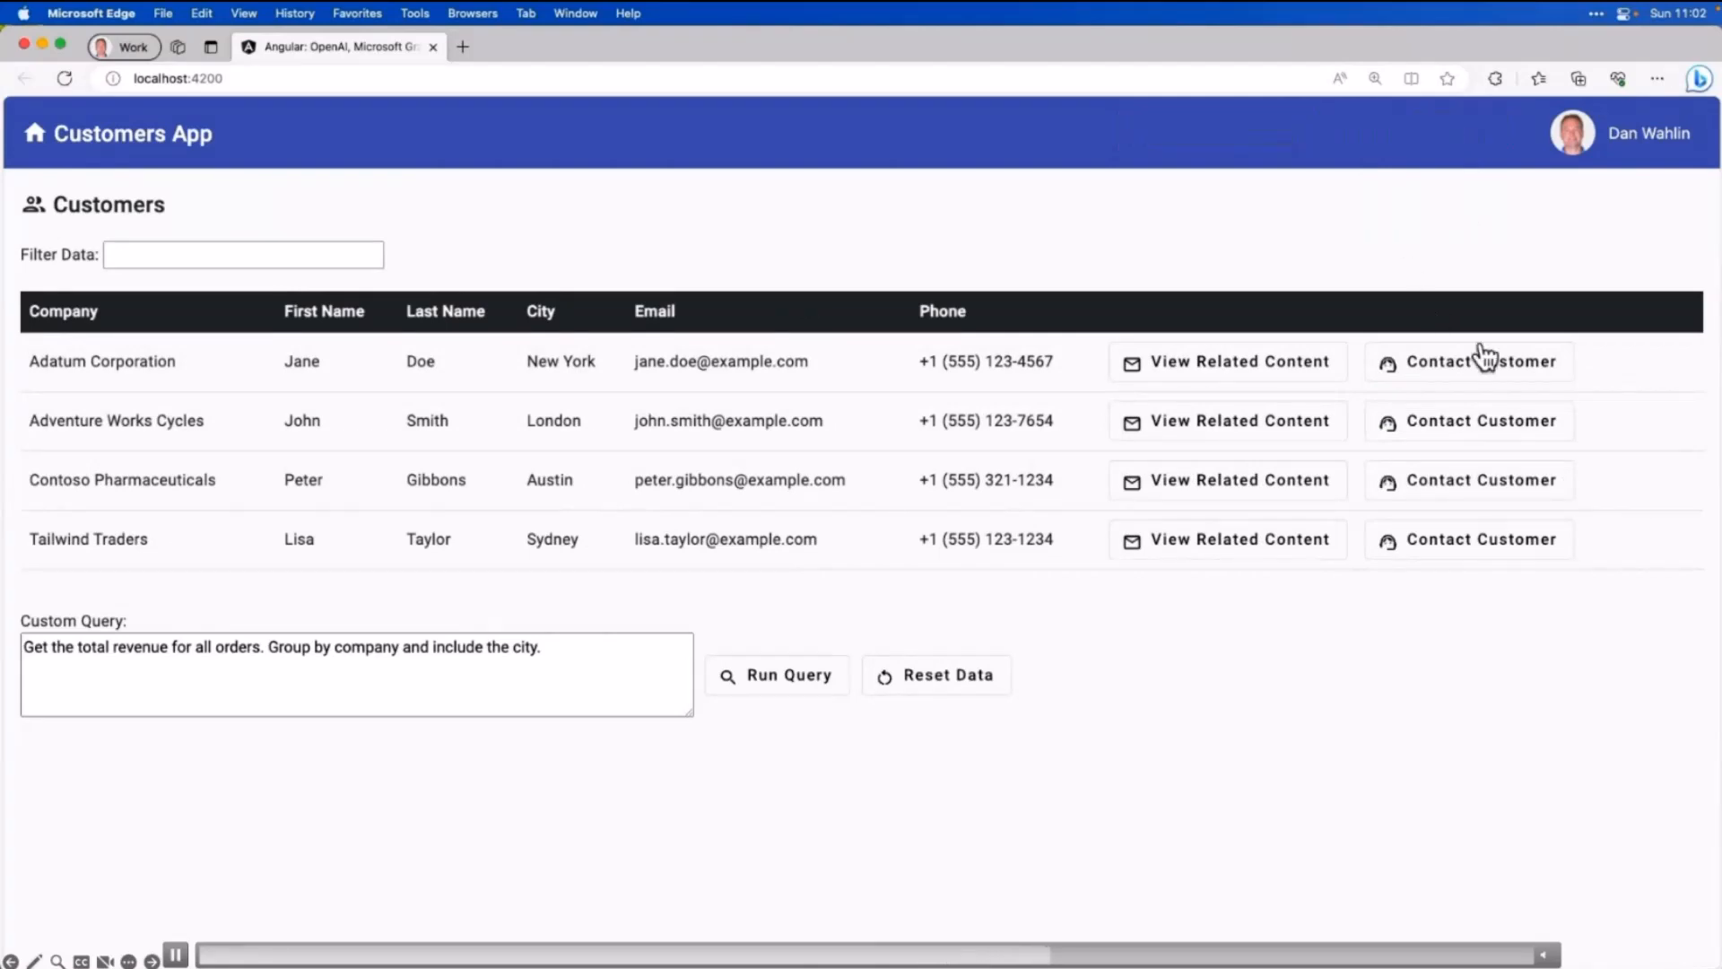
# Step: Enter rules about Adatum's delayed order and 5% off, then generate the email and SMS
pyautogui.click(1479, 360)
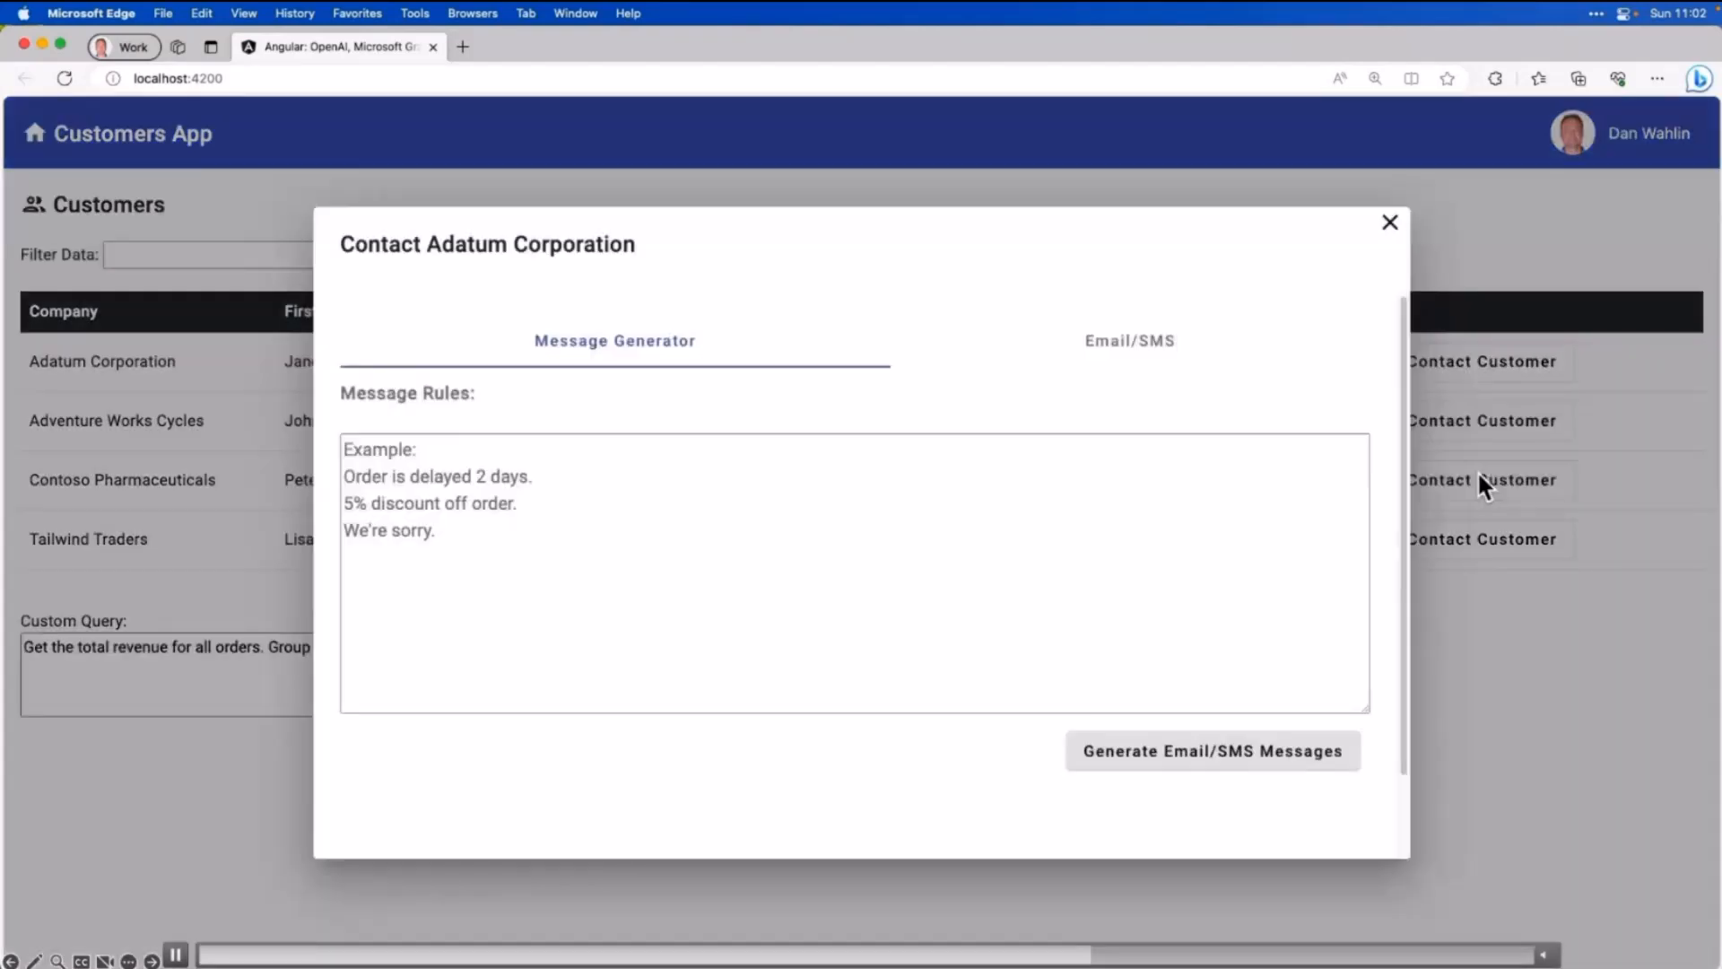
pyautogui.write('Order is delayed')
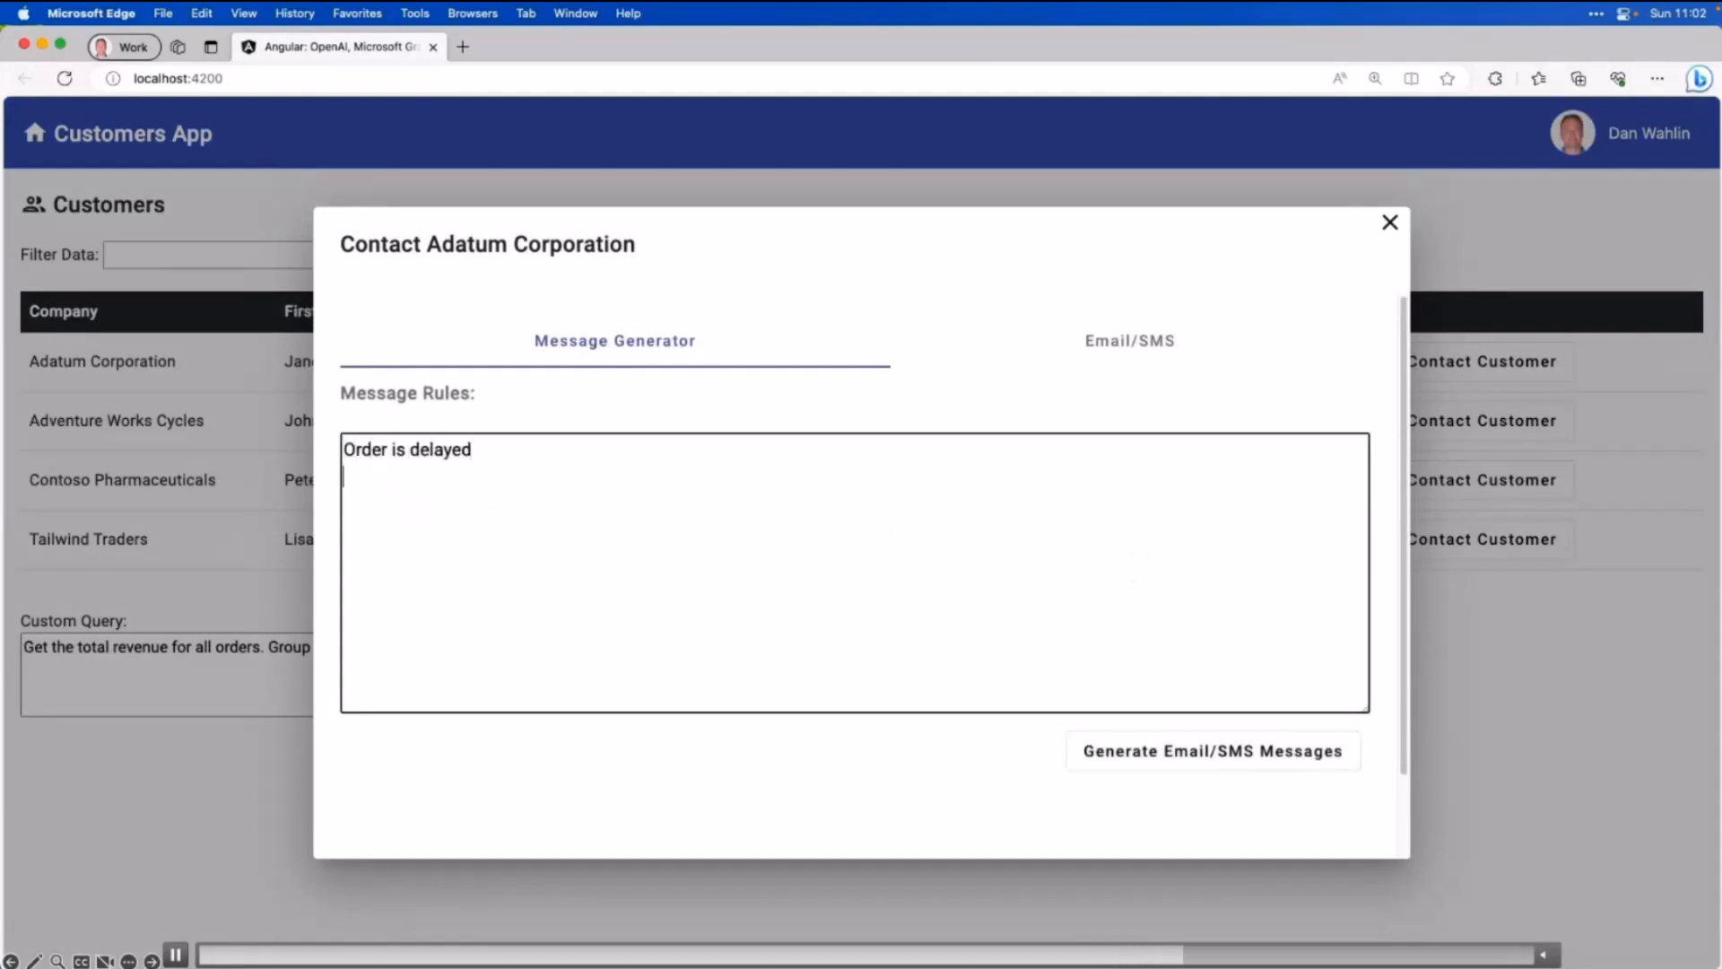
pyautogui.write('Offer 5%')
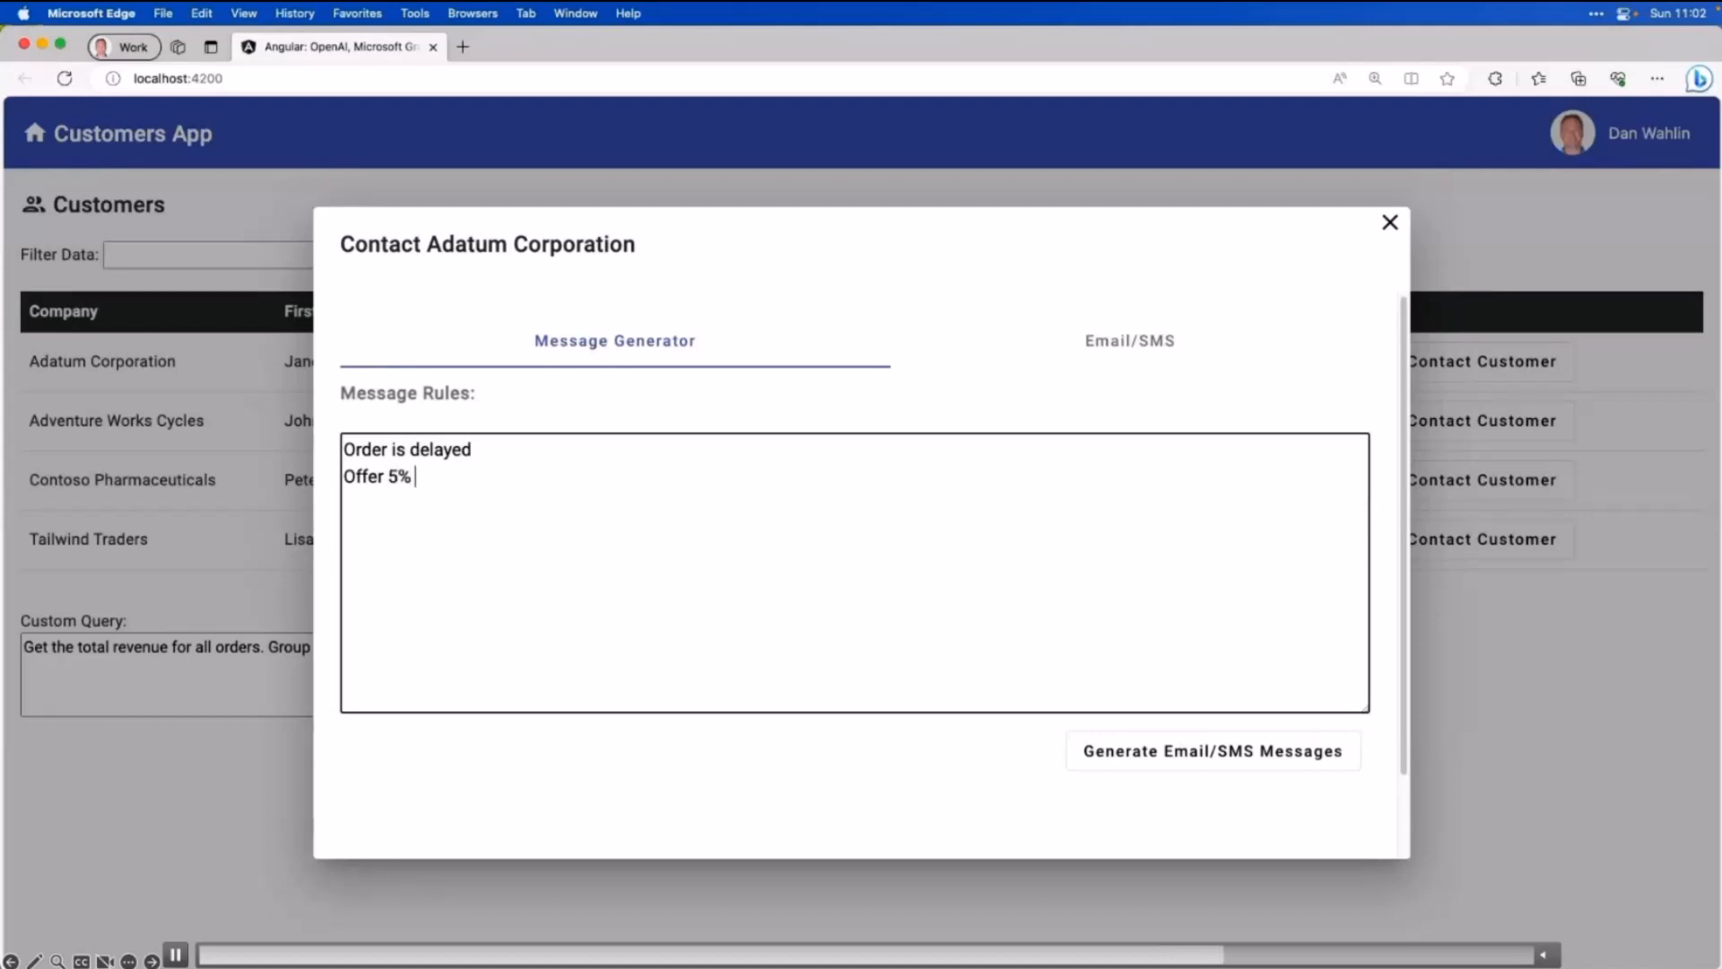
pyautogui.write('off order.')
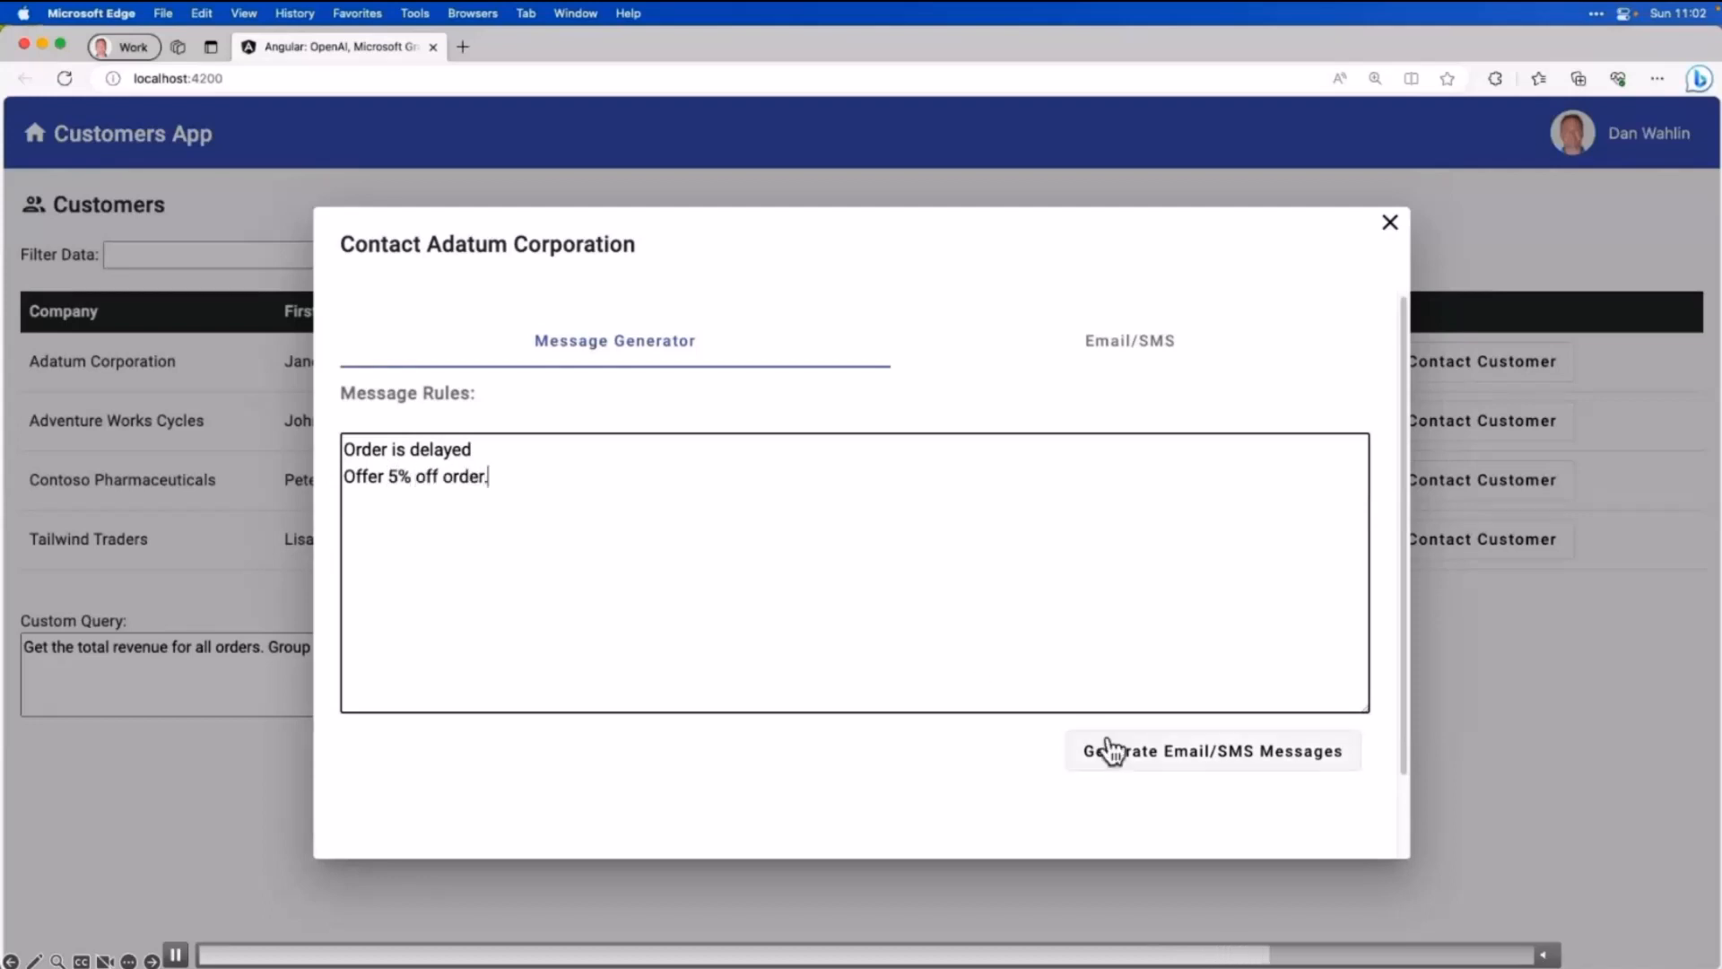
pyautogui.click(1211, 750)
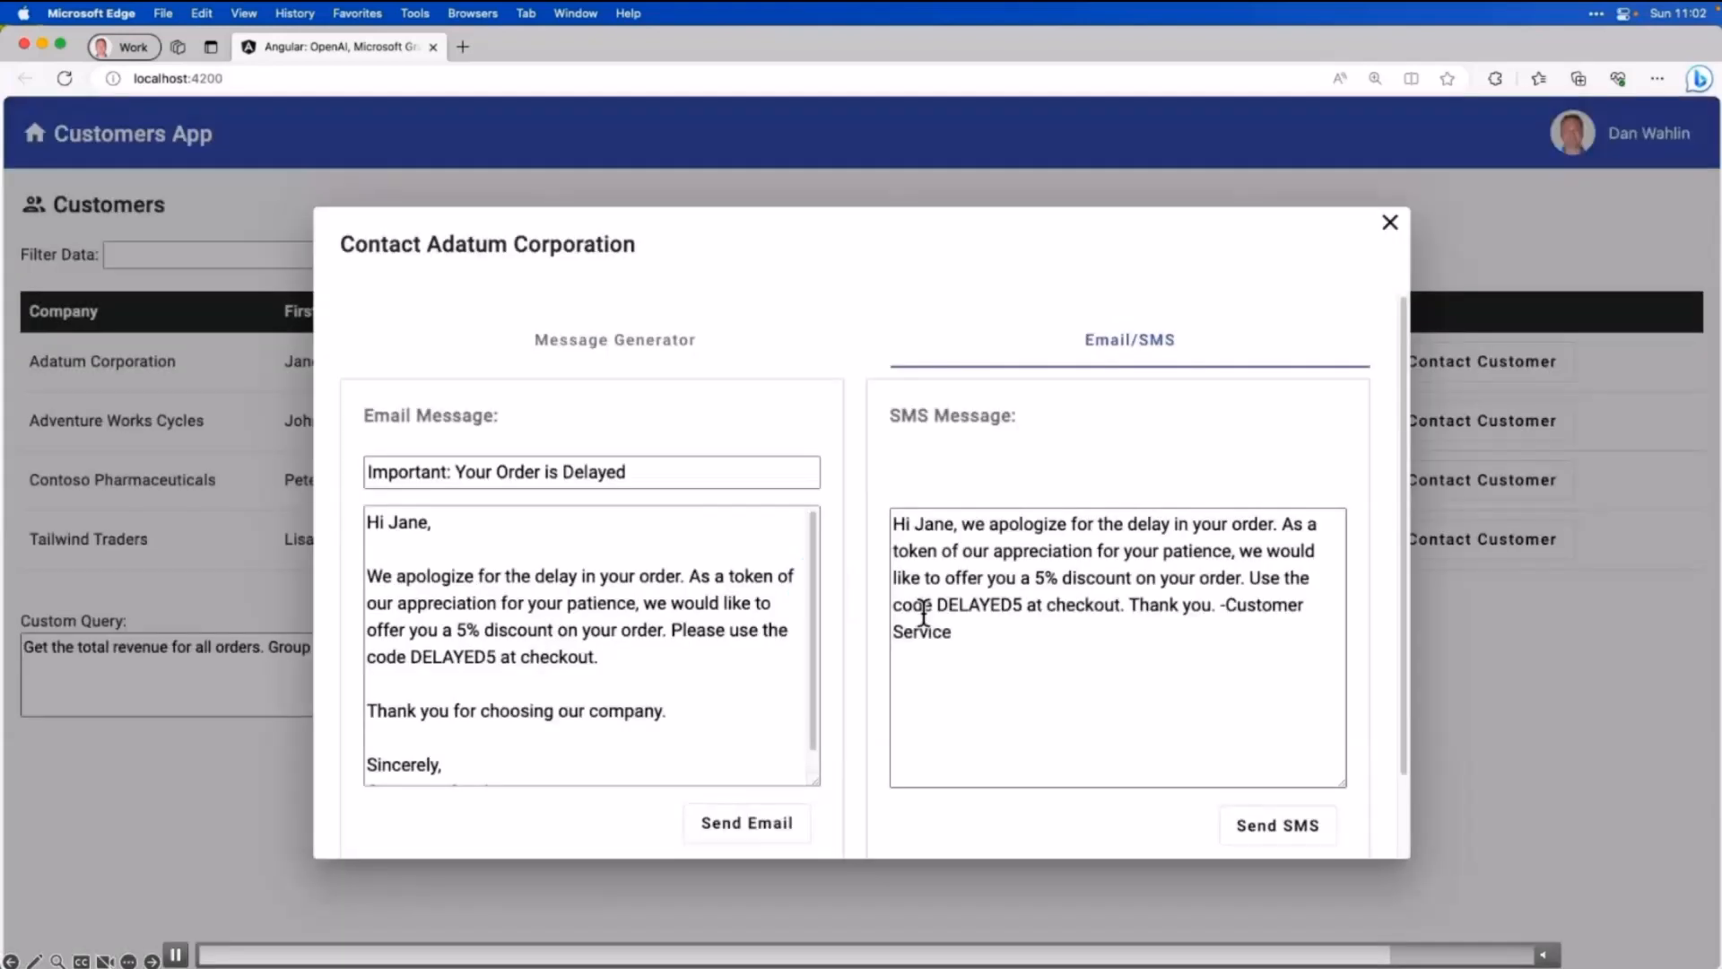
pyautogui.moveTo(786, 871)
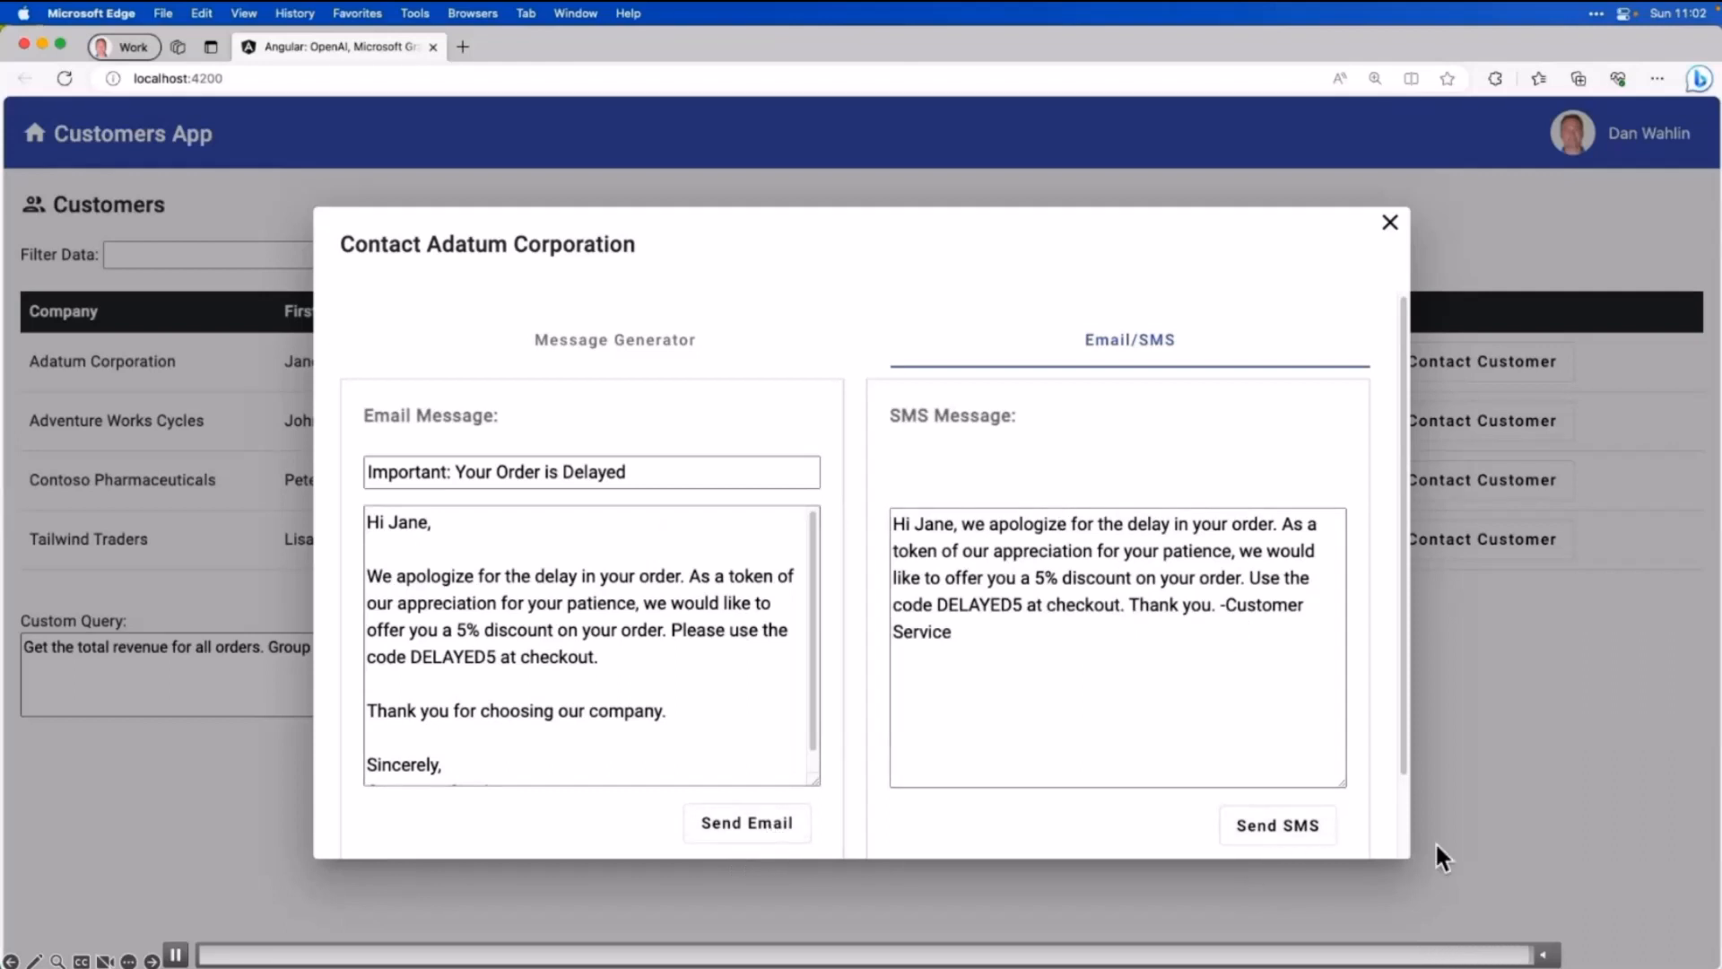
pyautogui.click(1390, 221)
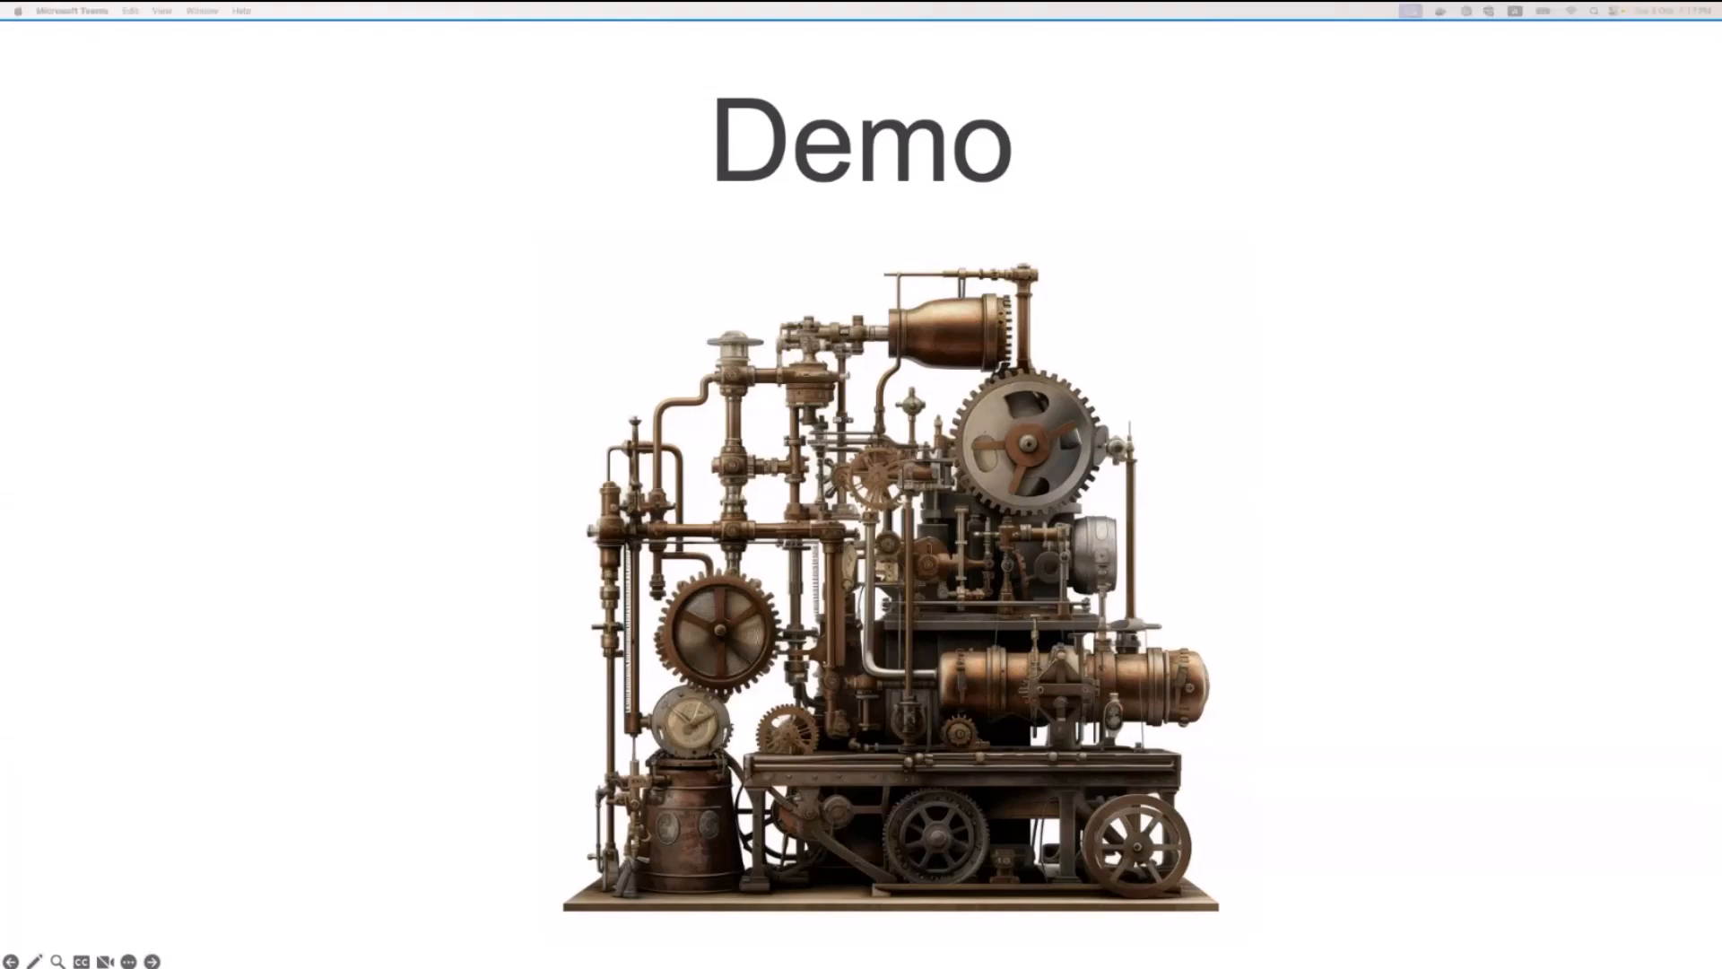
pyautogui.moveTo(202, 547)
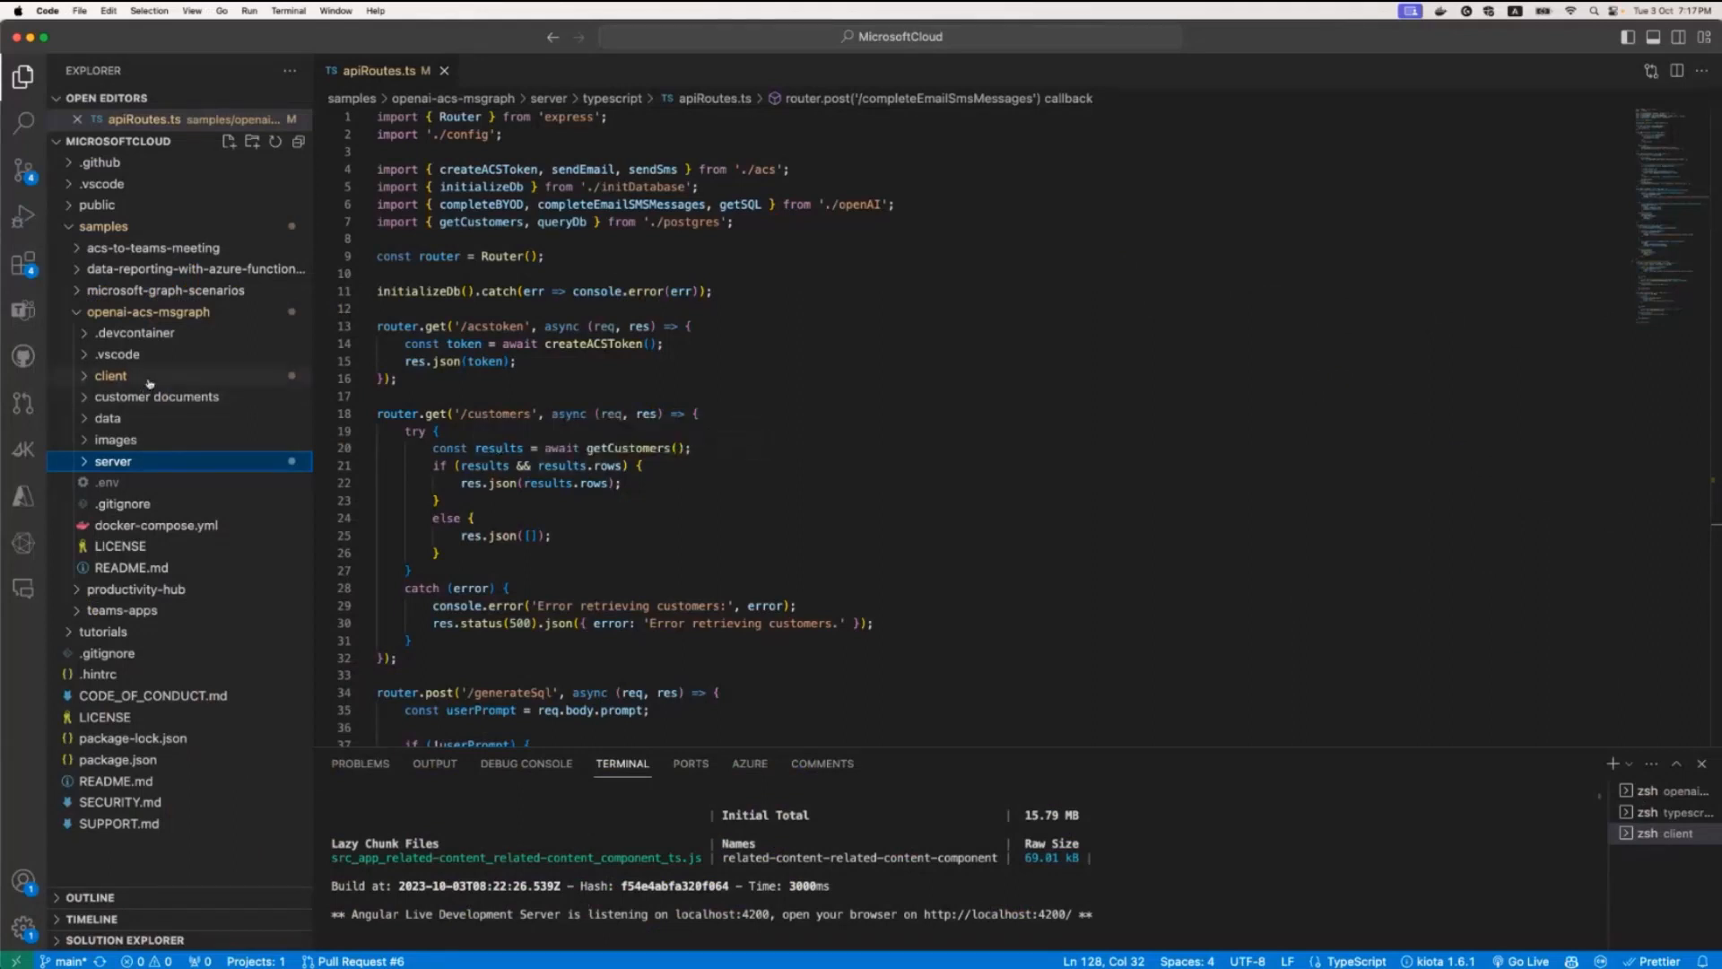
pyautogui.moveTo(189, 467)
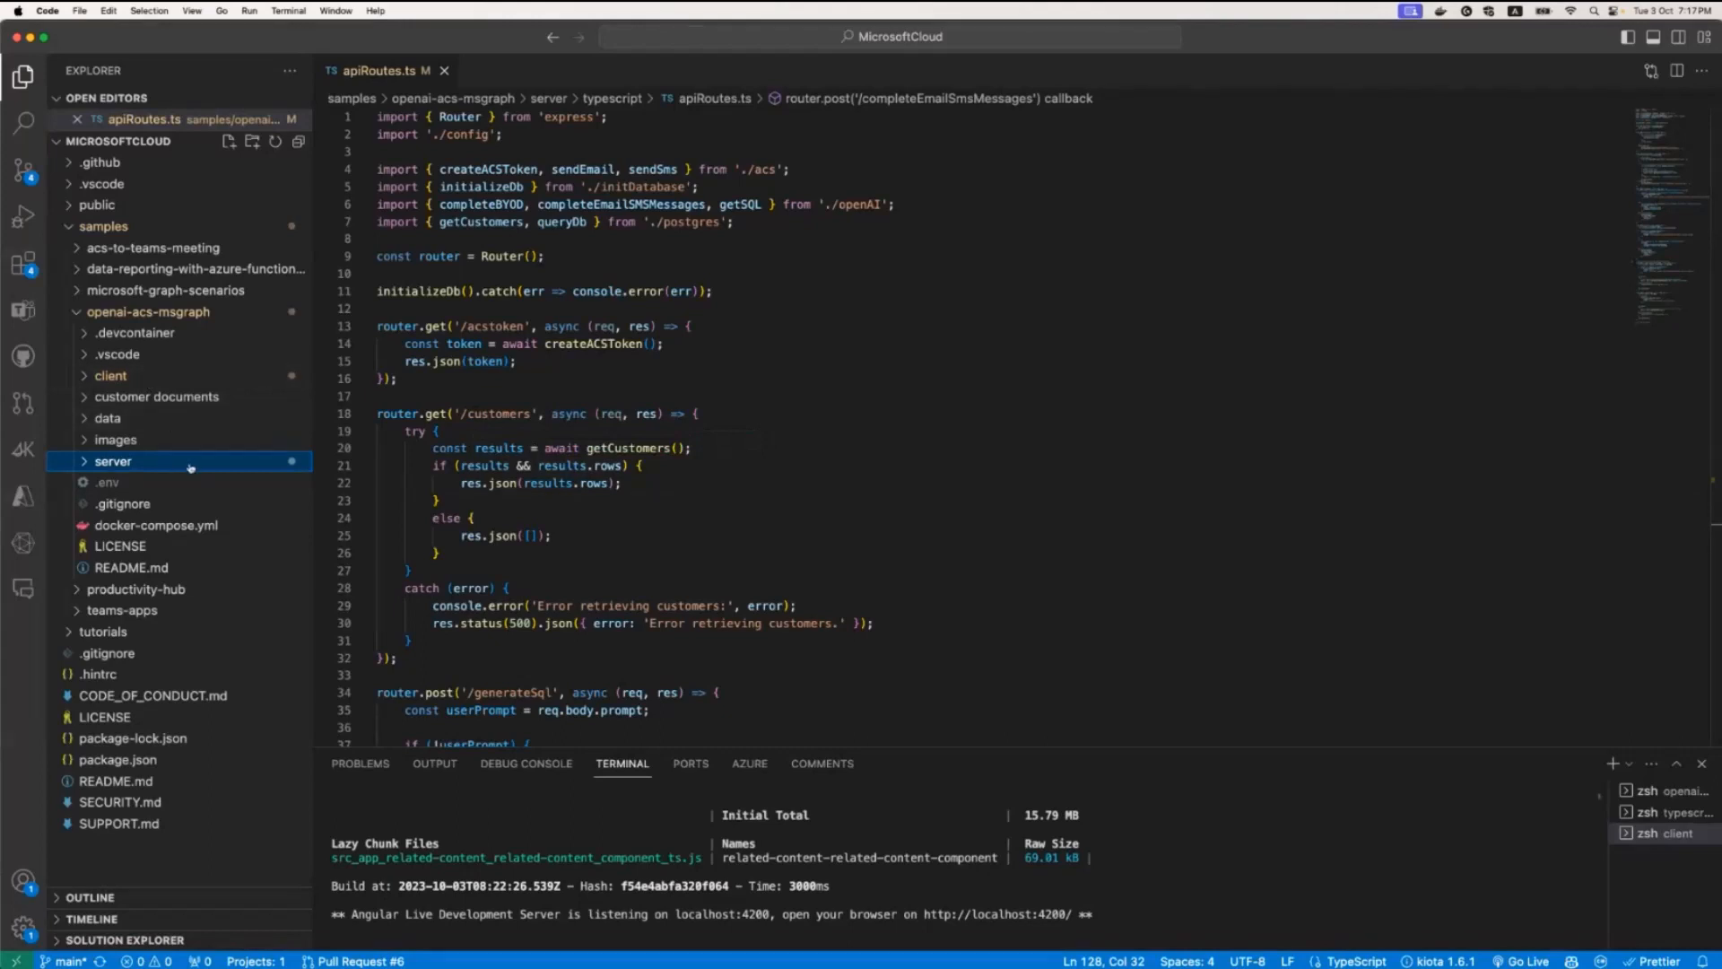
# Step: Expand the server folder and scroll apiRoutes.ts down to the completeEmailSmsMessages handler
pyautogui.click(113, 460)
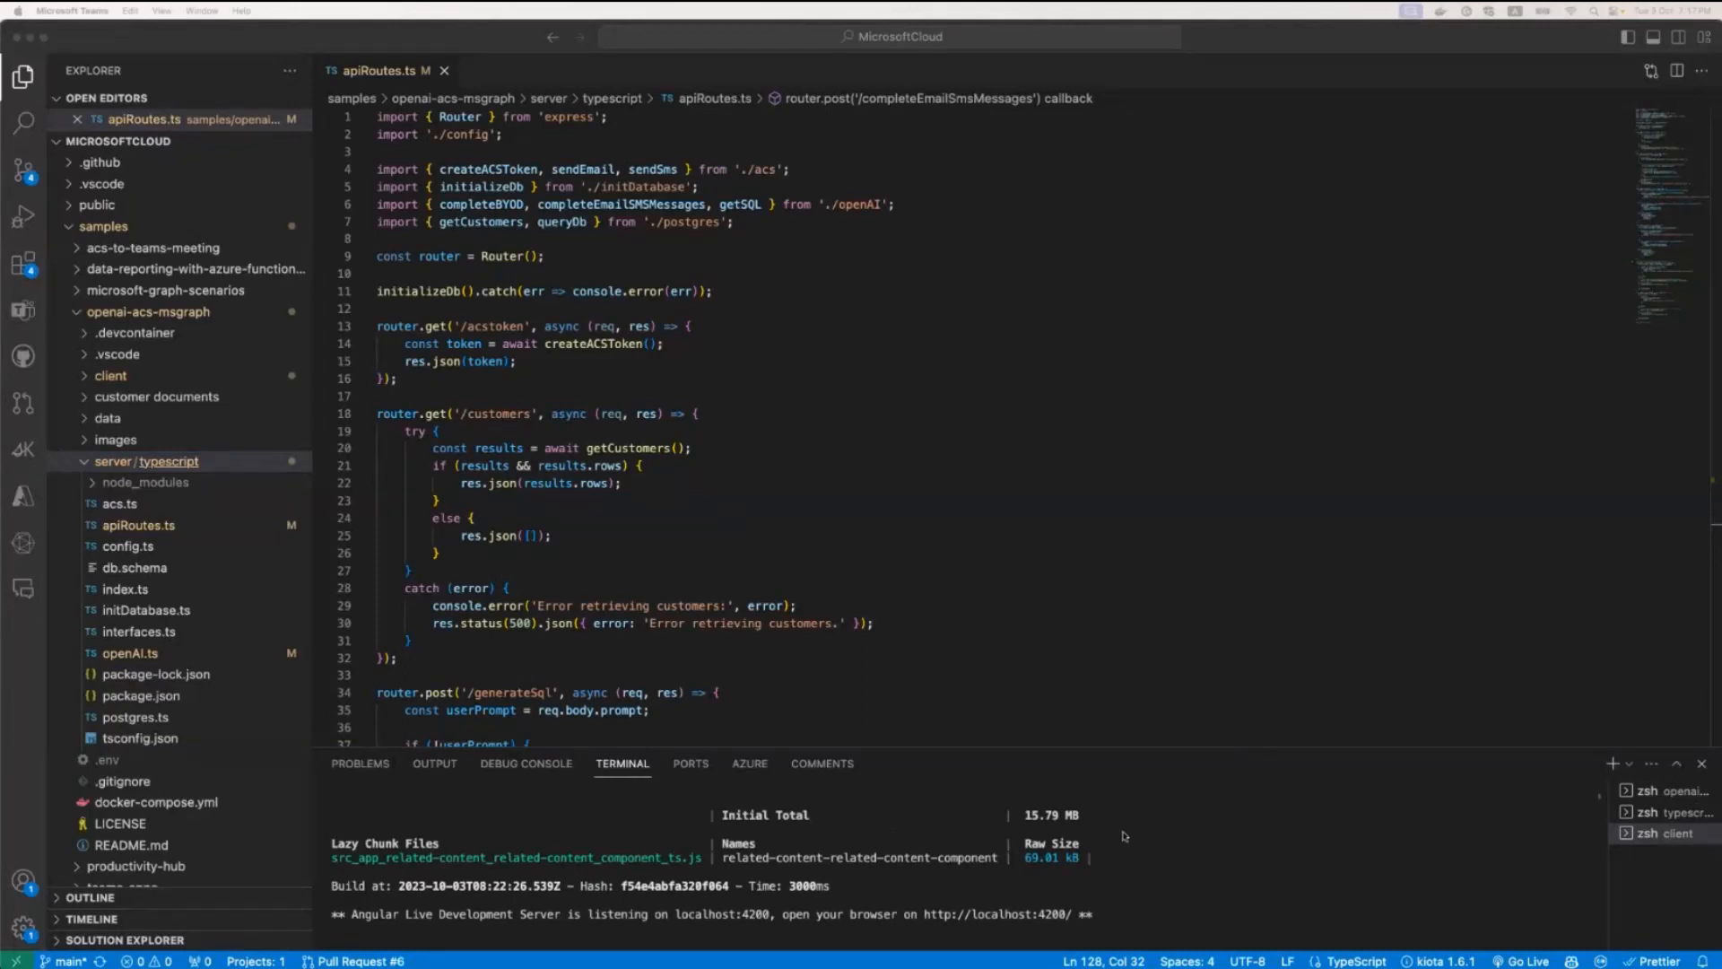
pyautogui.moveTo(664, 598)
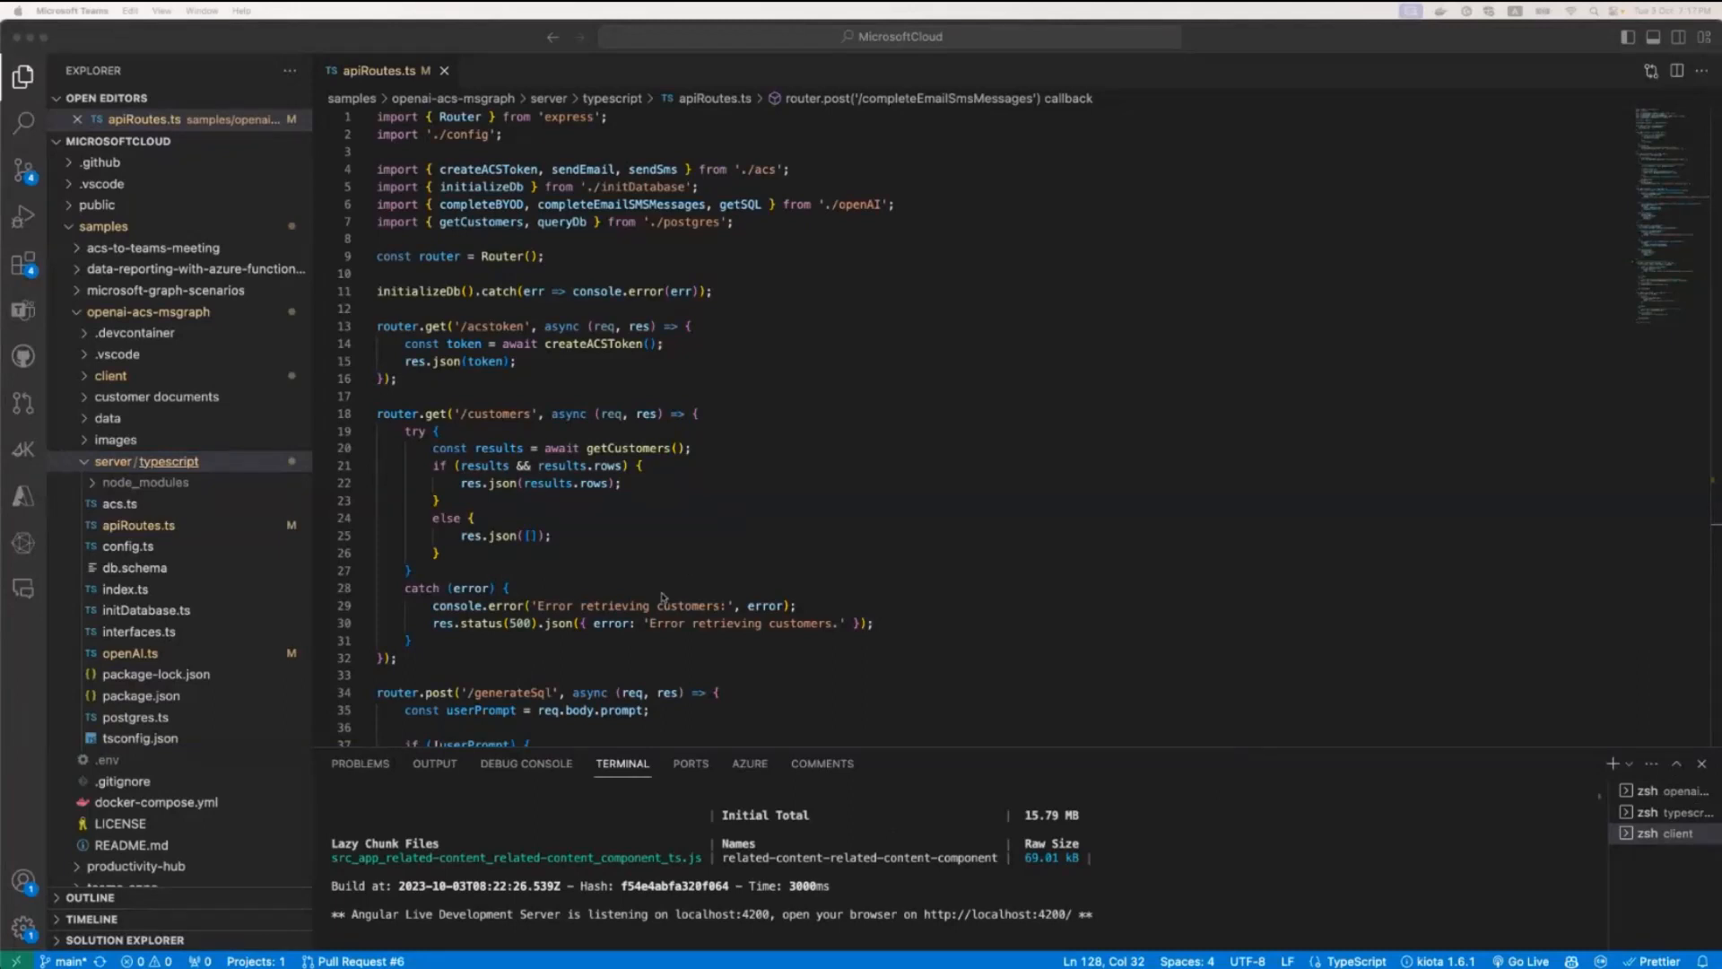
pyautogui.moveTo(563, 559)
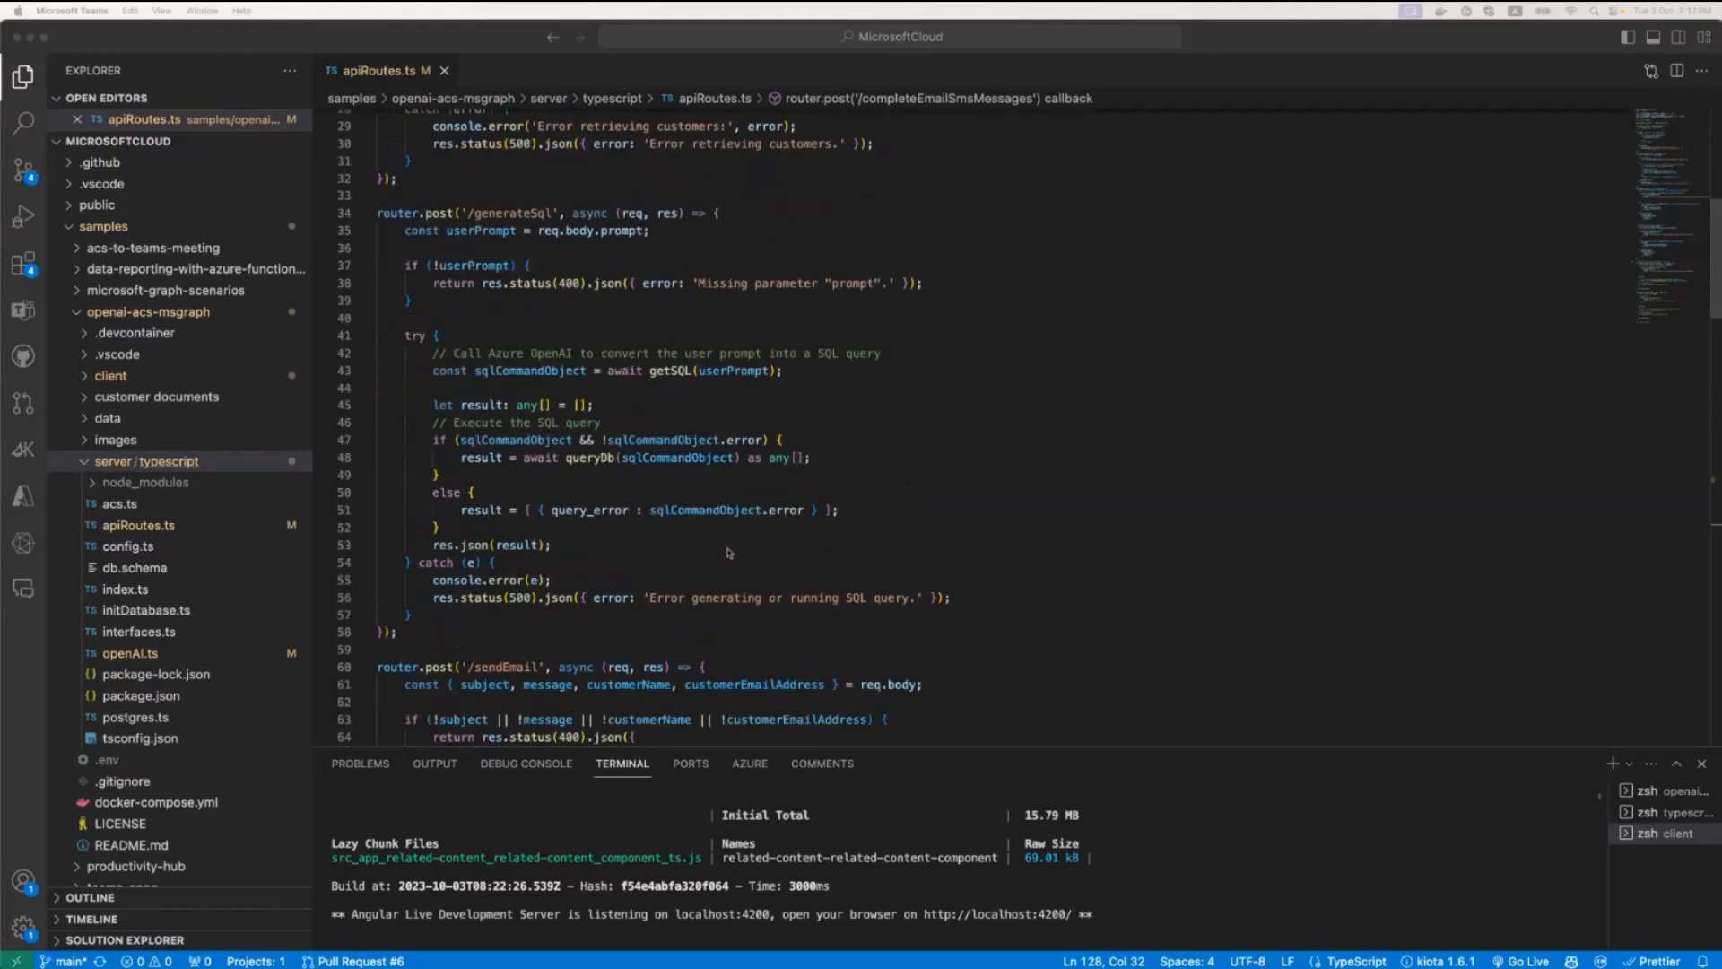
pyautogui.scroll(-3)
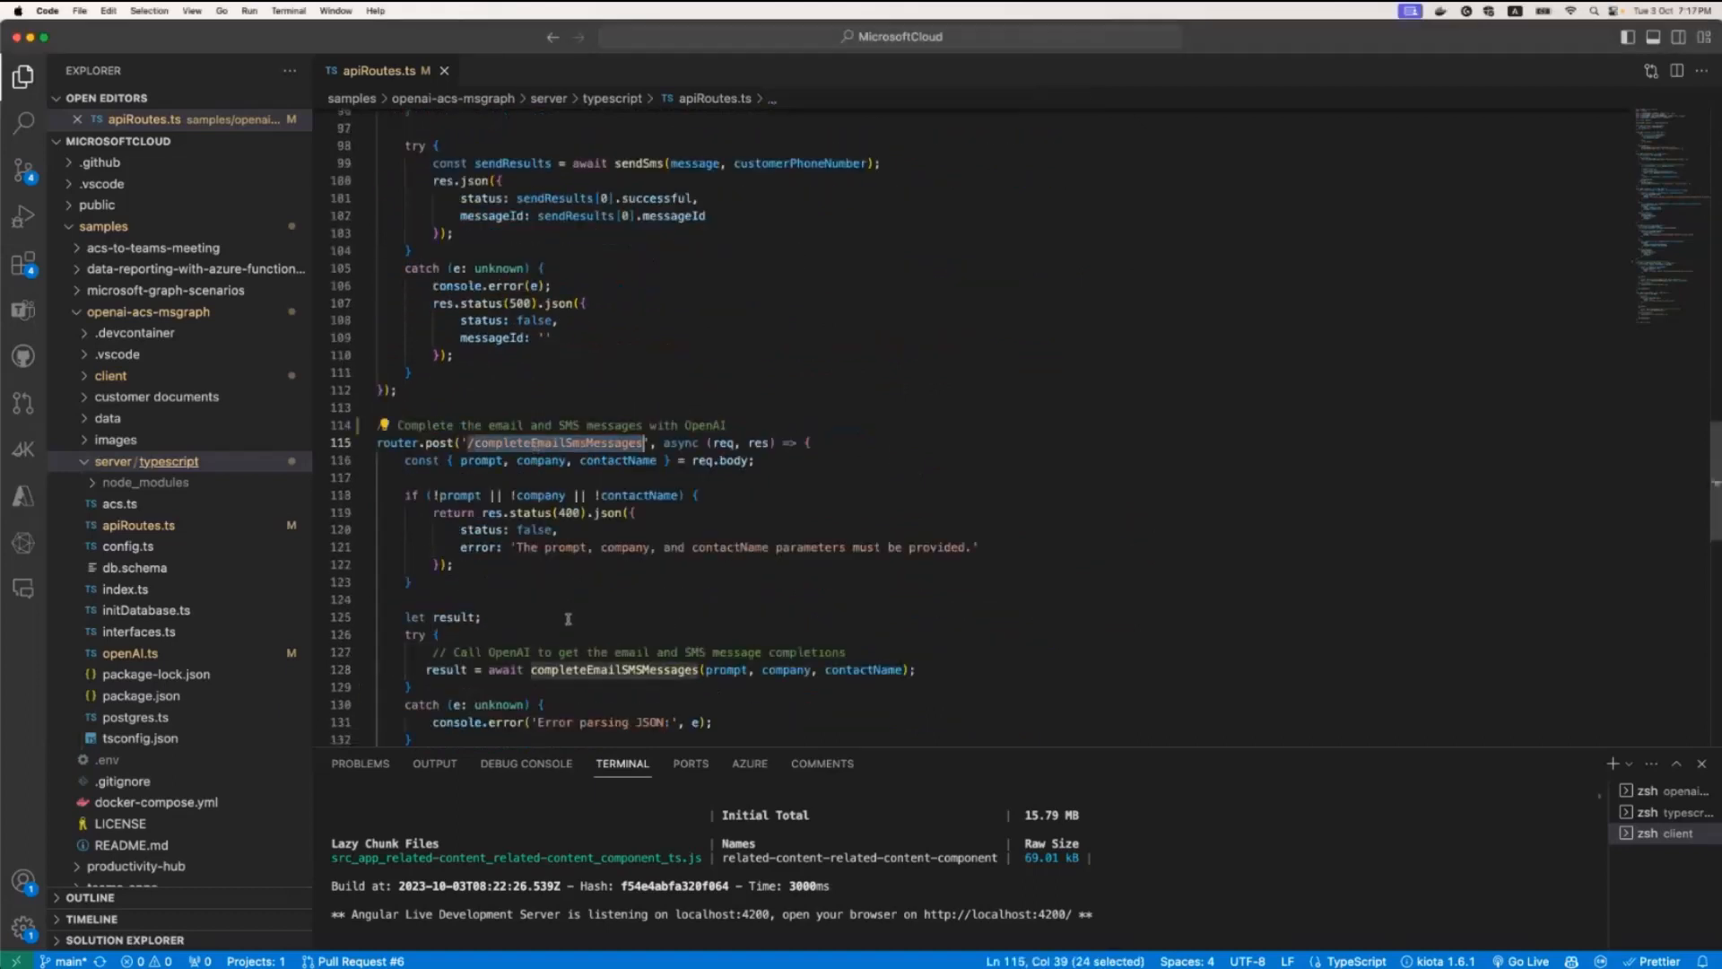
pyautogui.scroll(-3)
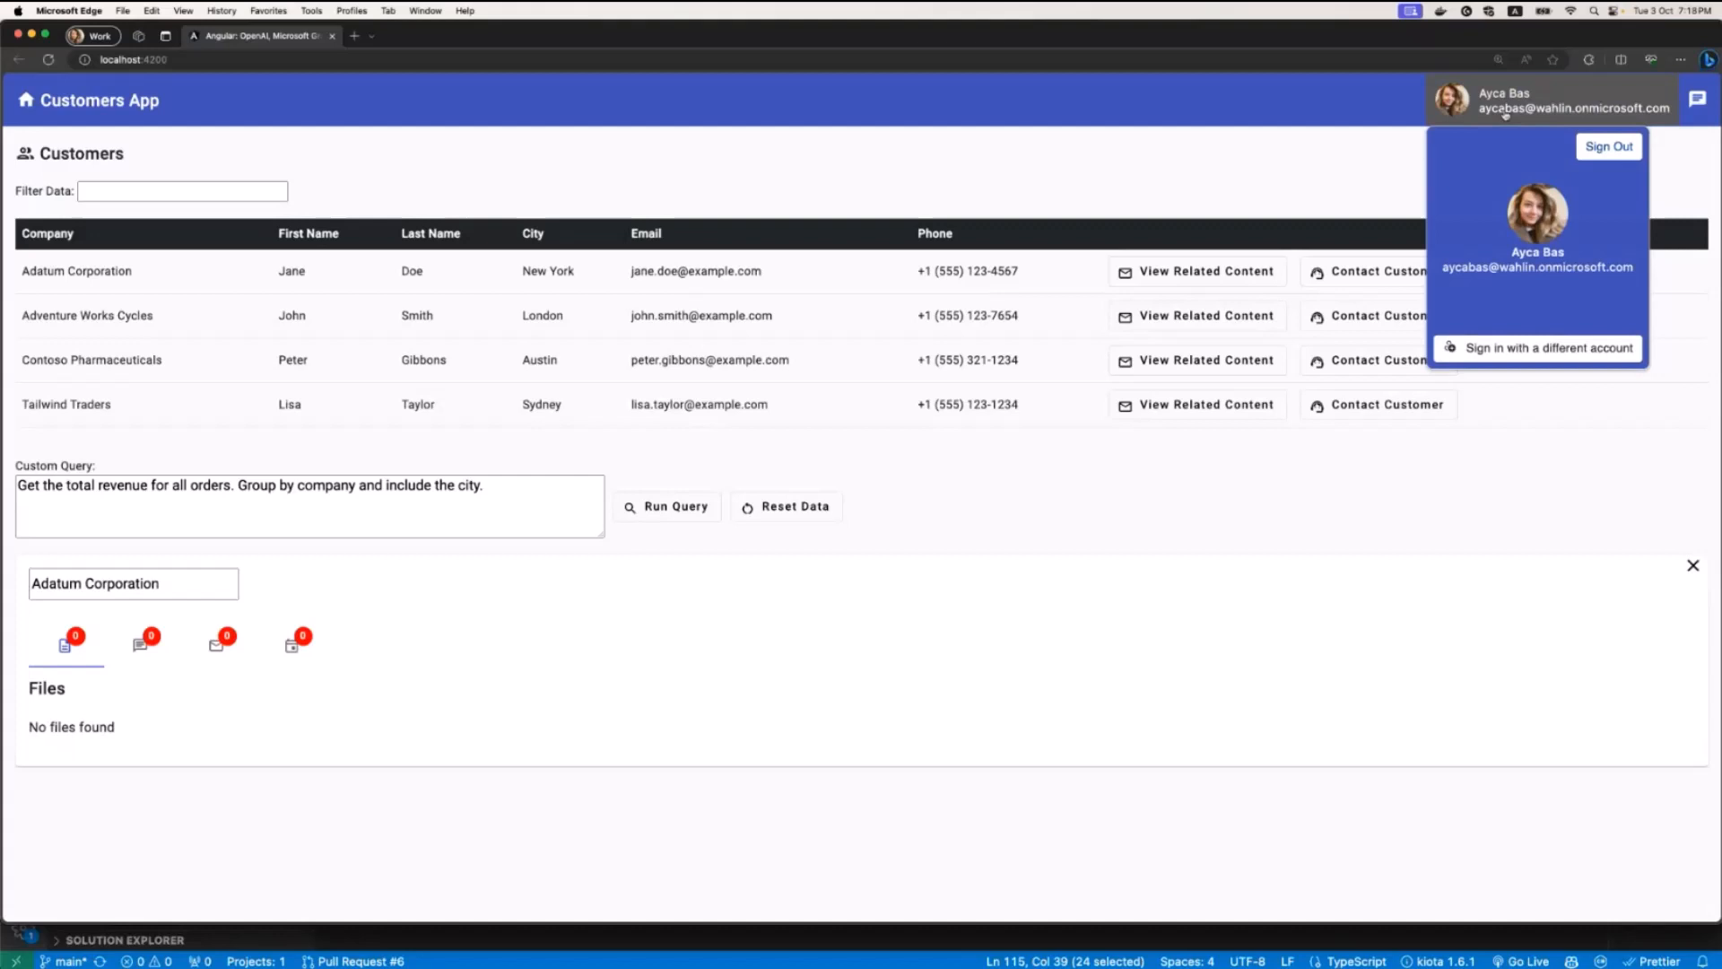
# Step: Dismiss the account panel and open the Email/SMS Customer dialog for Adatum Corporation
pyautogui.click(1378, 271)
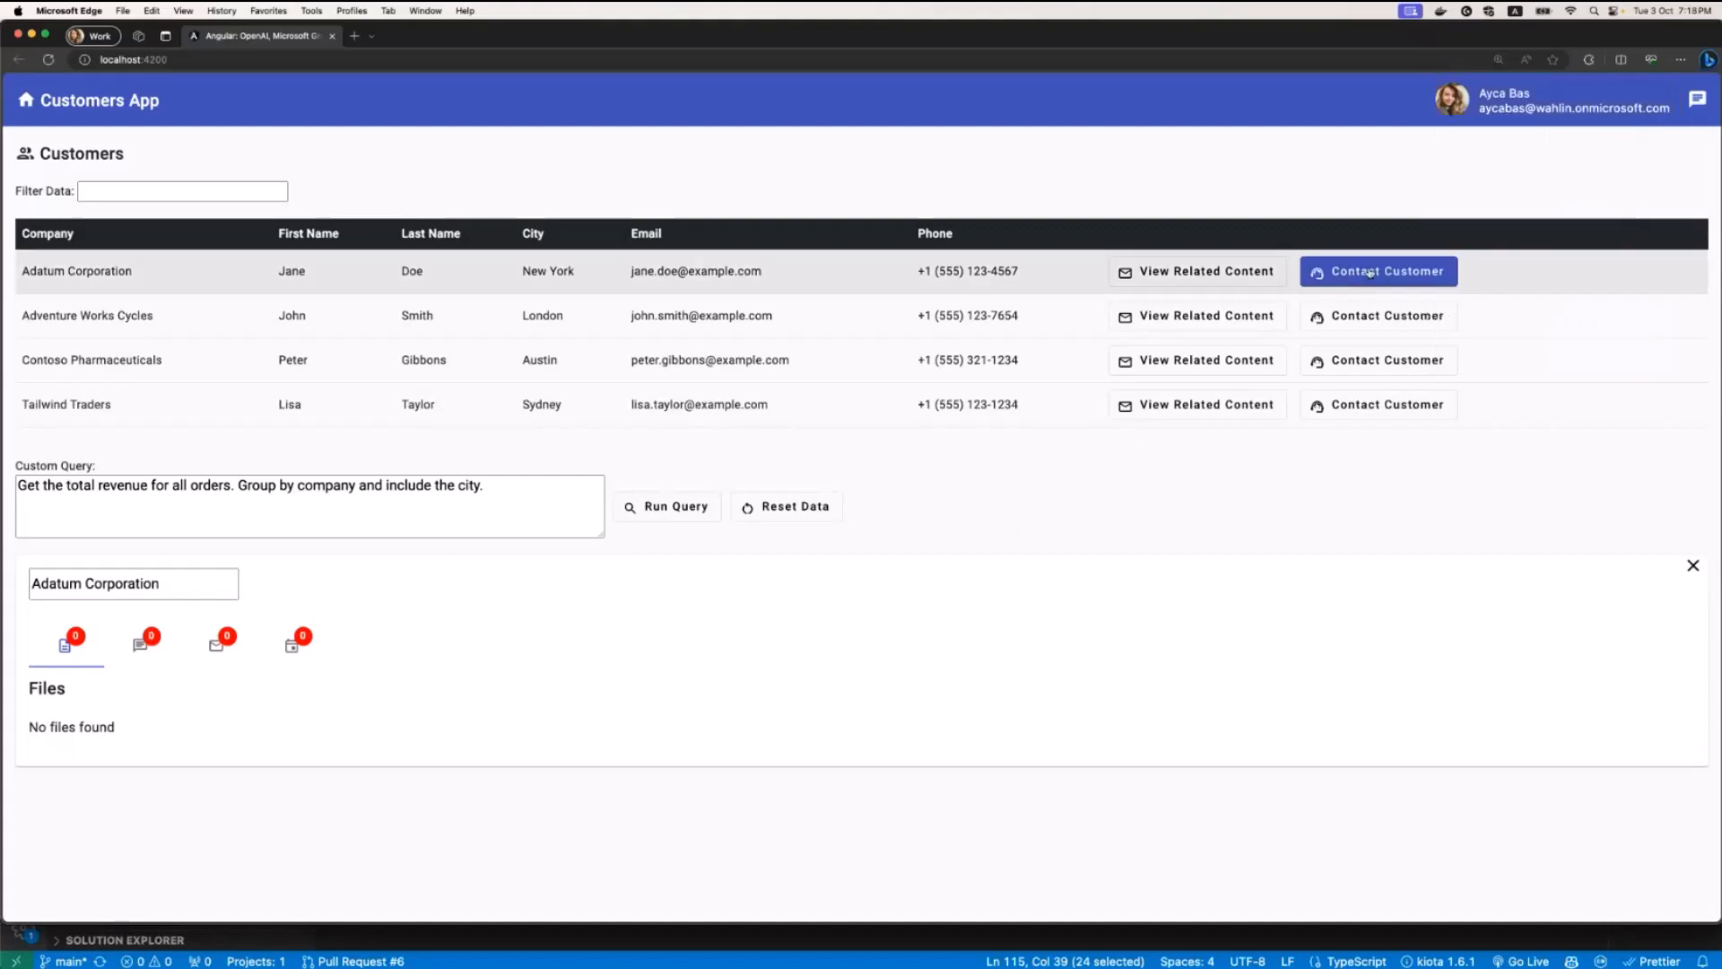
pyautogui.click(1378, 270)
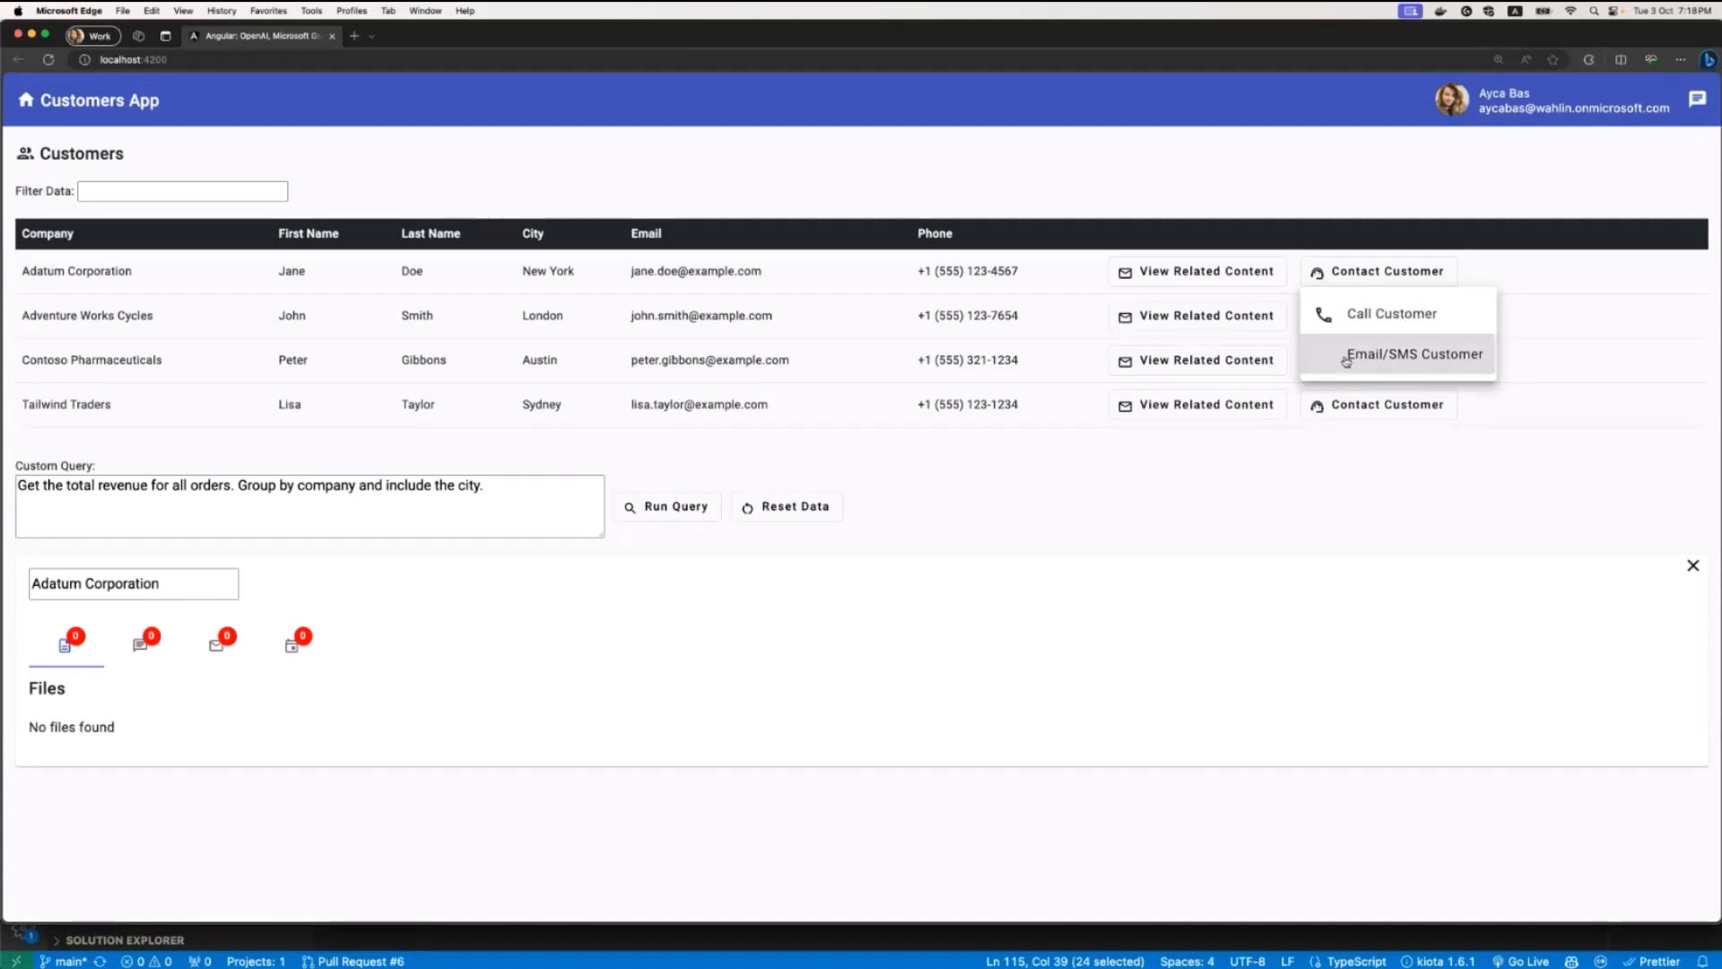
pyautogui.click(1414, 354)
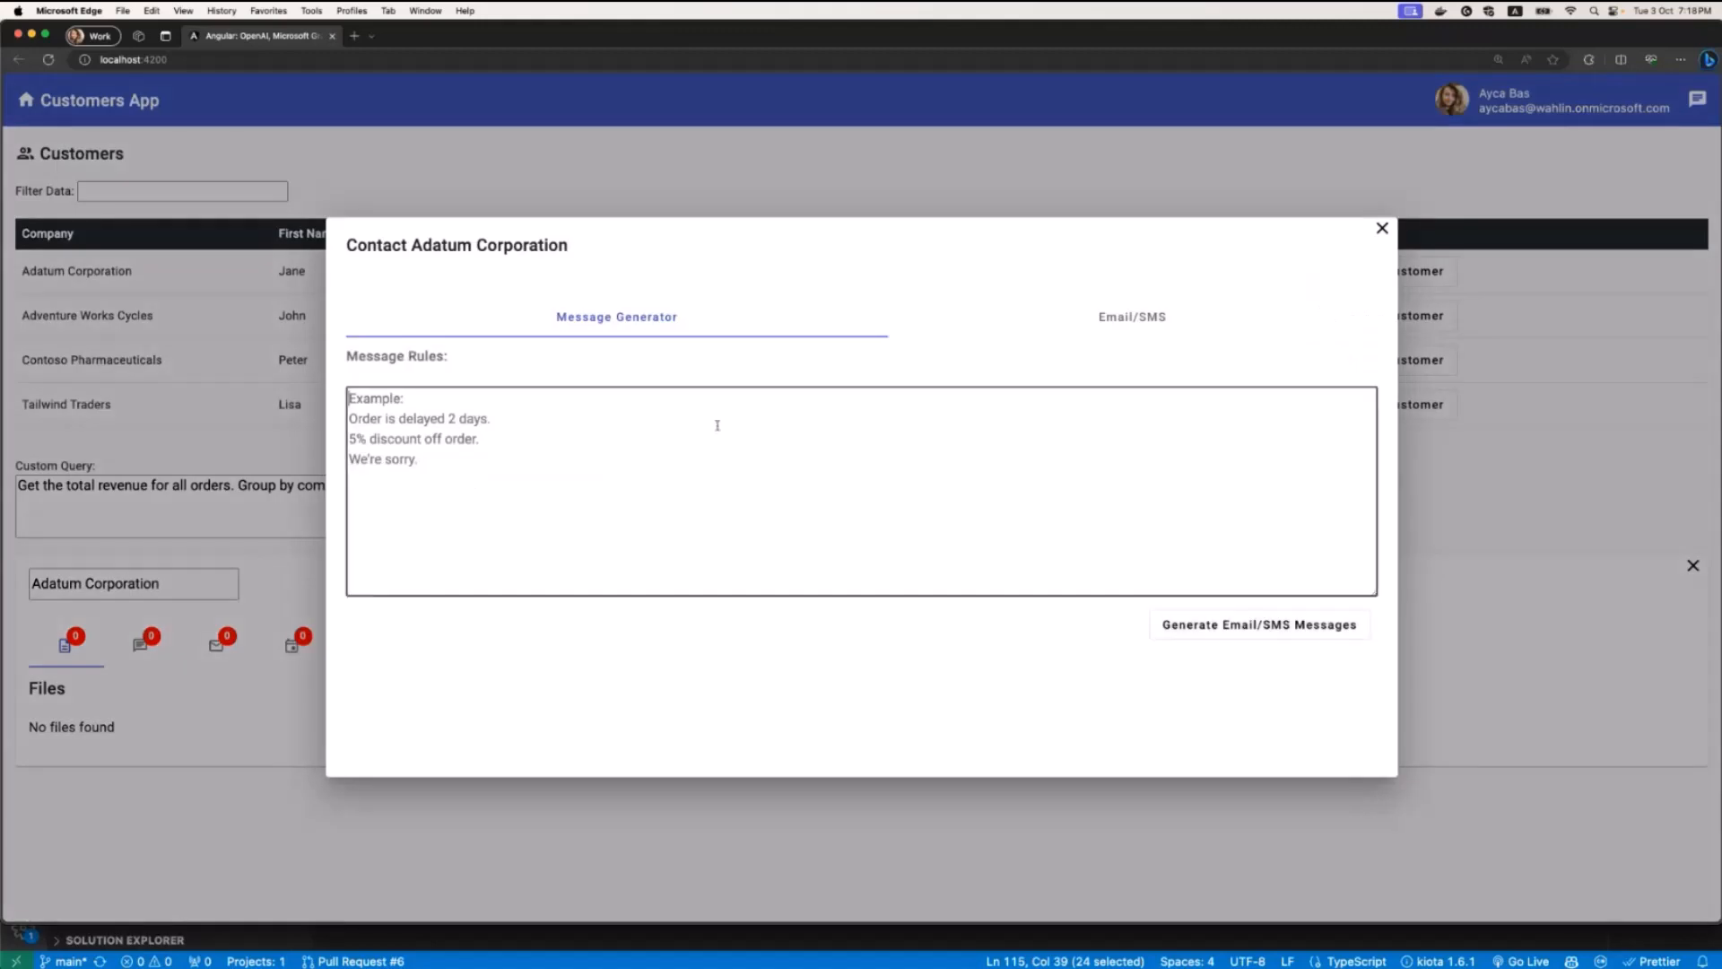
# Step: Enter rules about a 2-week delay and jokes where appropriate, then generate the messages
pyautogui.write('order is dela')
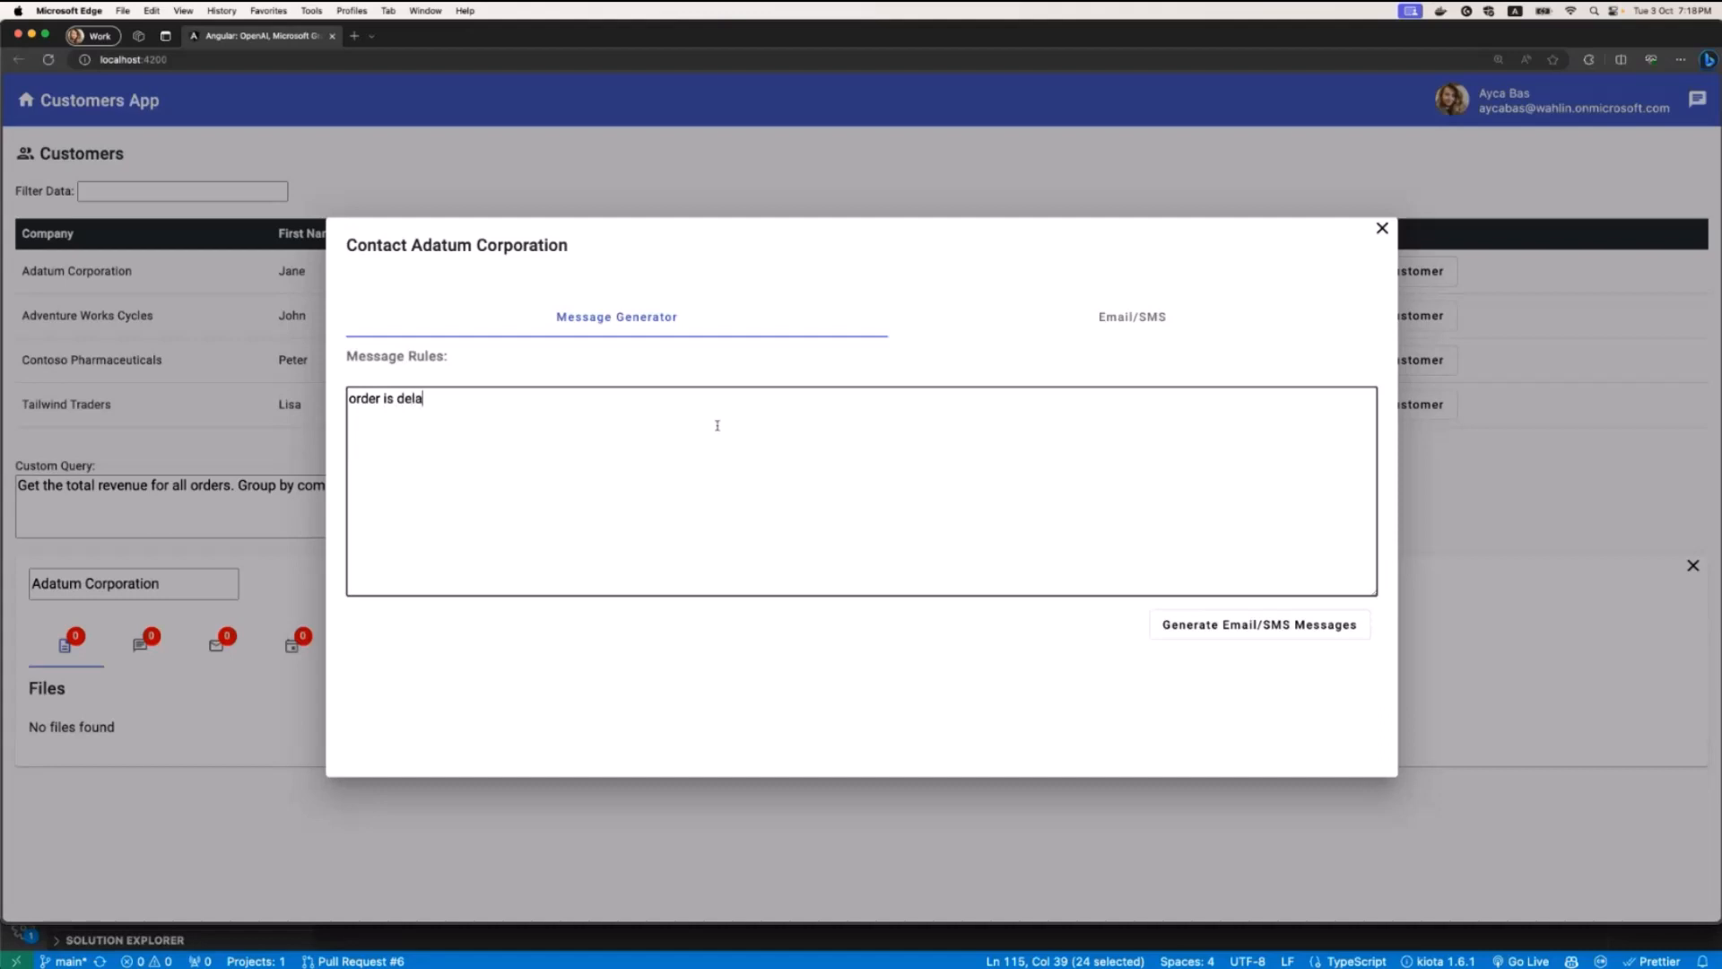
pyautogui.write('yed for')
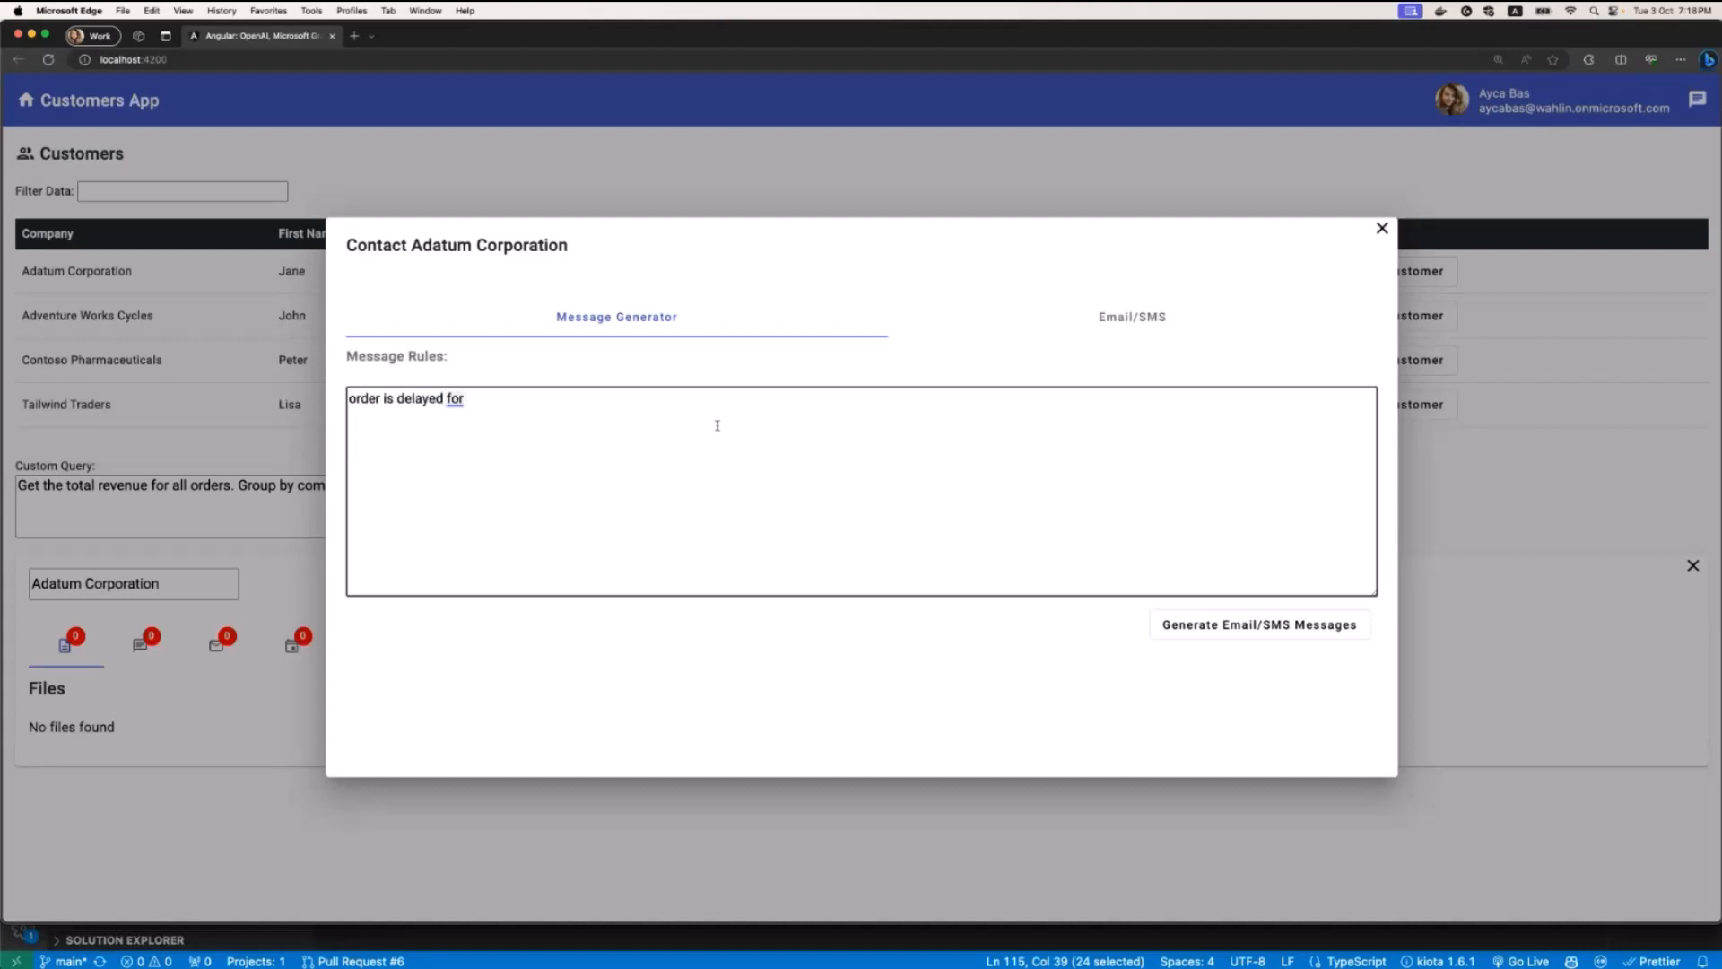
pyautogui.write('2 weeks')
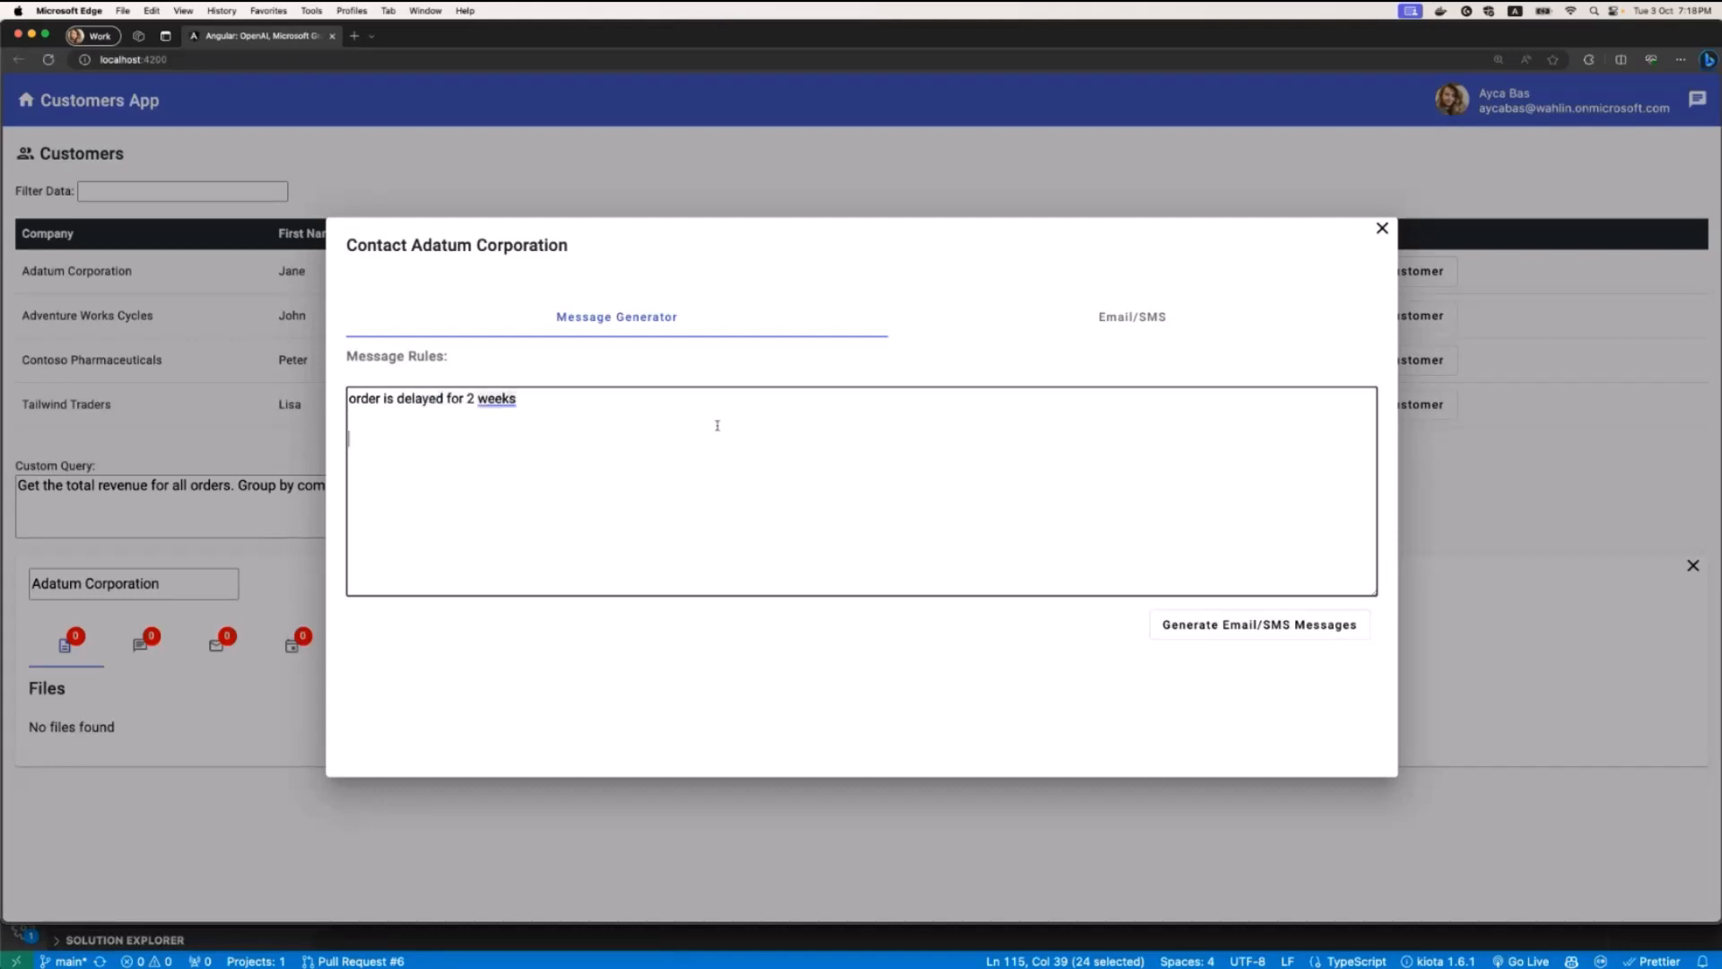
pyautogui.write('make')
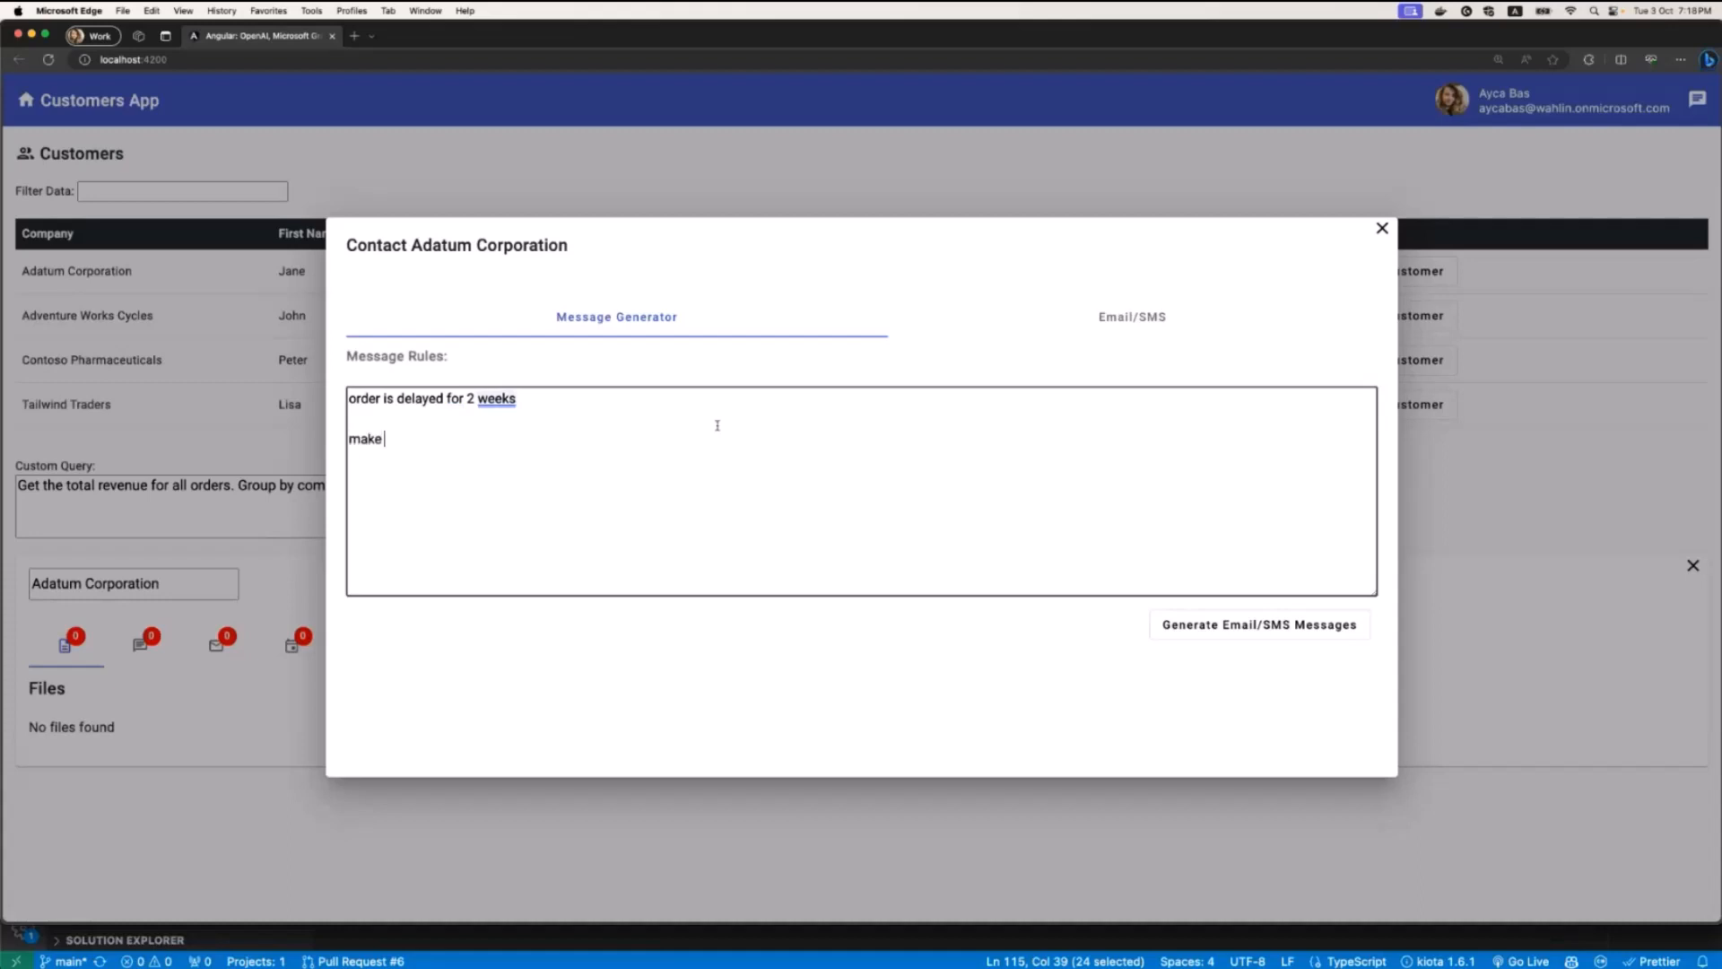
pyautogui.write('jokes whe')
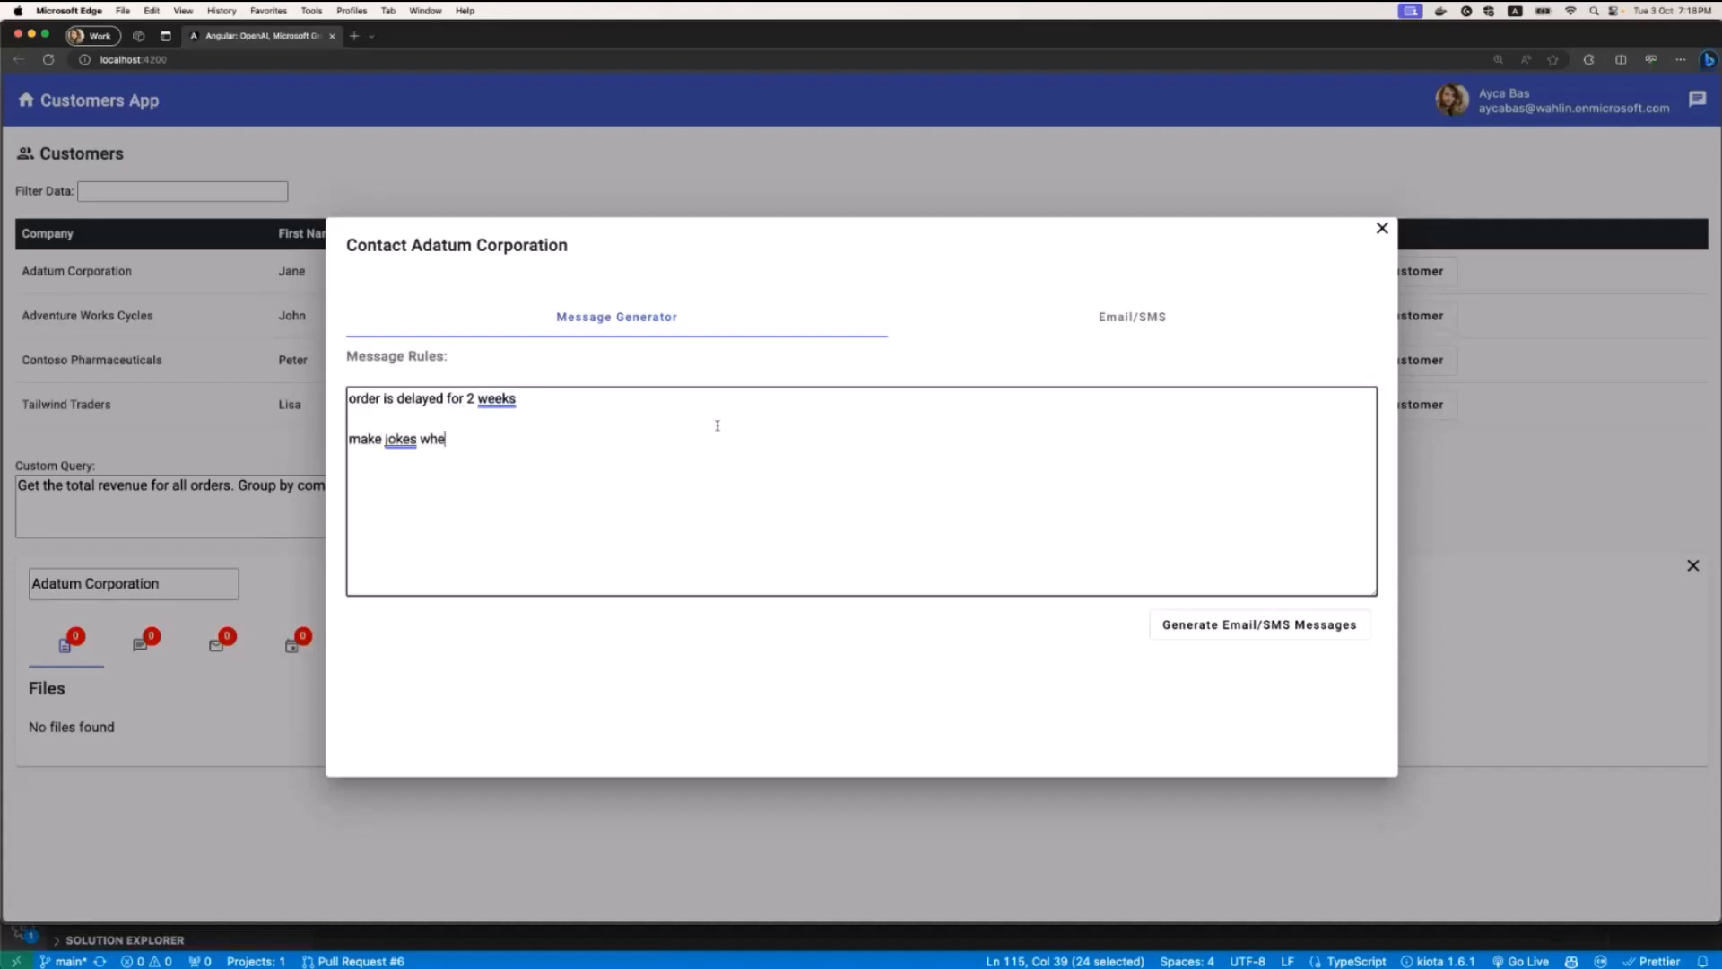
pyautogui.write('re appropriate')
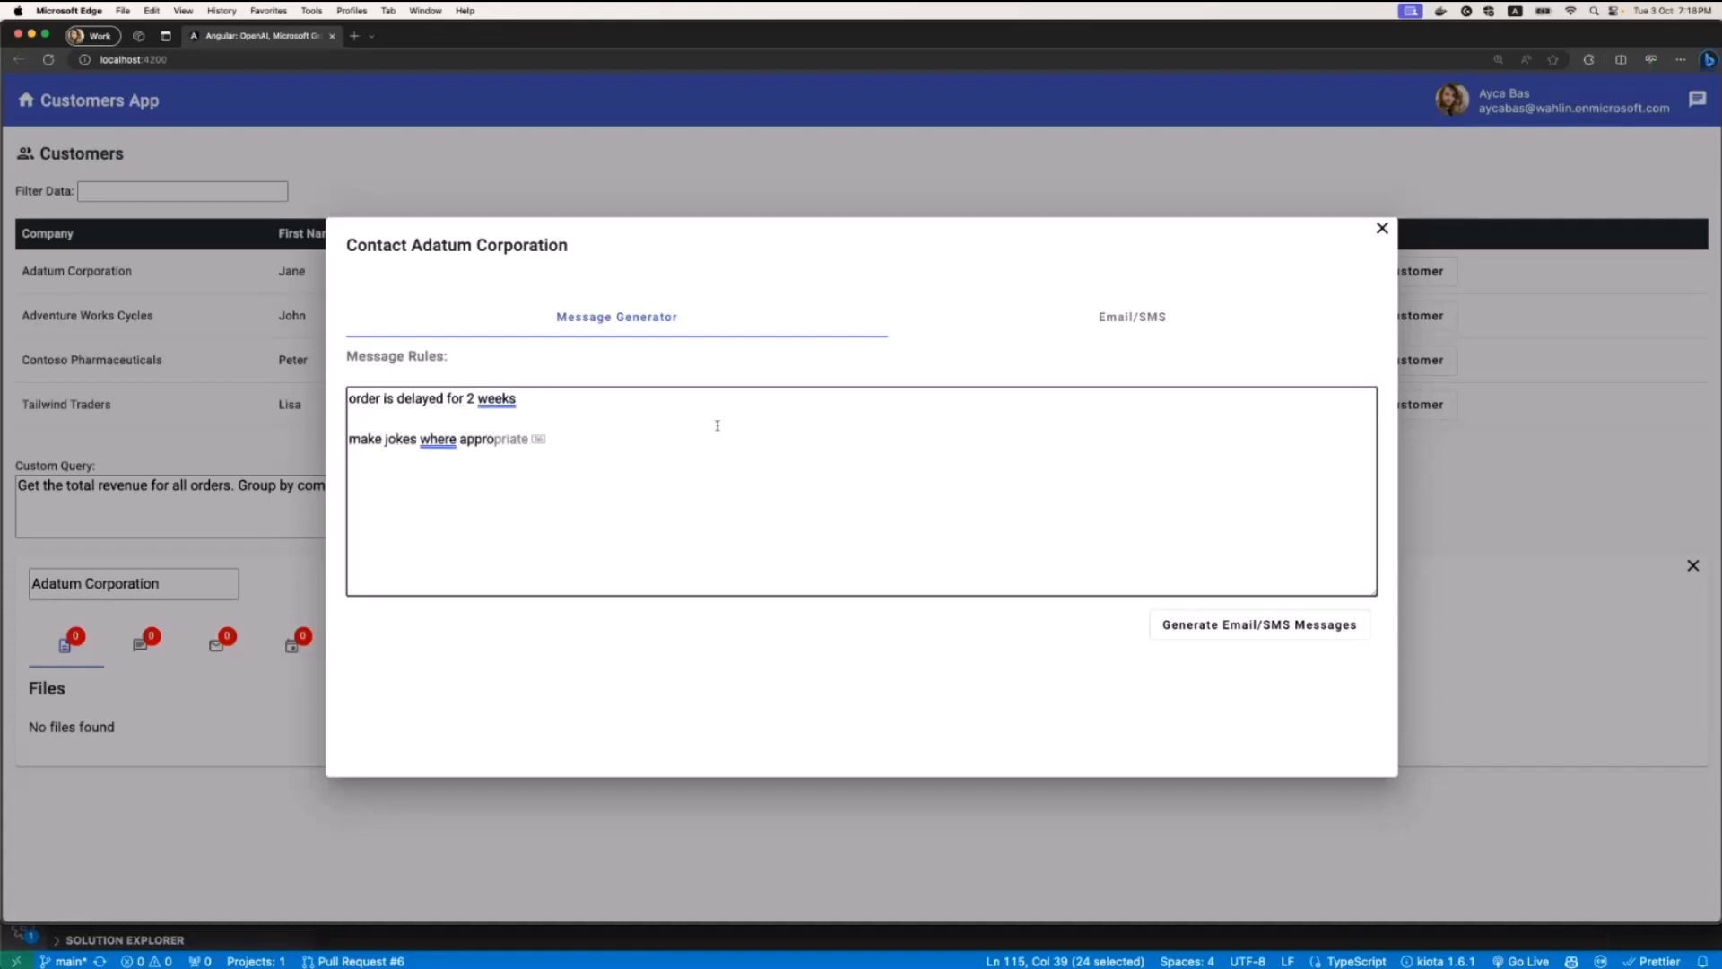
pyautogui.click(1259, 625)
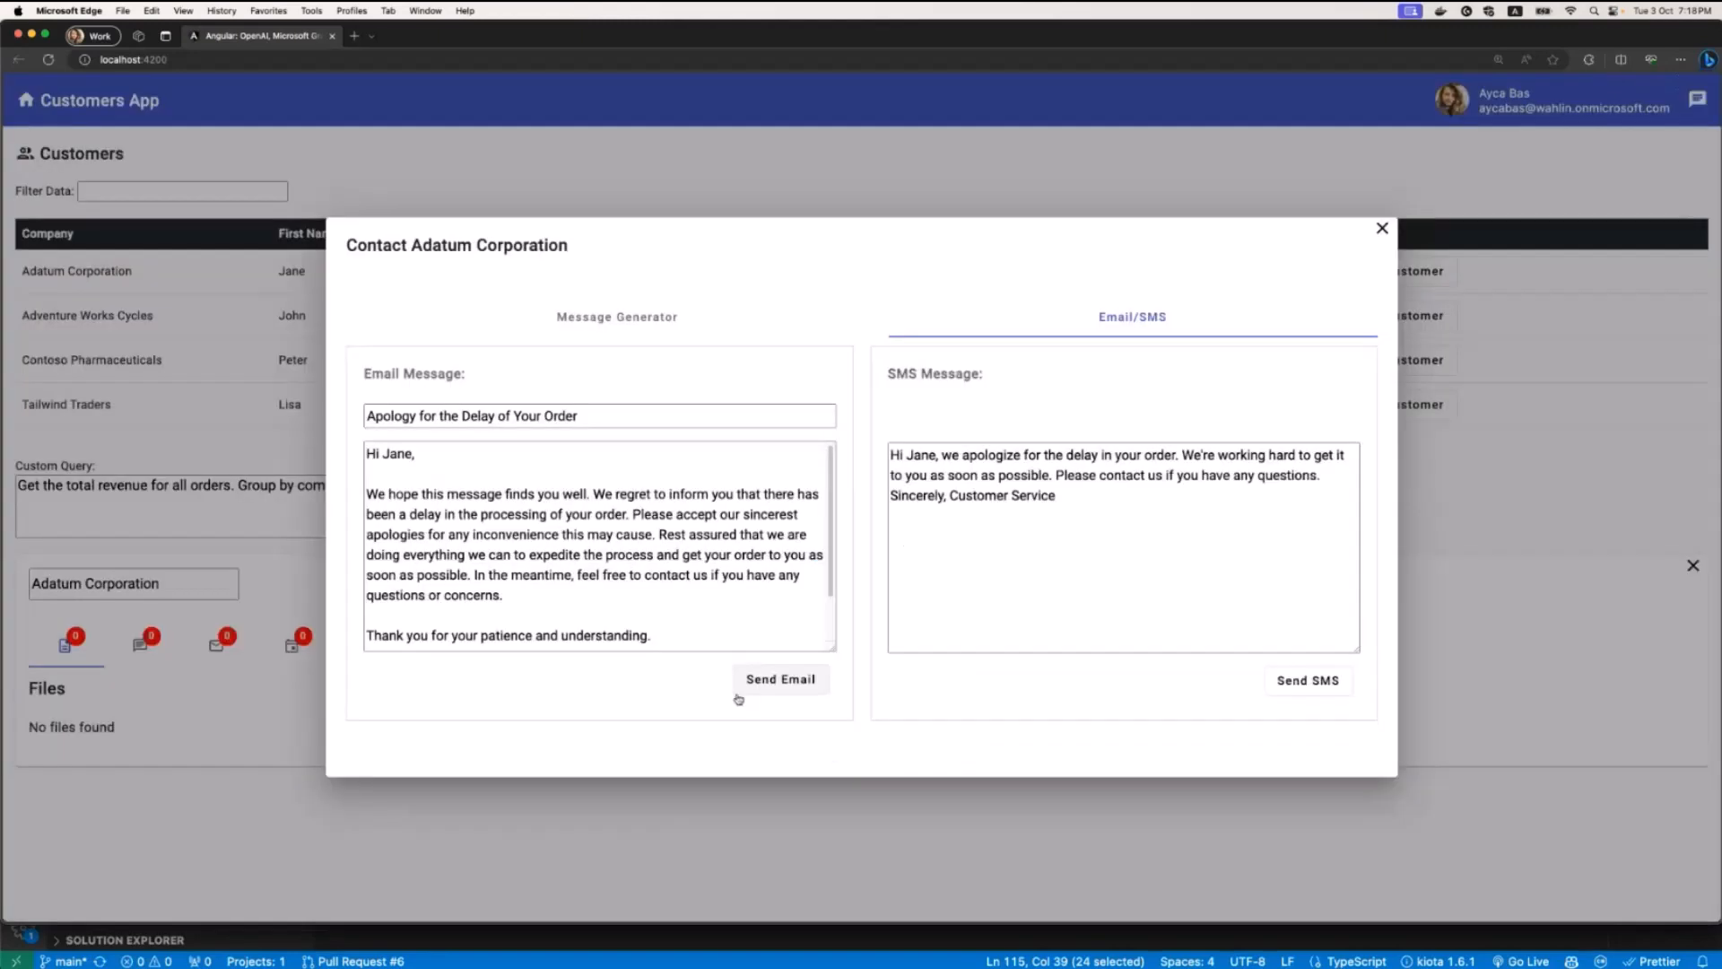
pyautogui.scroll(-3)
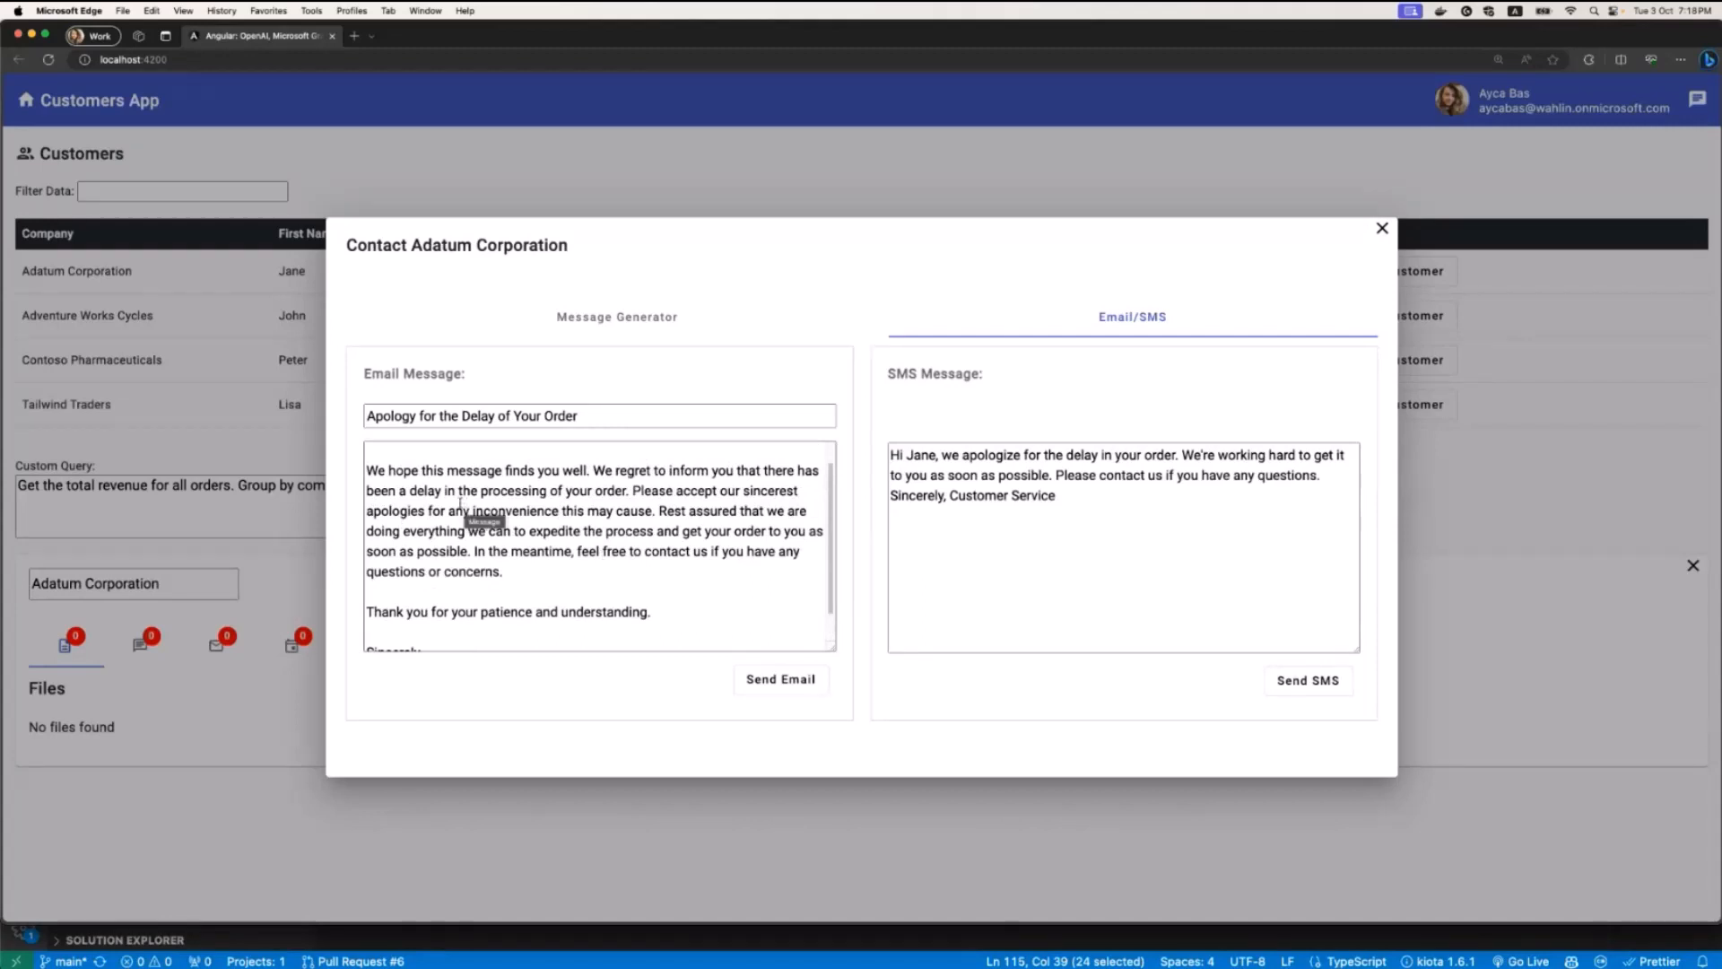
pyautogui.moveTo(540, 363)
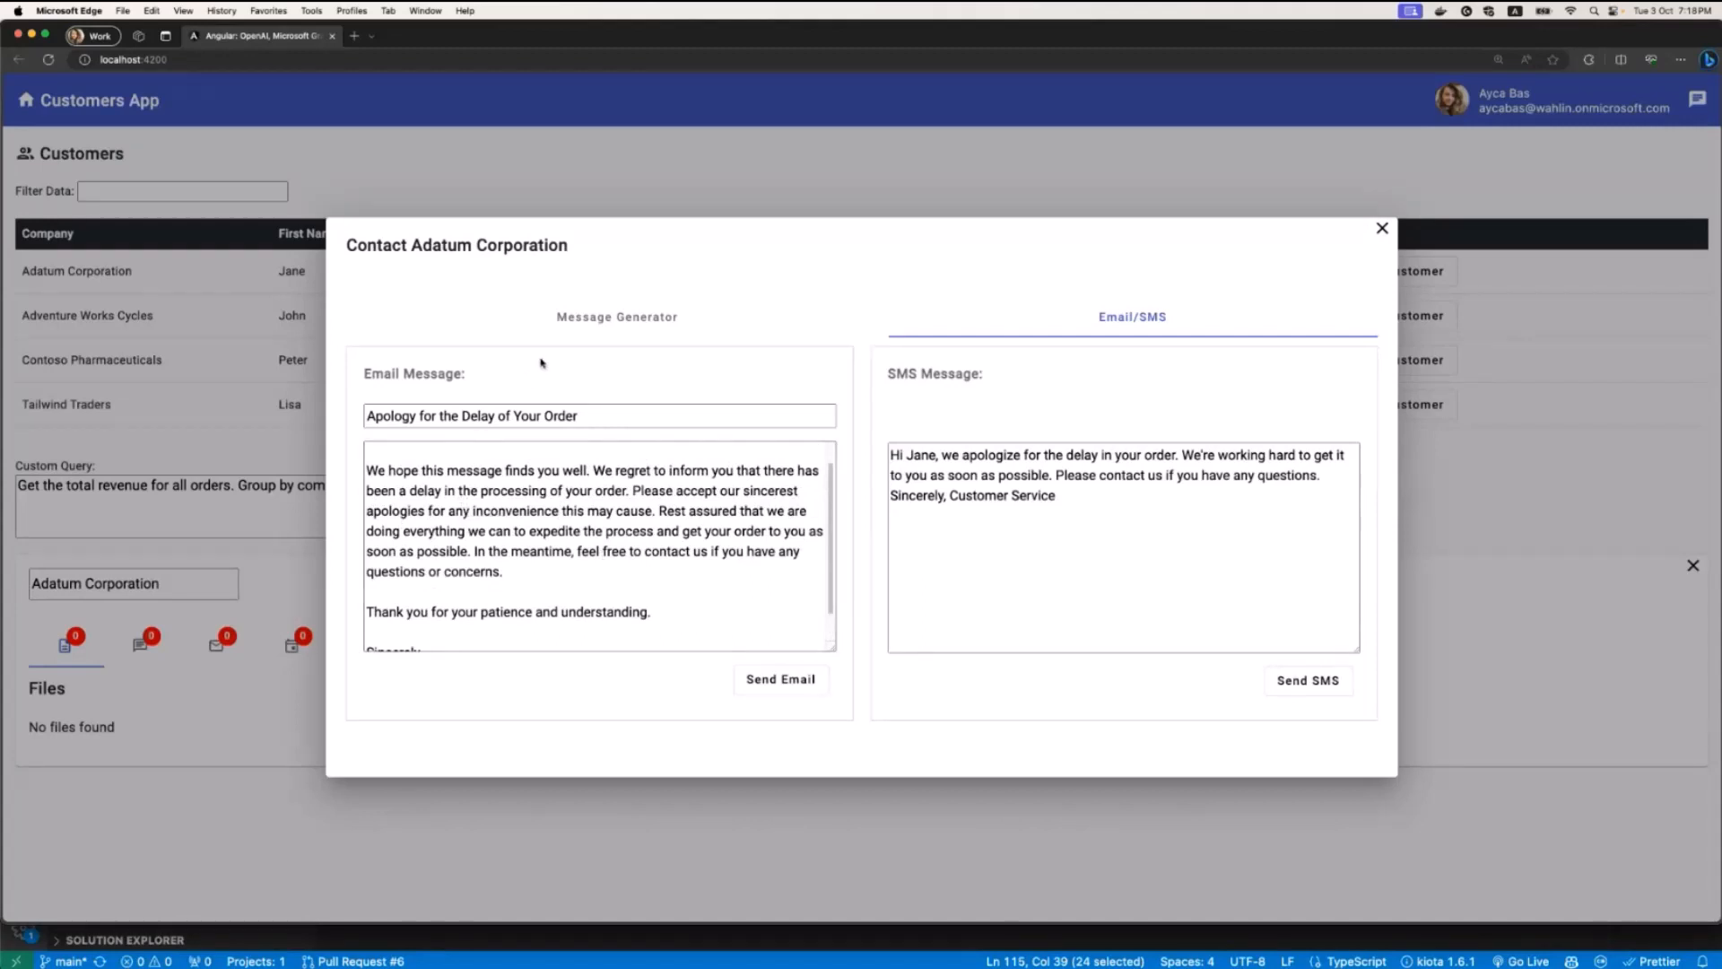
pyautogui.click(616, 316)
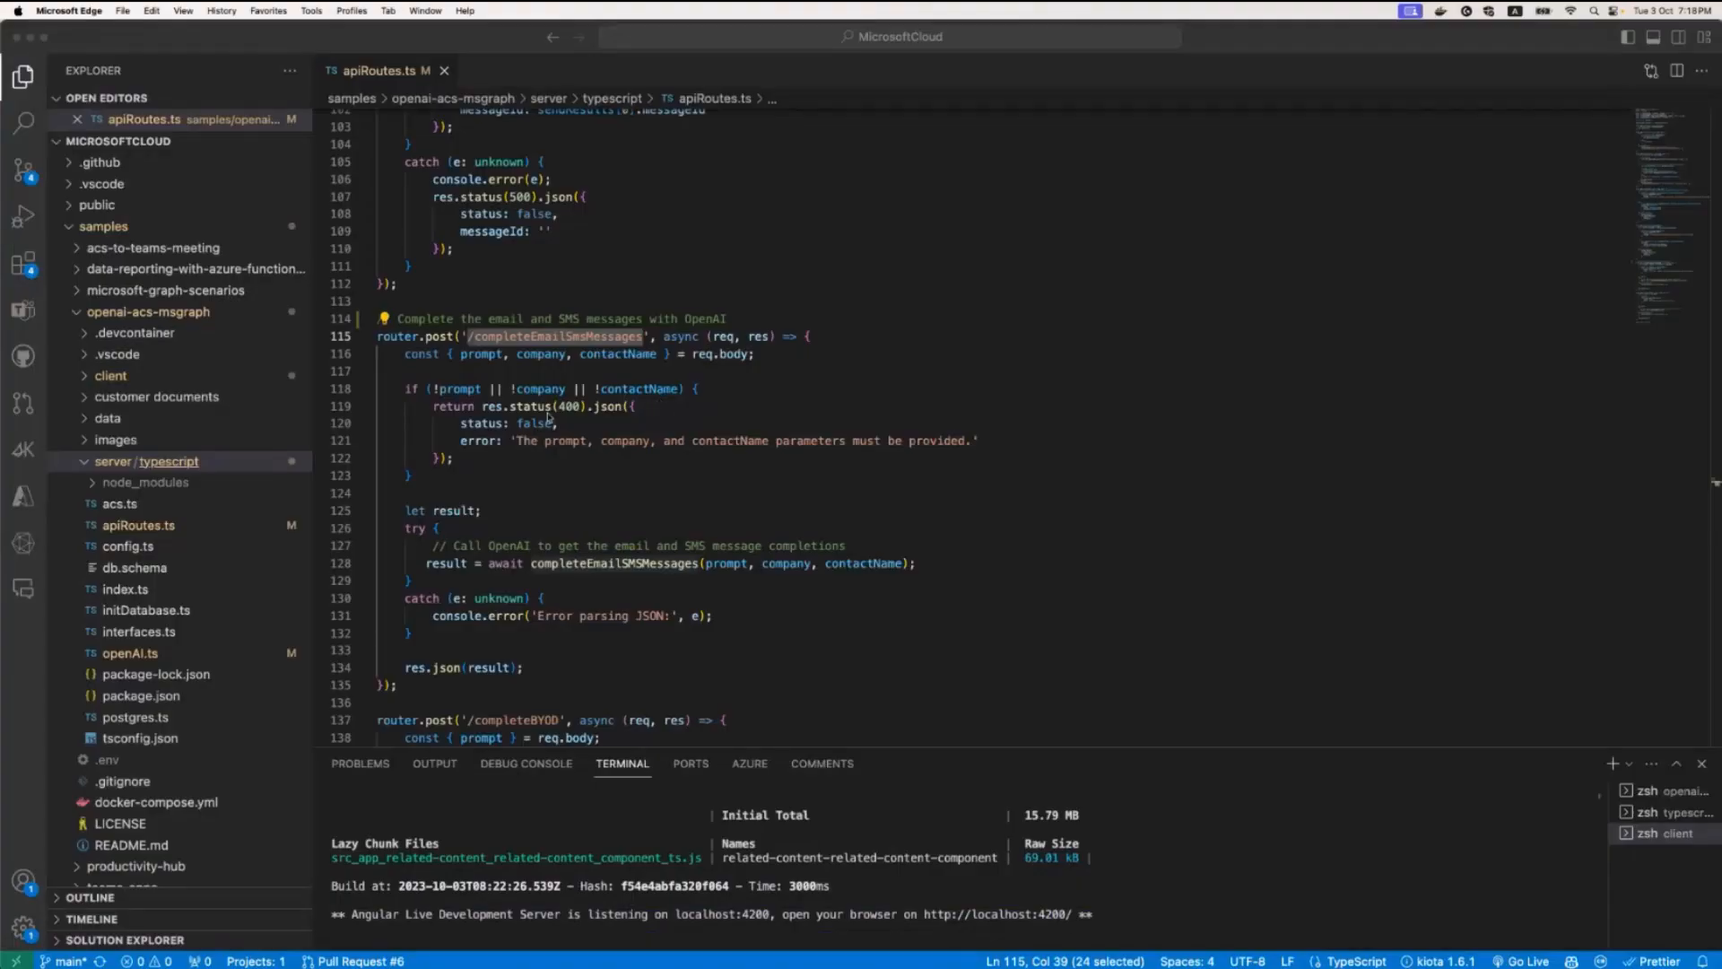
pyautogui.moveTo(513, 385)
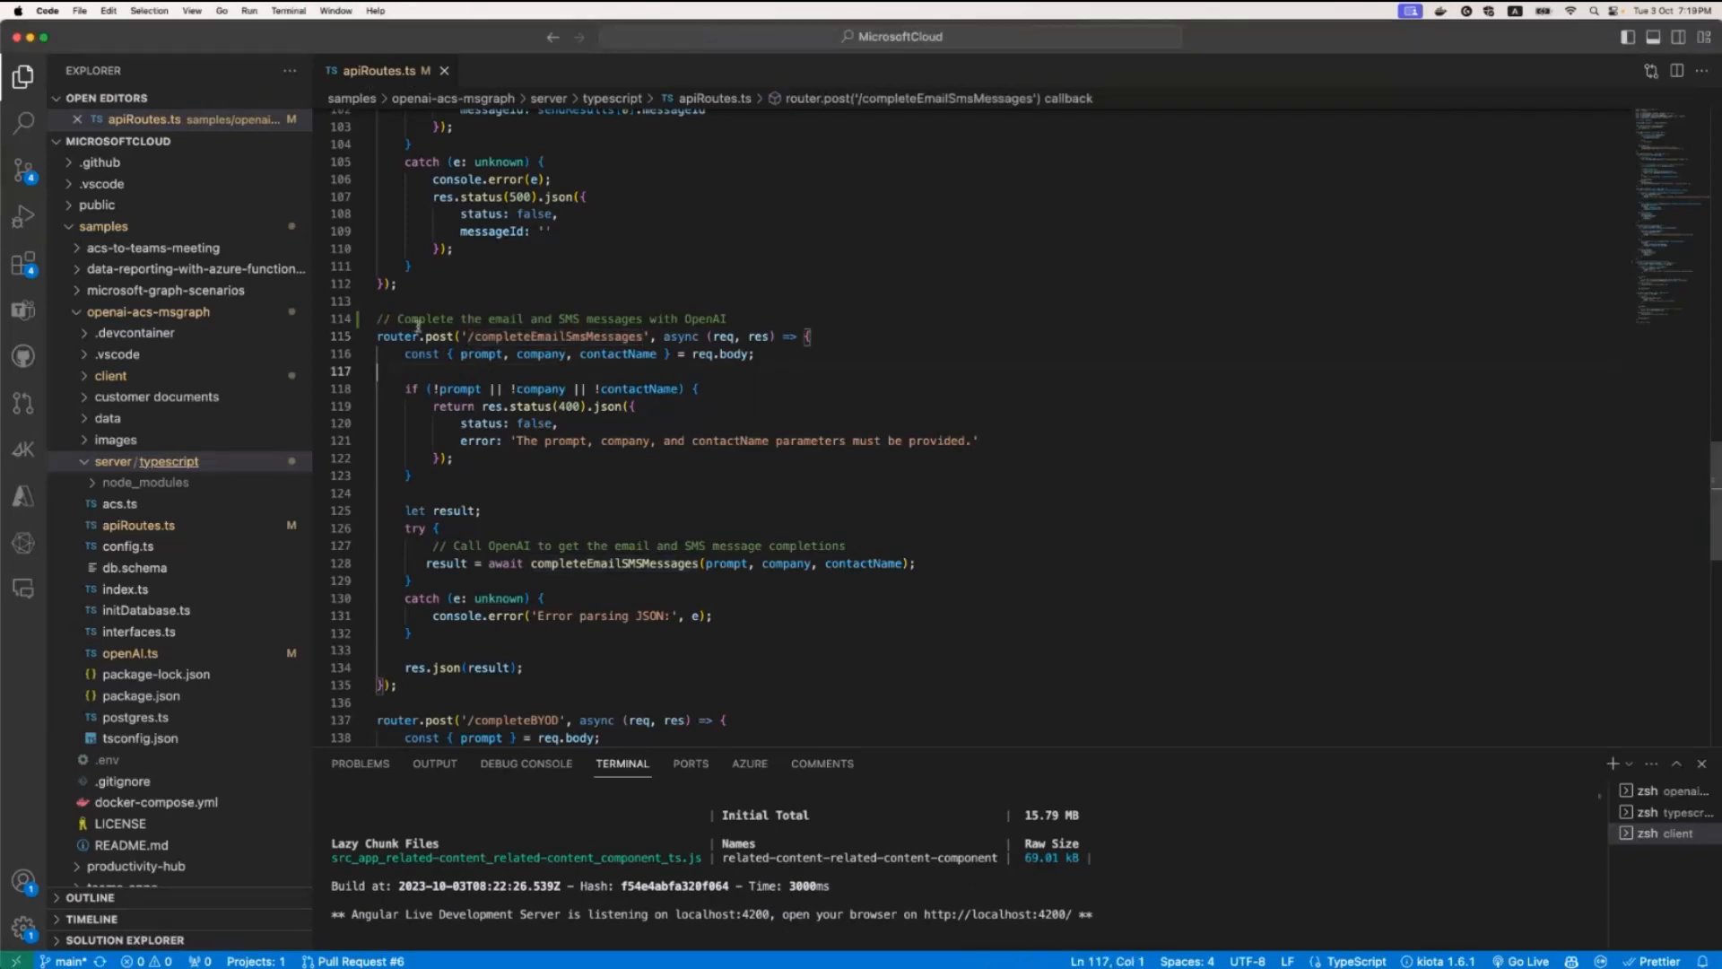
# Step: Select the completeEmailSMSMessages call on line 128 and open its context menu
pyautogui.doubleClick(555, 337)
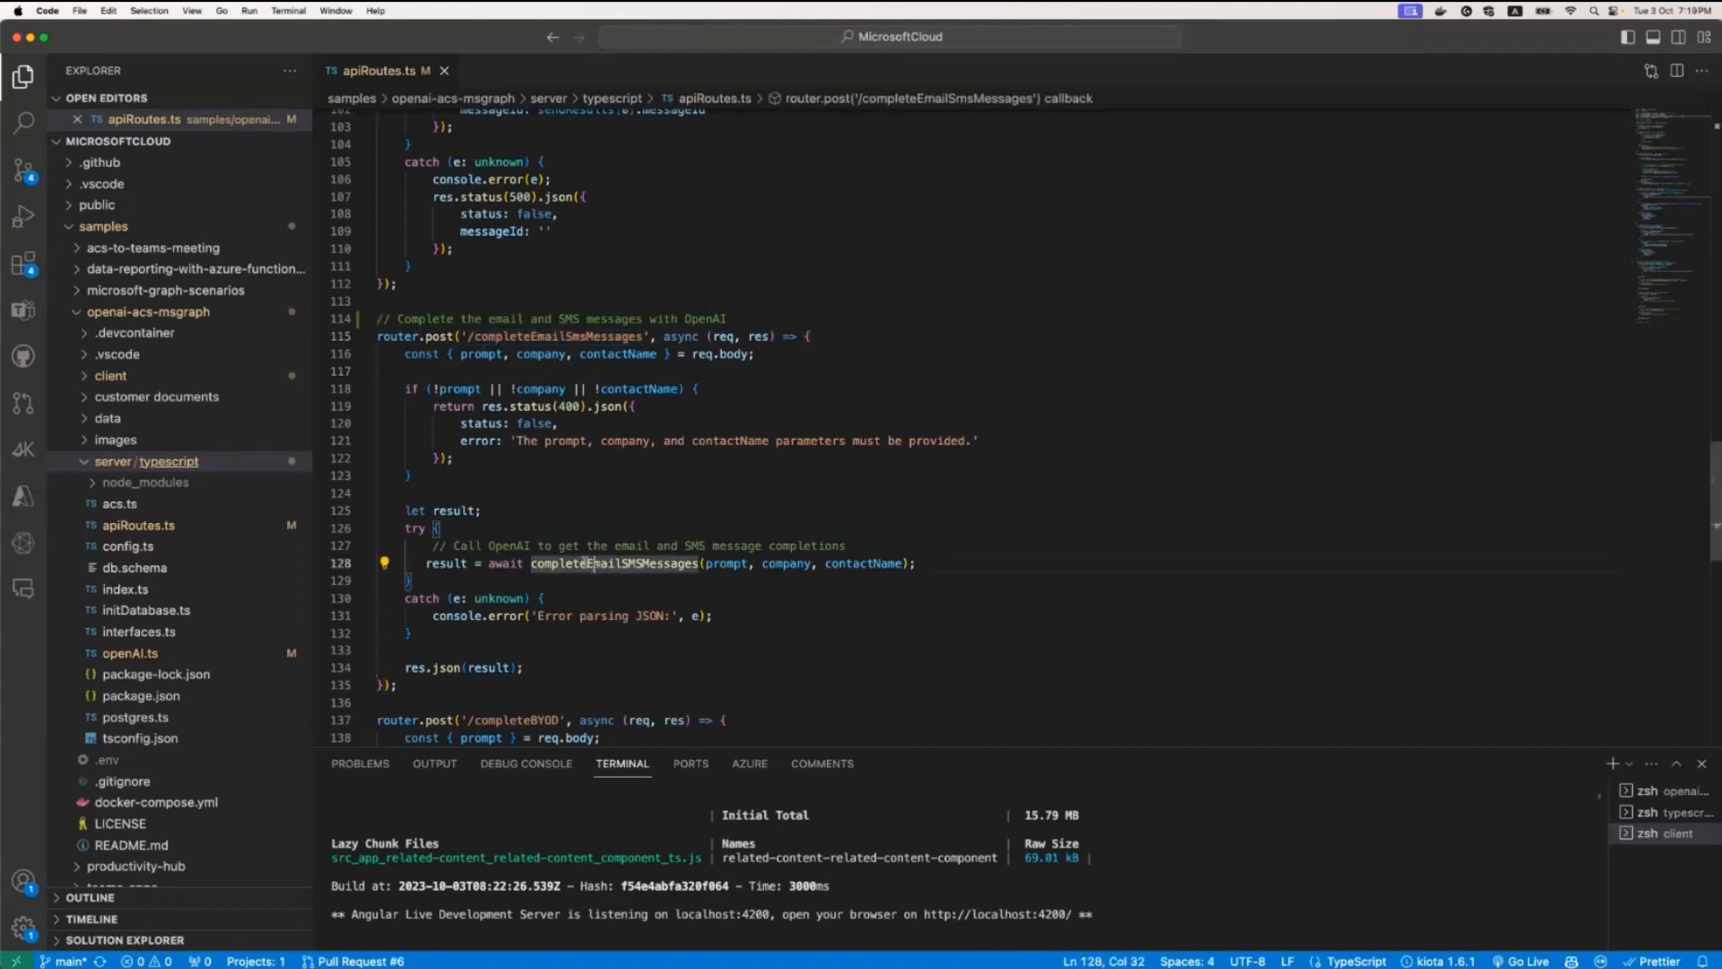
pyautogui.rightClick(593, 563)
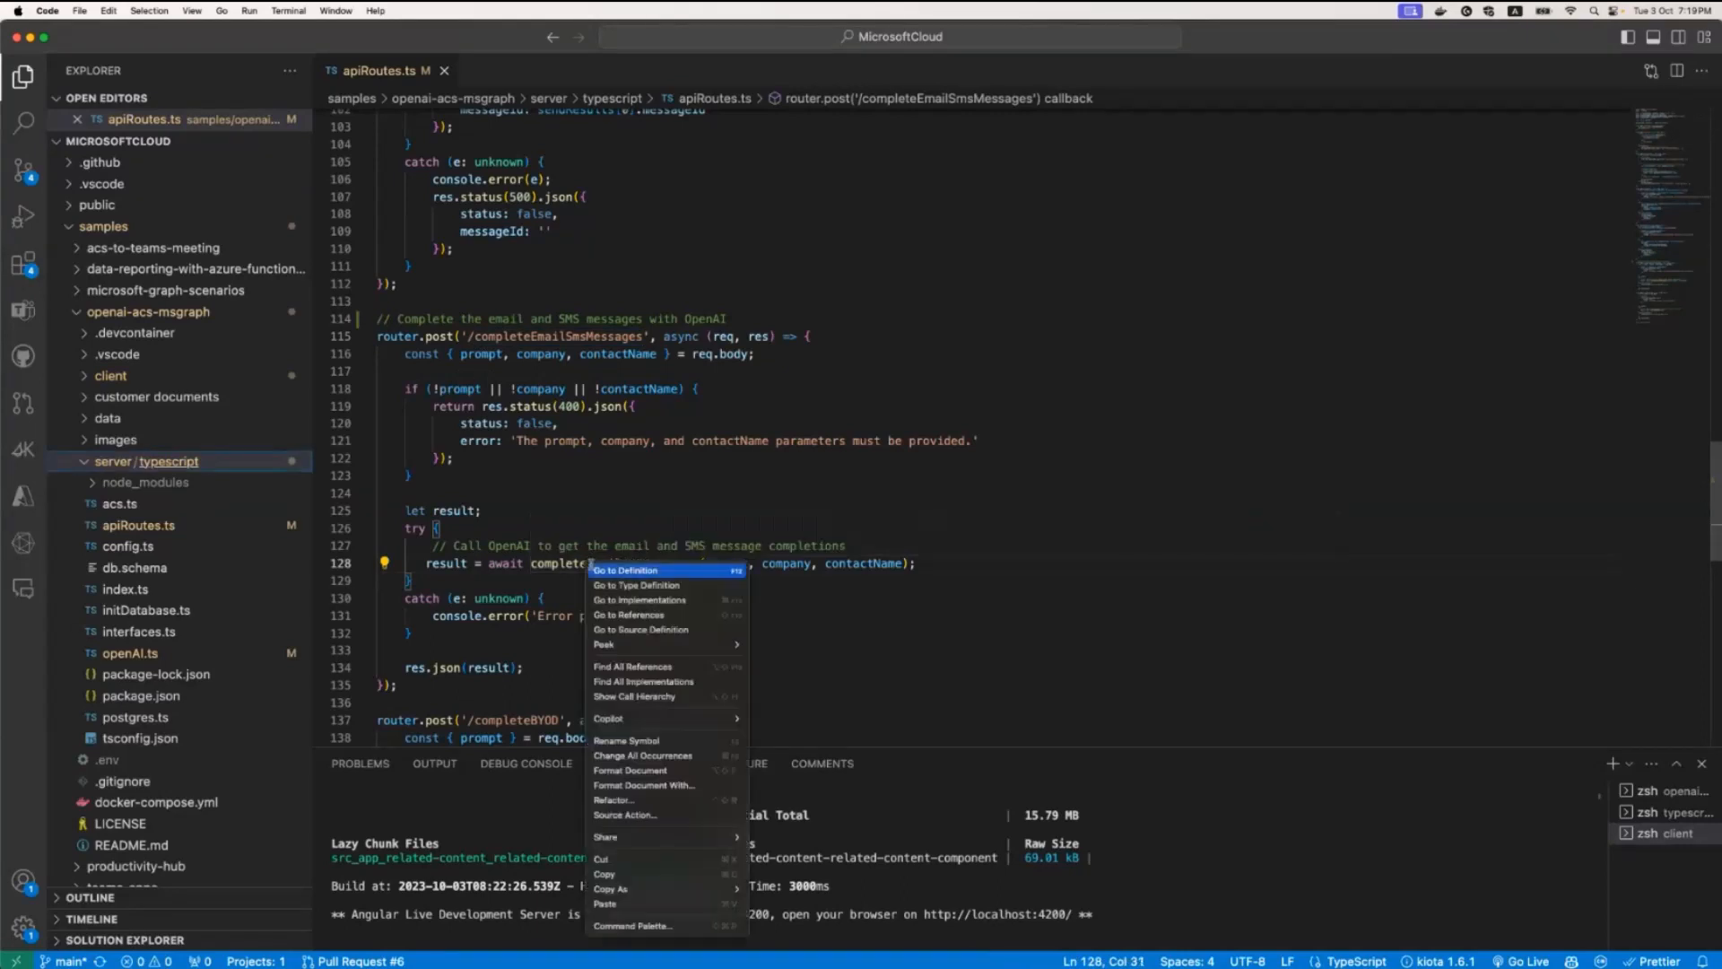
pyautogui.click(625, 570)
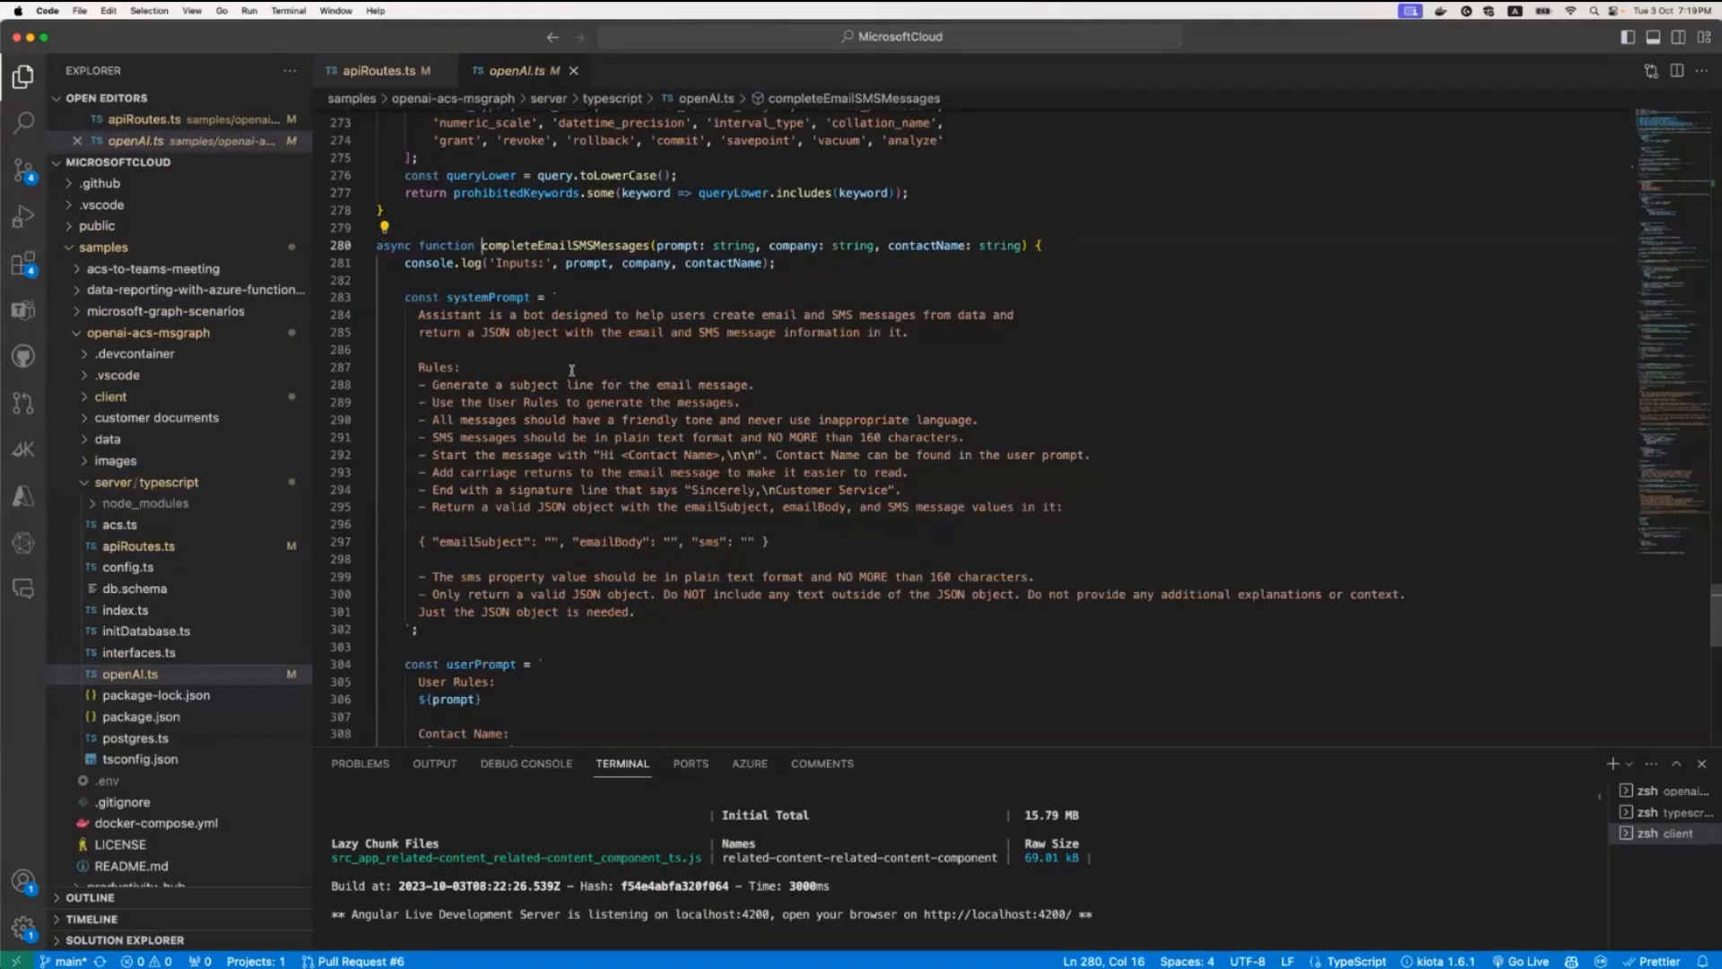
pyautogui.doubleClick(486, 297)
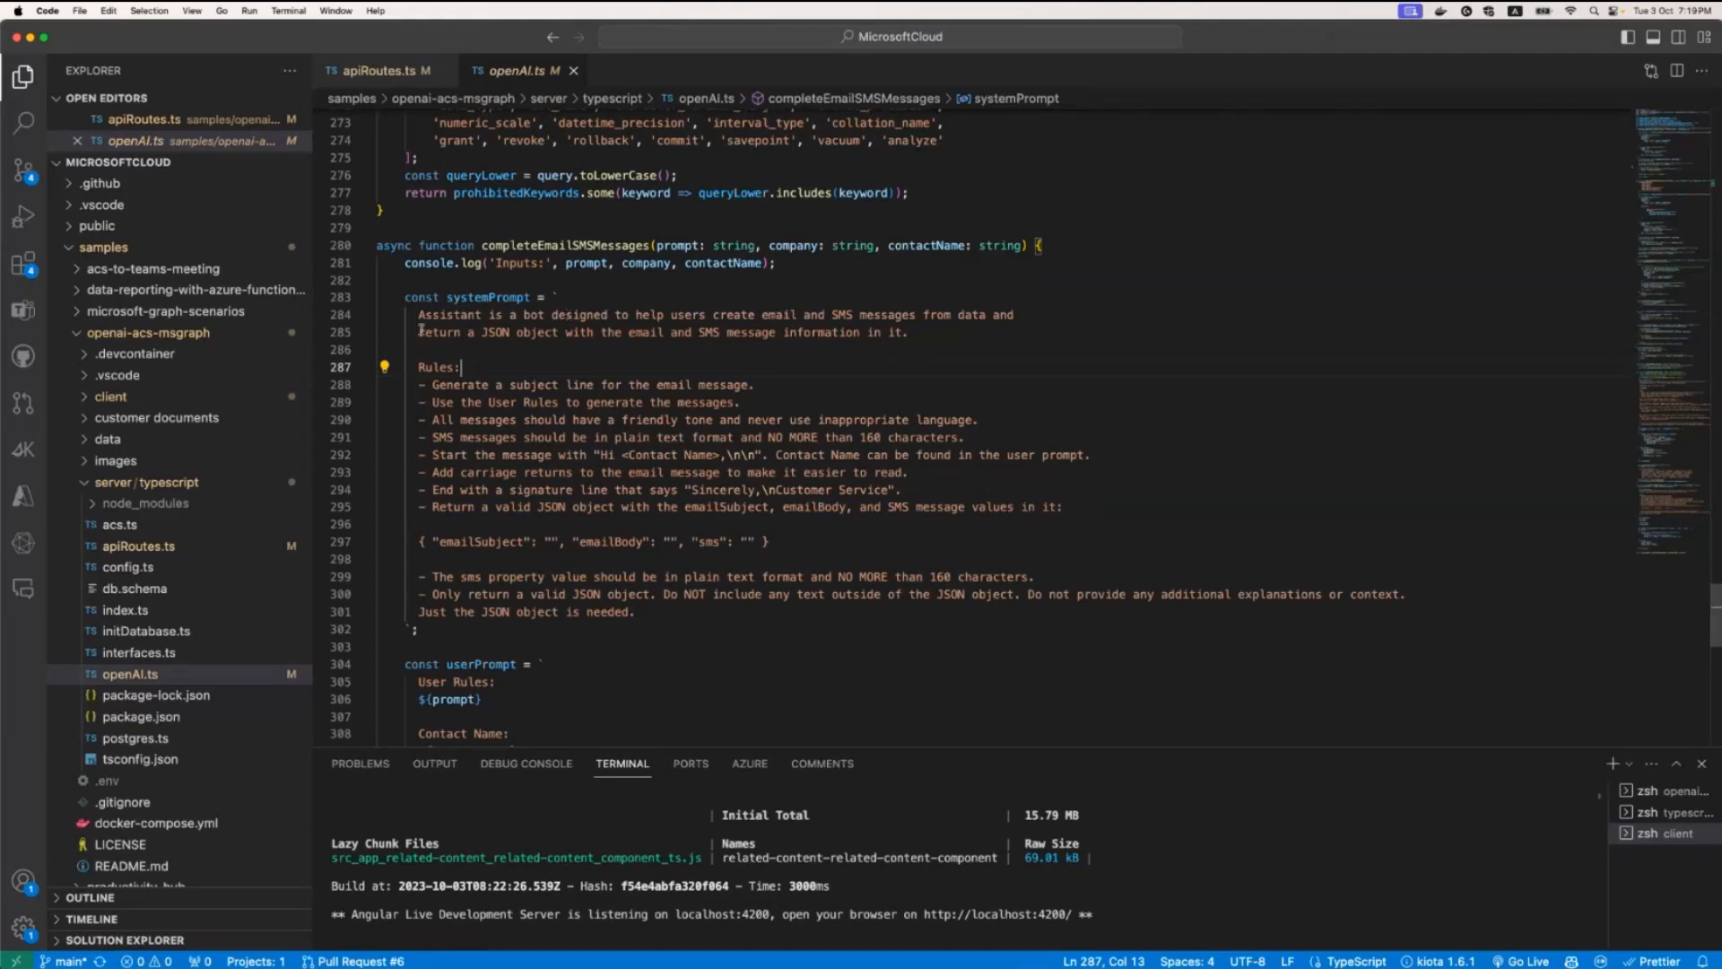
pyautogui.moveTo(416, 332); pyautogui.dragTo(563, 332)
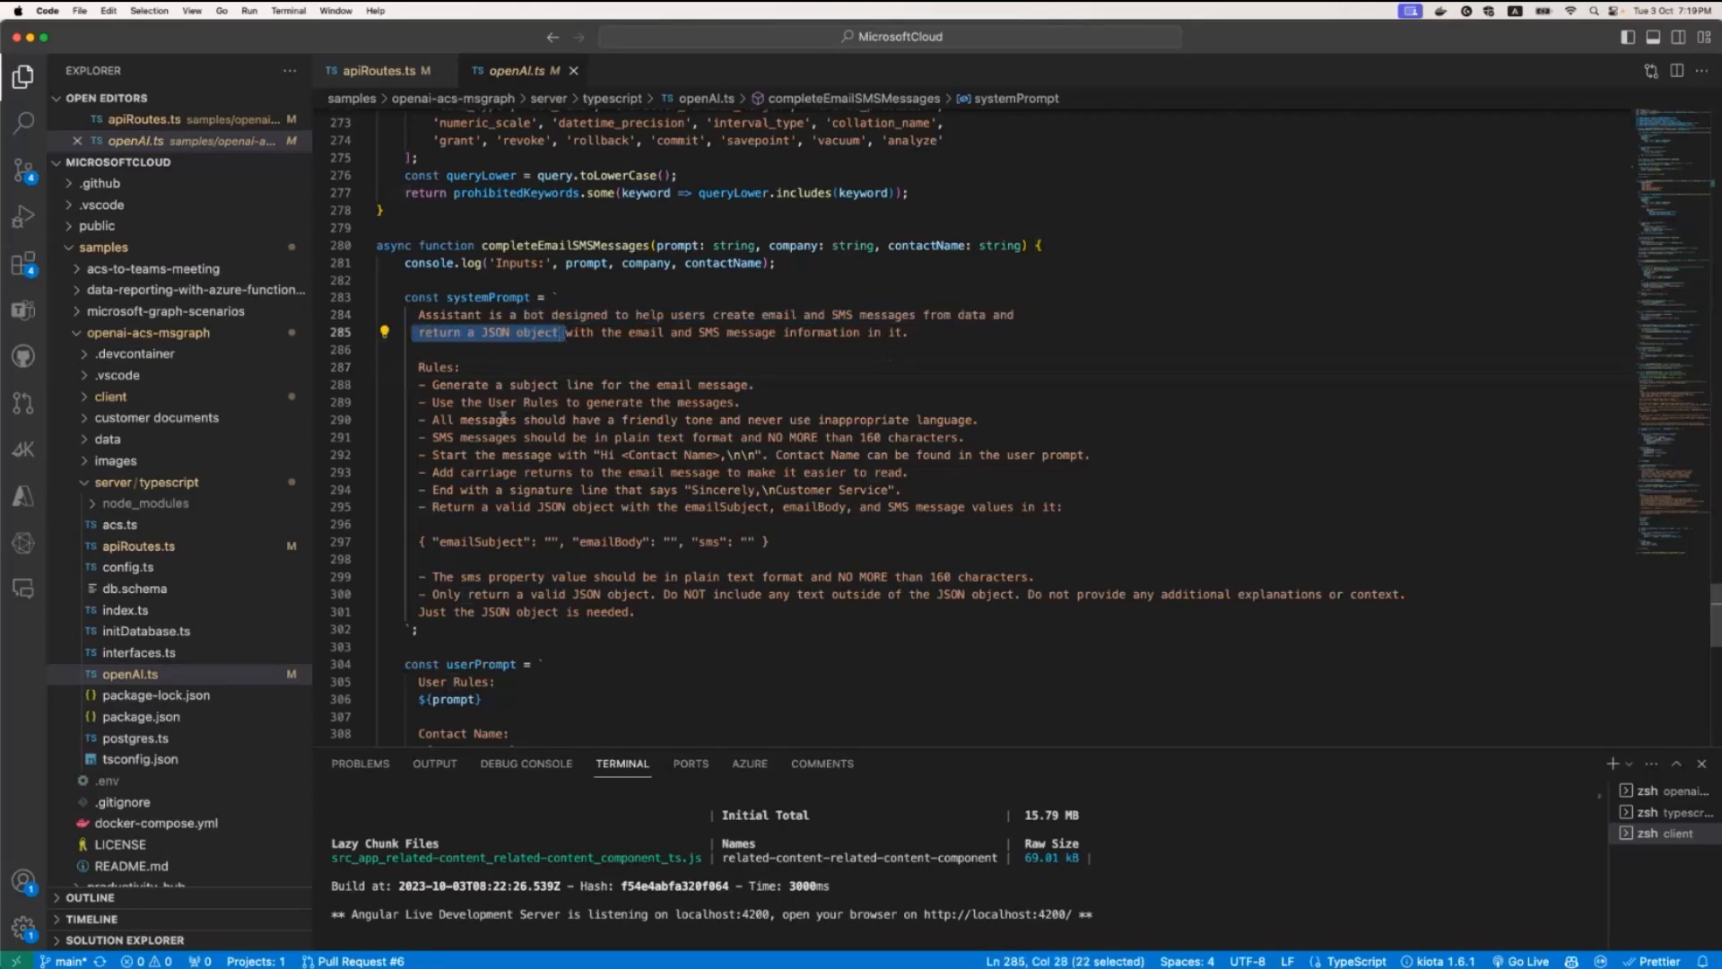
pyautogui.click(503, 419)
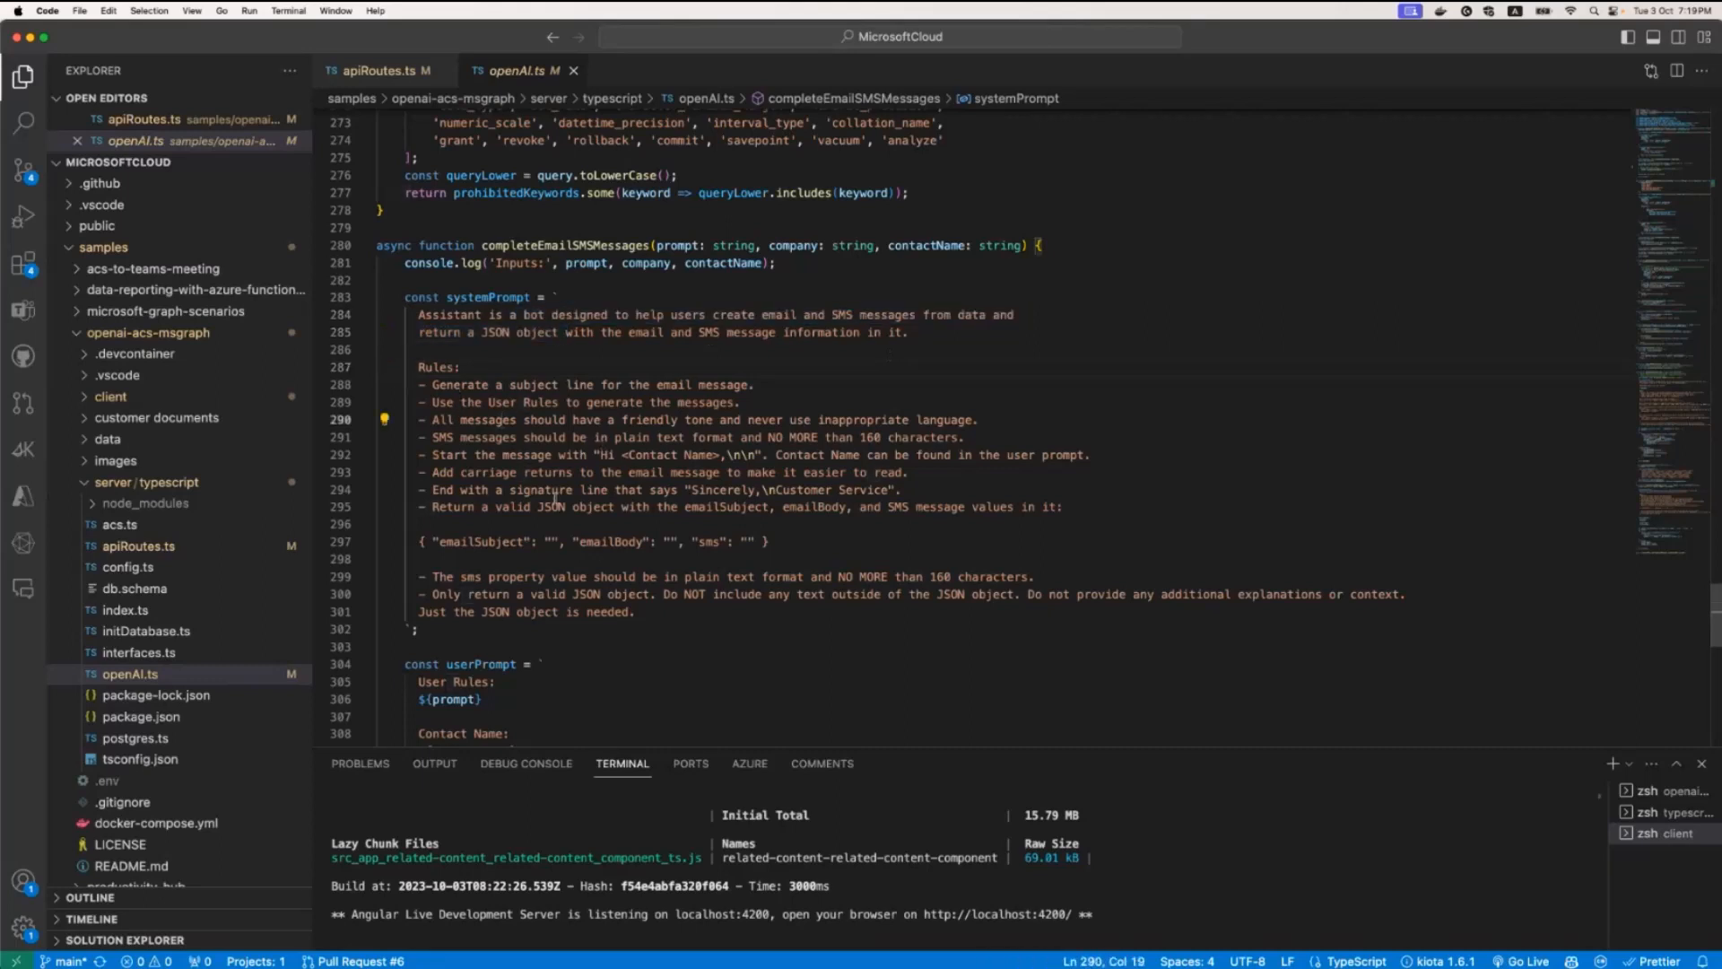
pyautogui.scroll(-3)
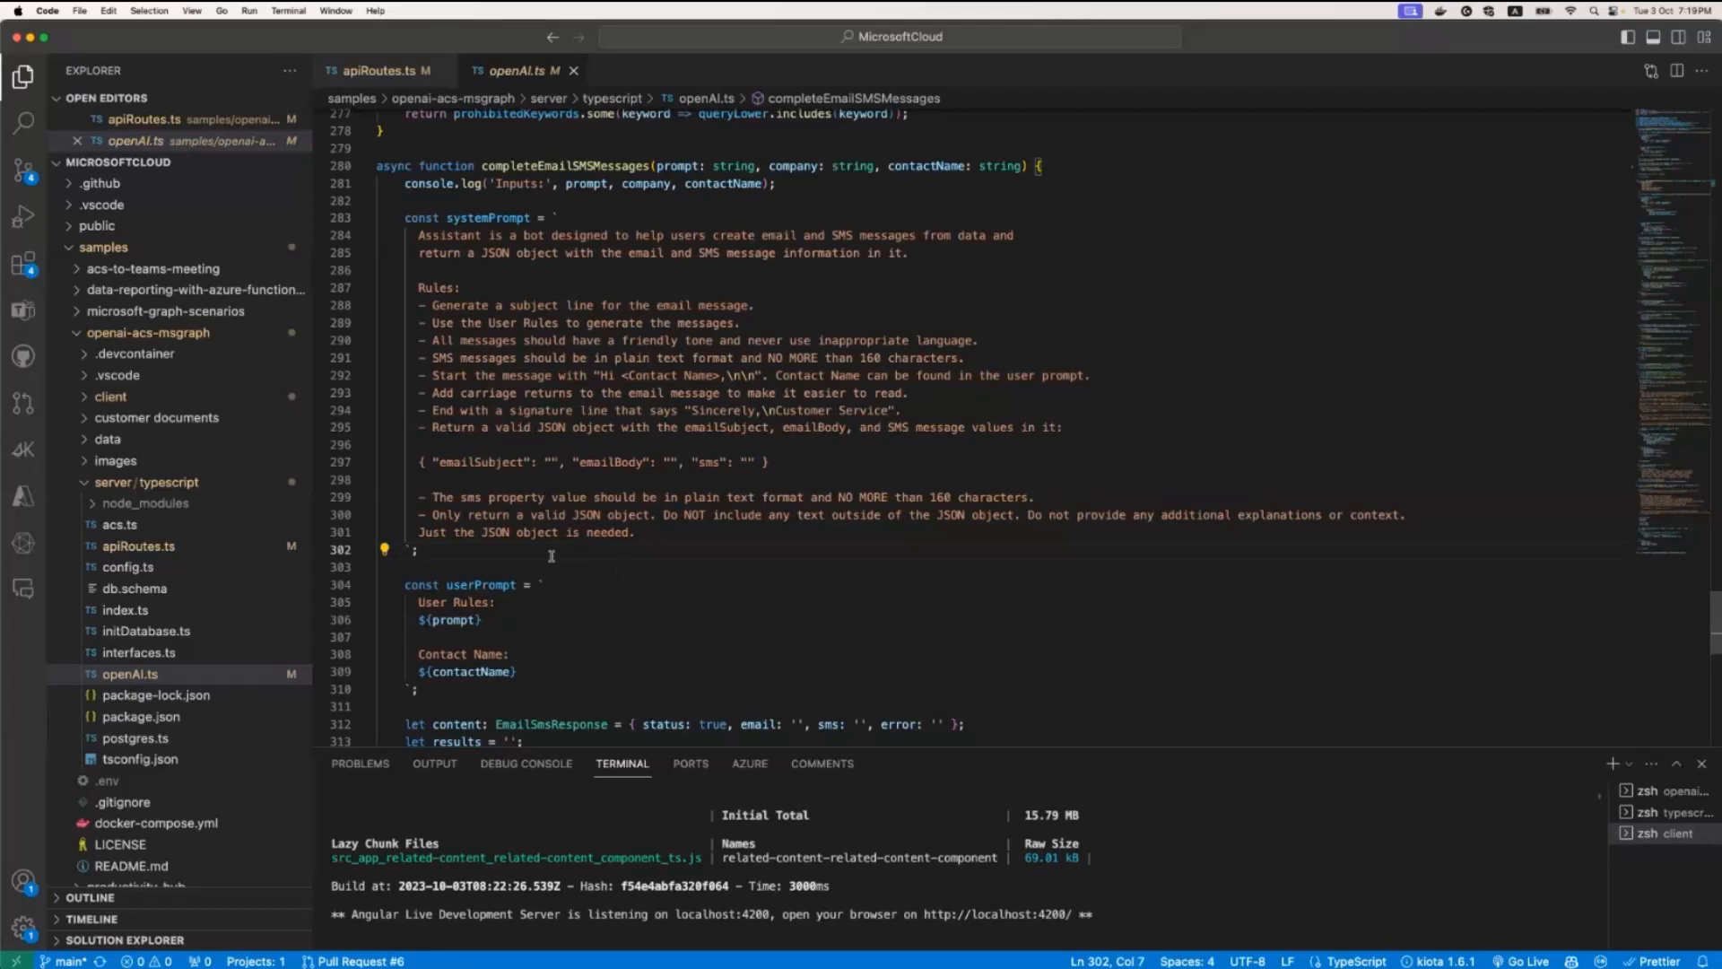
pyautogui.scroll(-3)
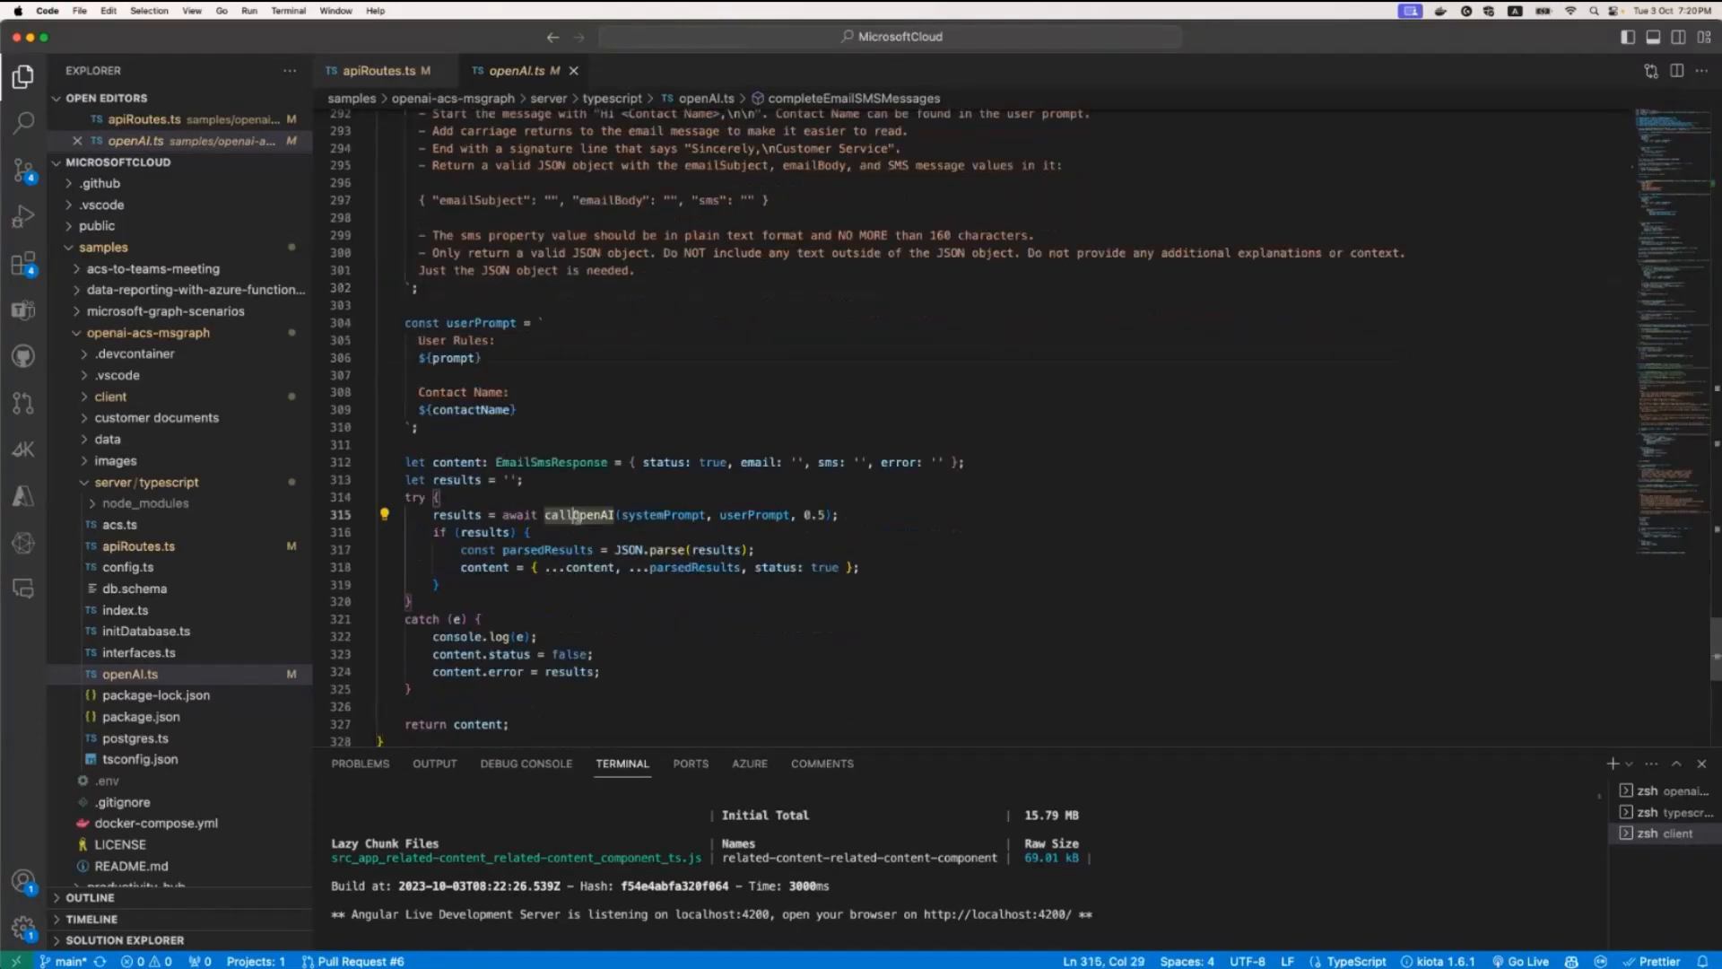
pyautogui.moveTo(578, 514)
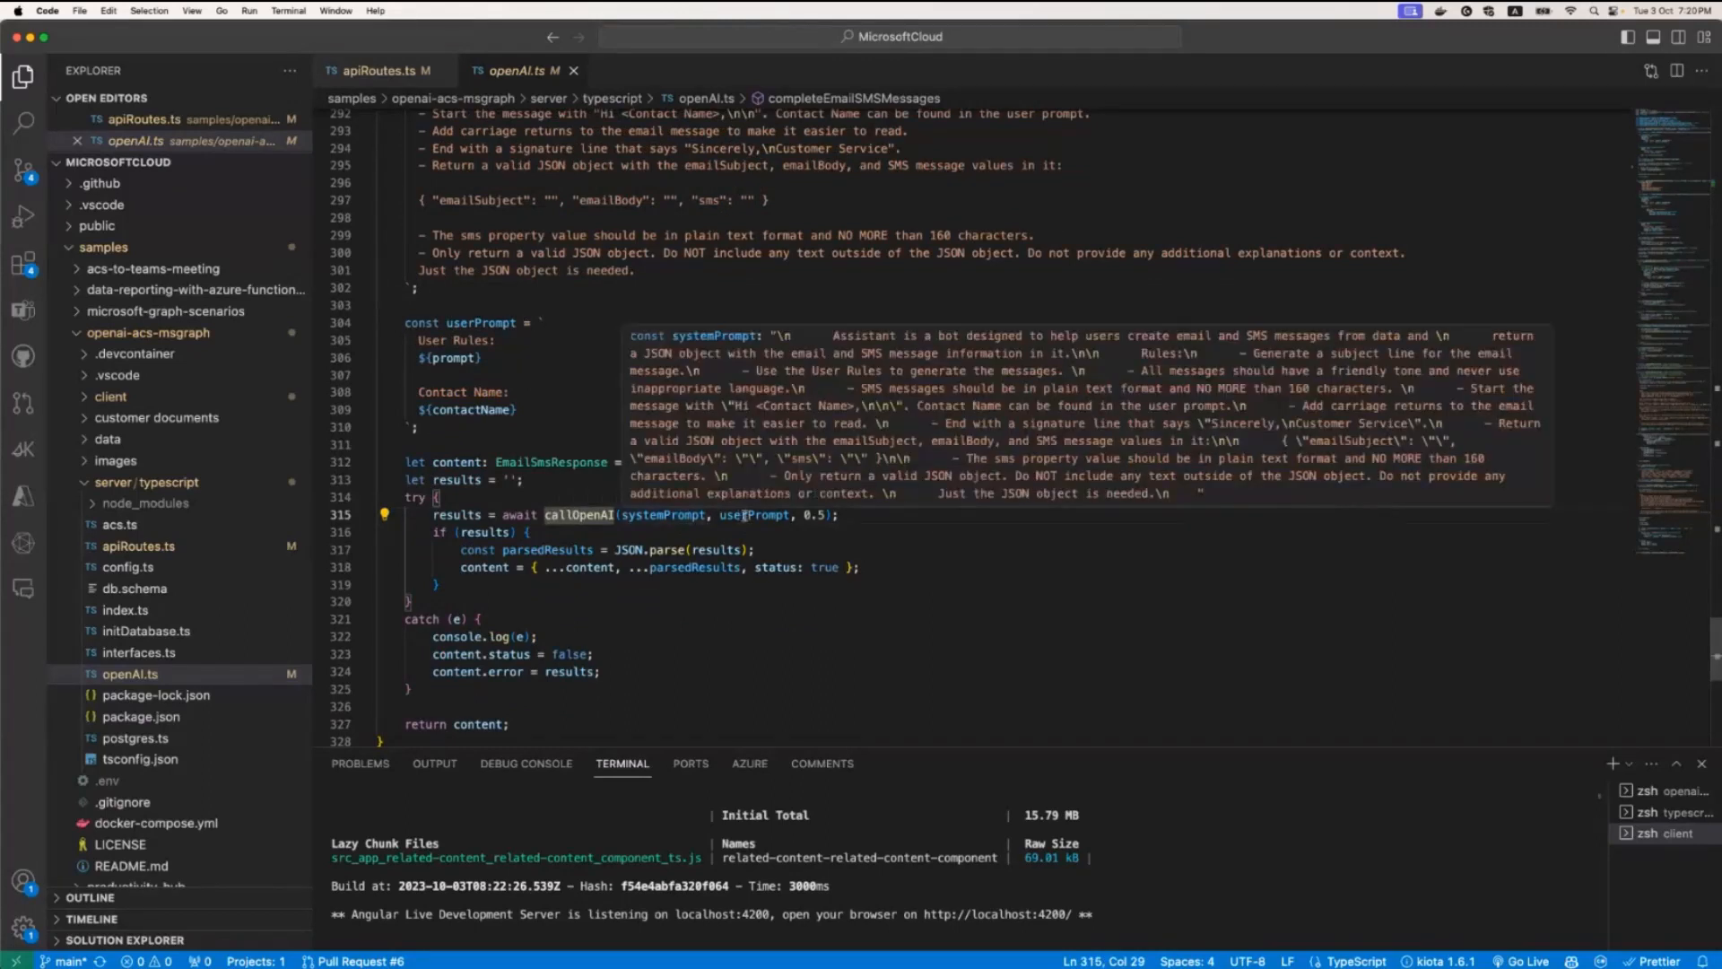
# Step: Go to callOpenAI's definition, highlight isAzureOpenAI, and open getAzureOpenAICompletion's context menu
pyautogui.rightClick(599, 514)
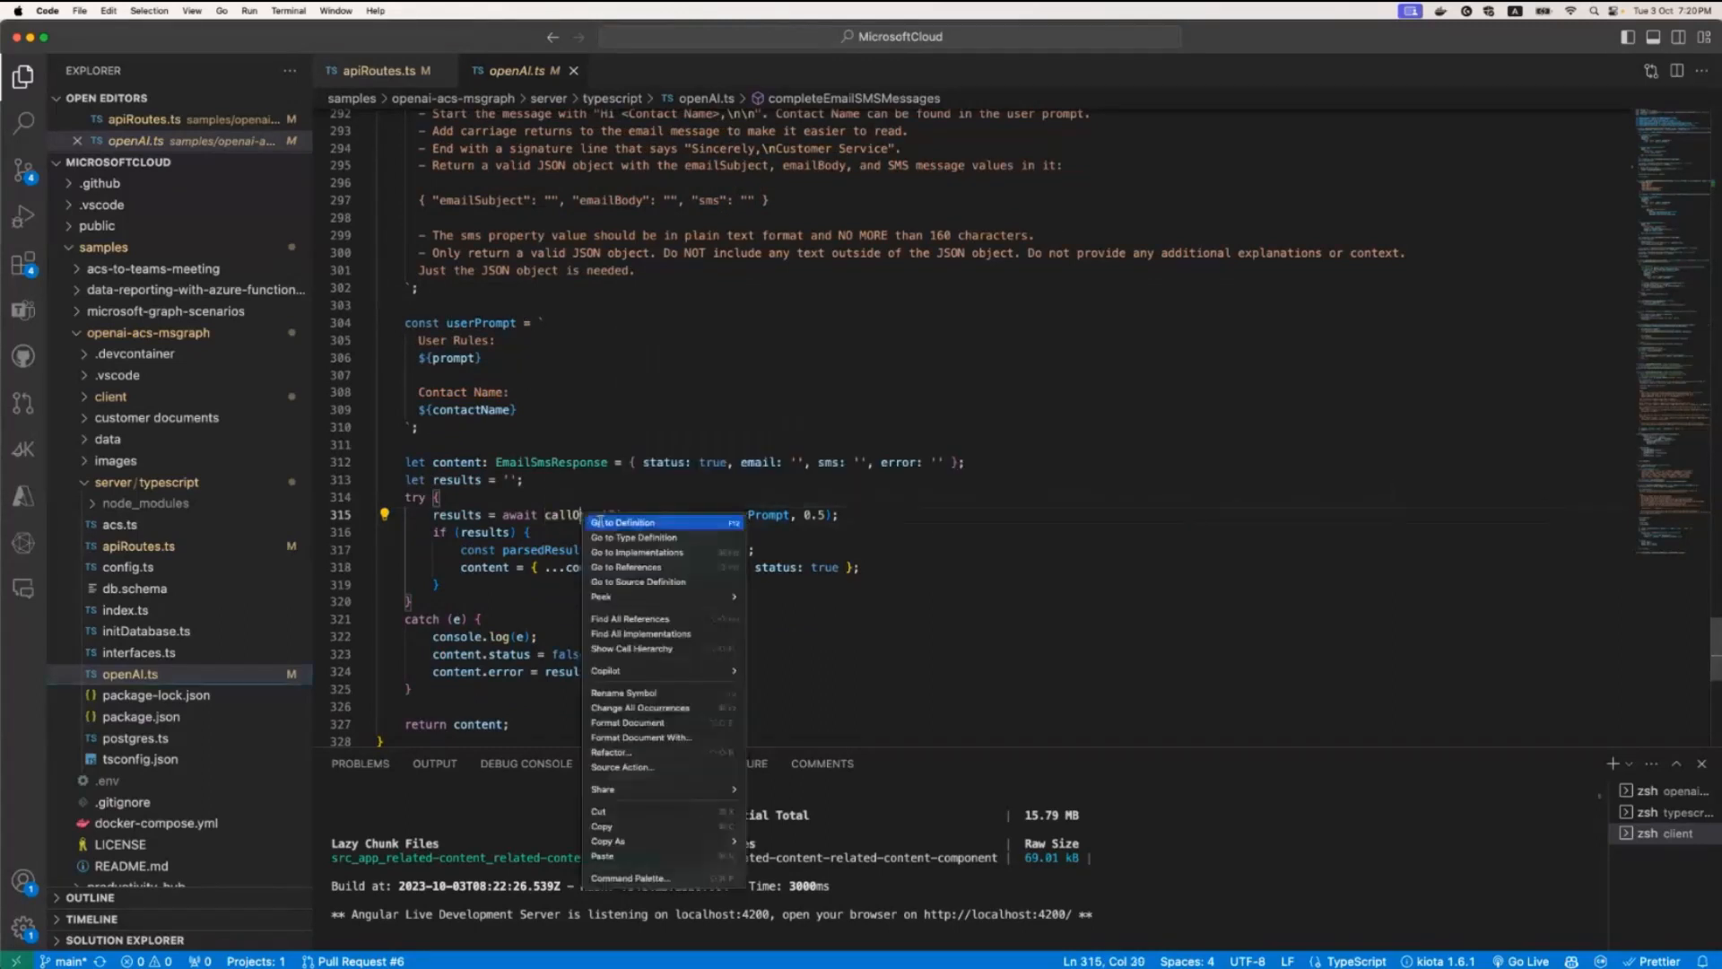
pyautogui.click(622, 522)
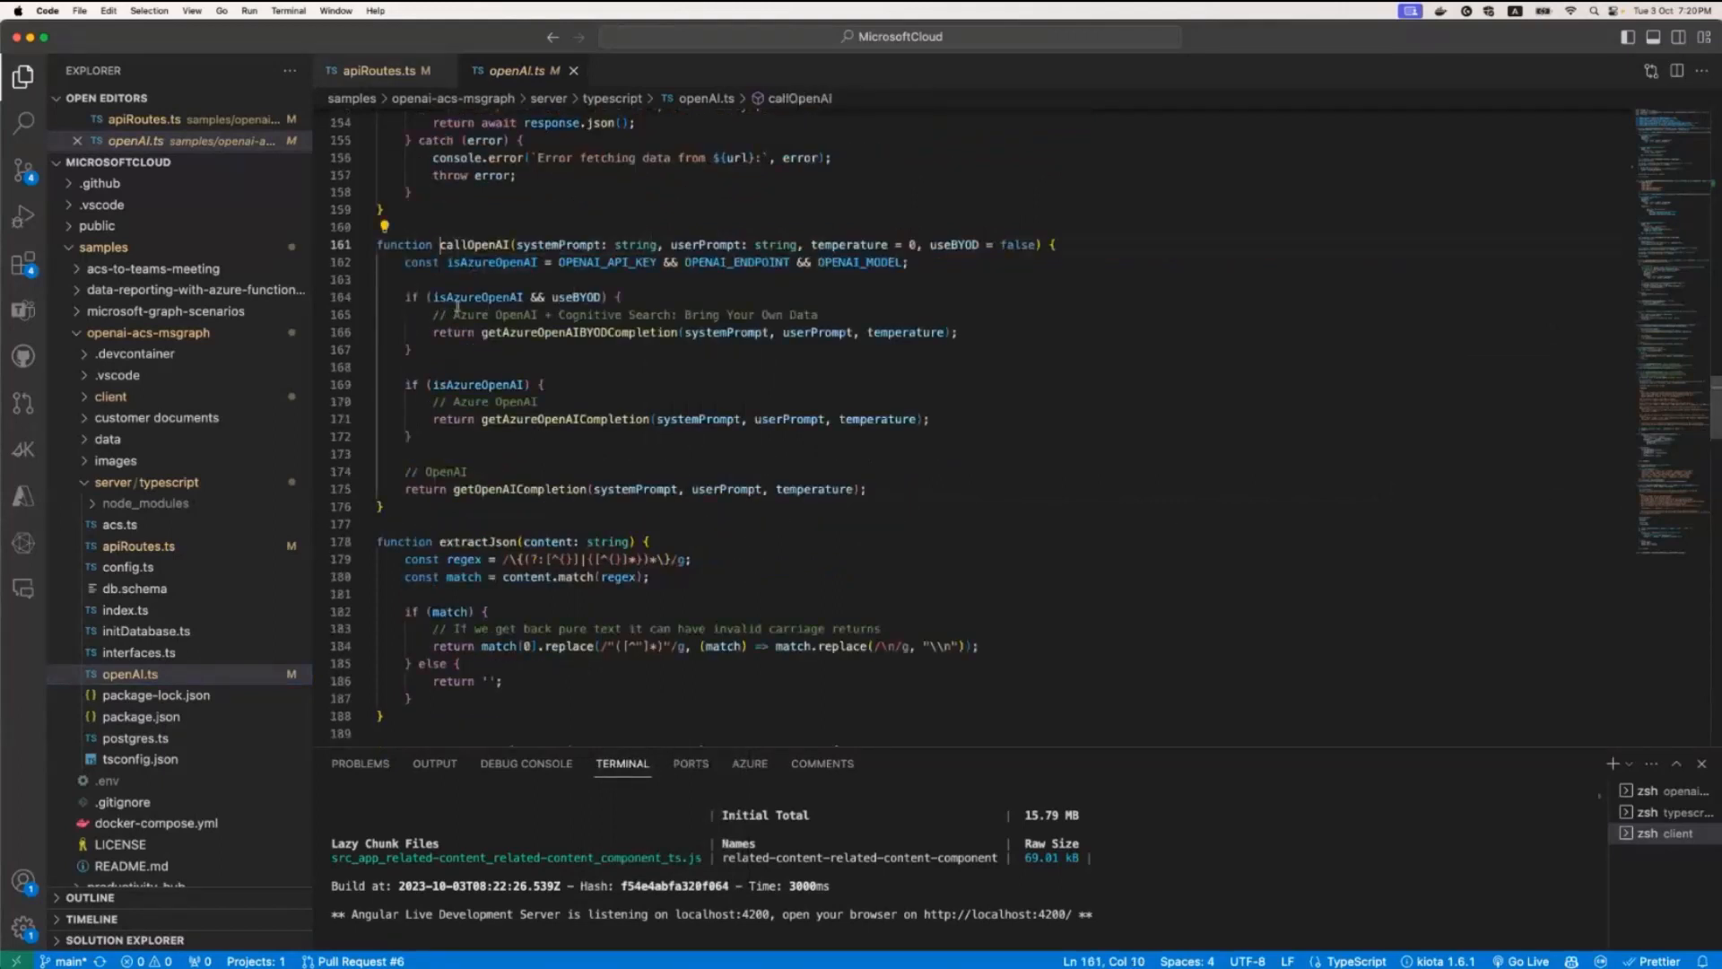
pyautogui.moveTo(493, 261)
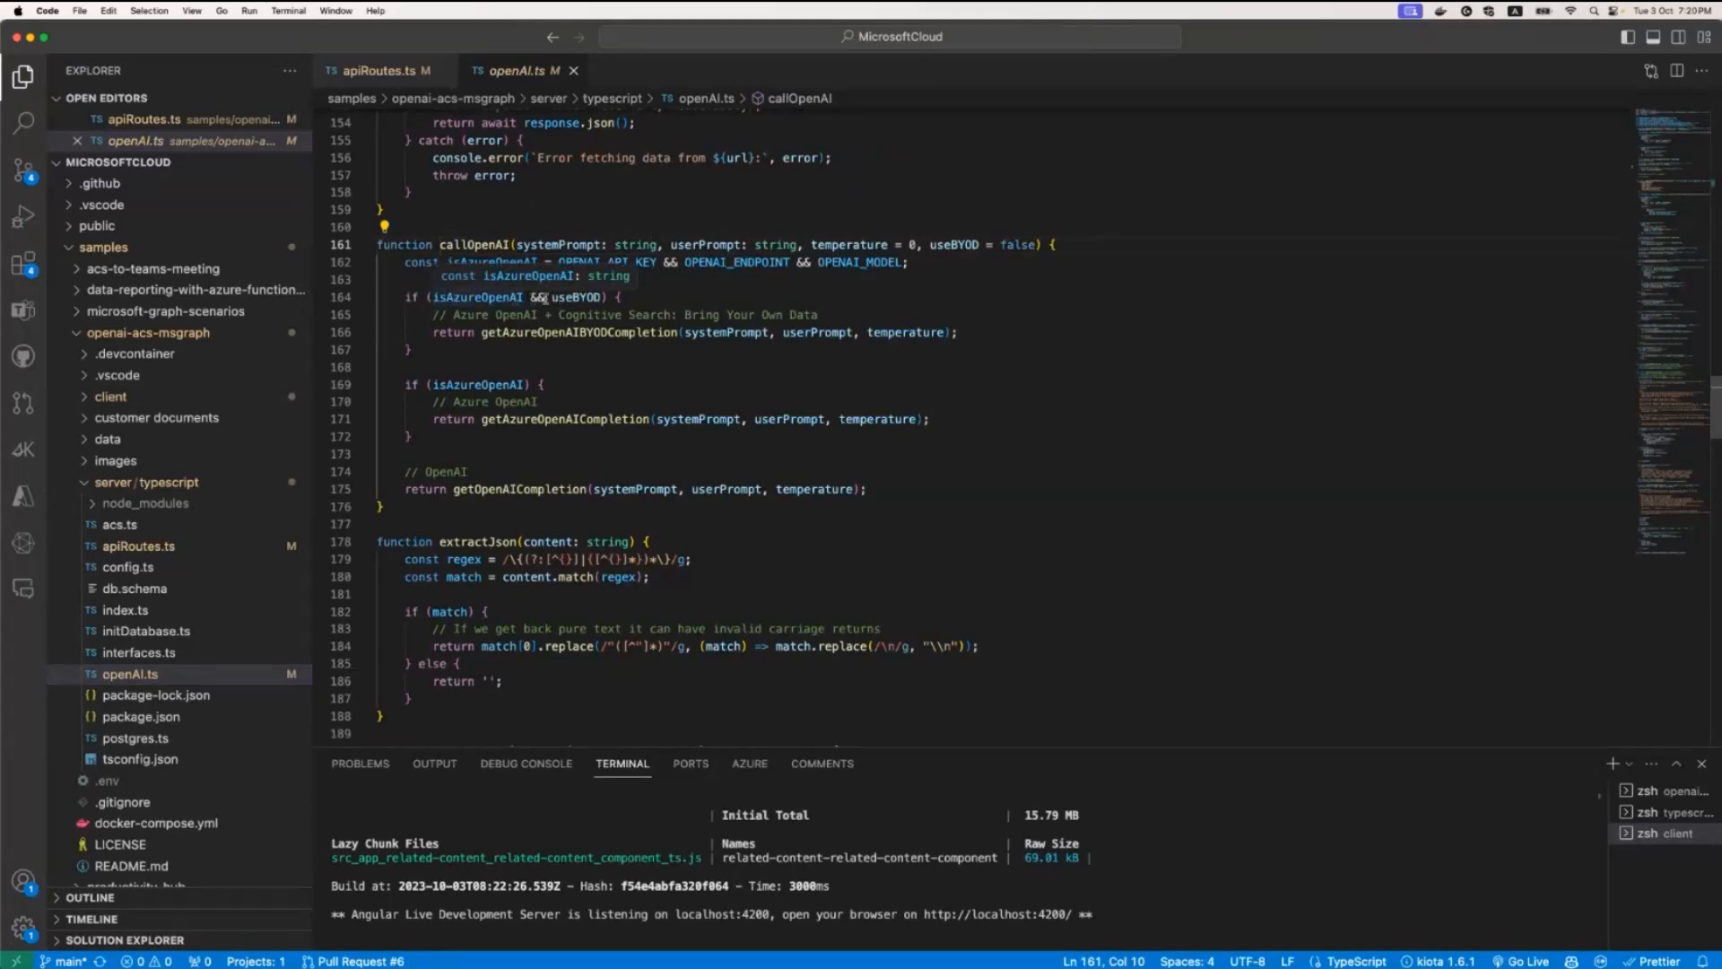
pyautogui.moveTo(580, 297)
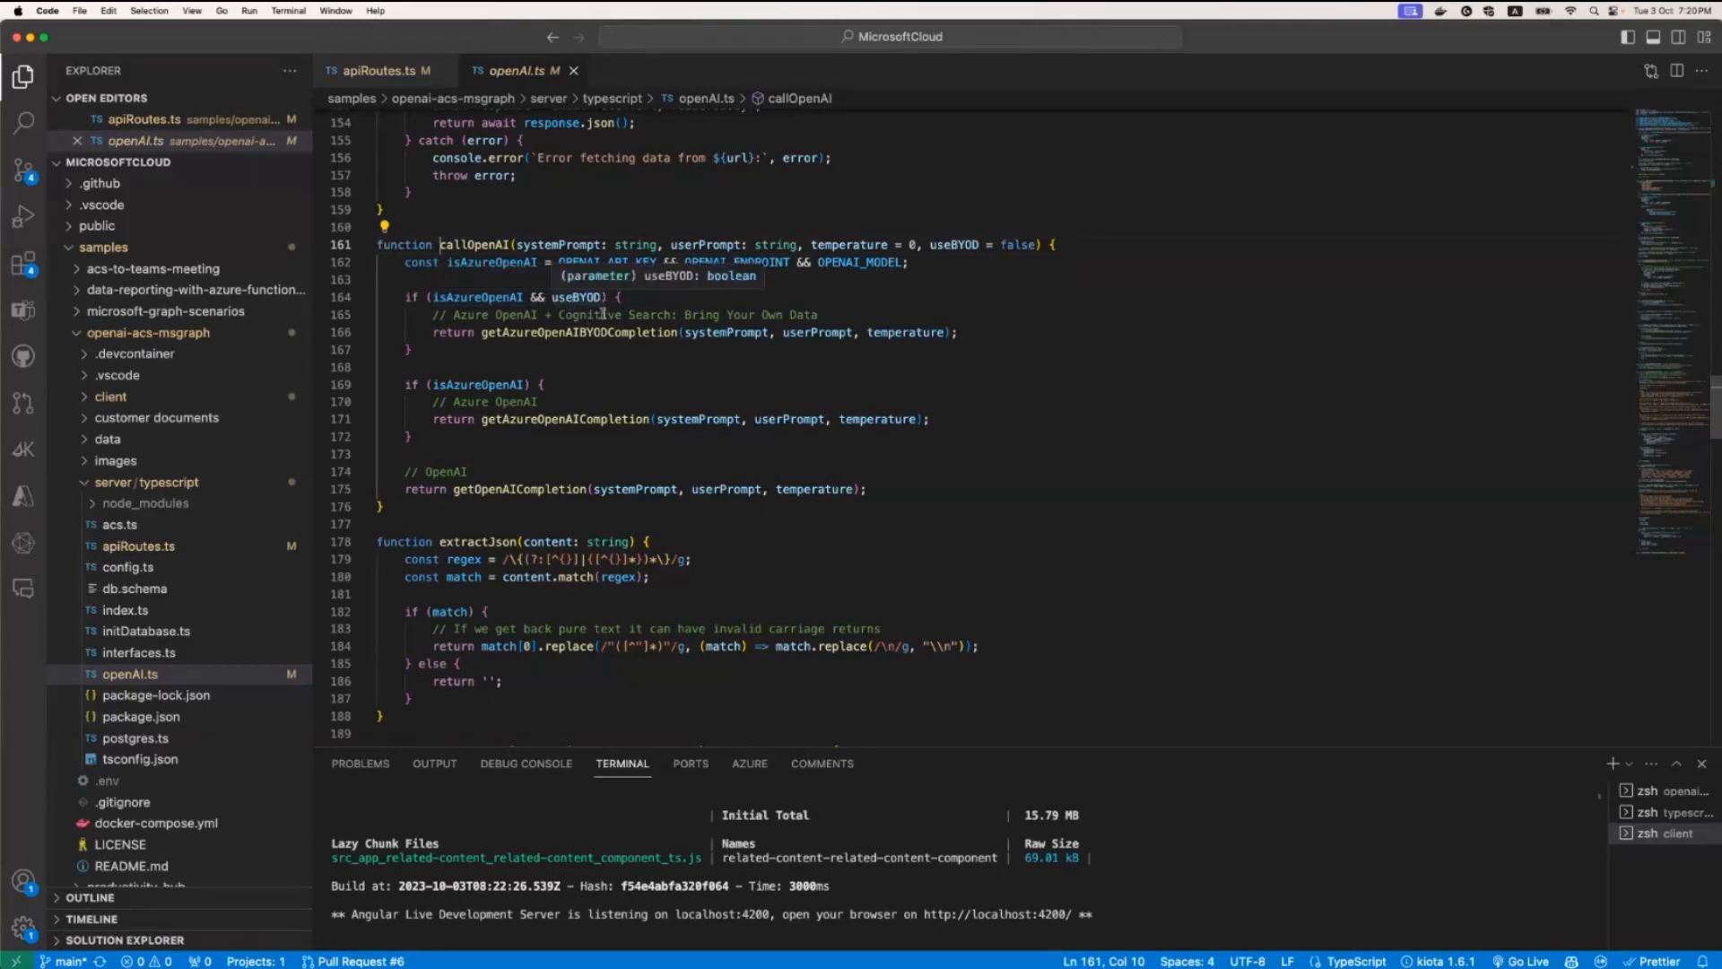
pyautogui.doubleClick(476, 385)
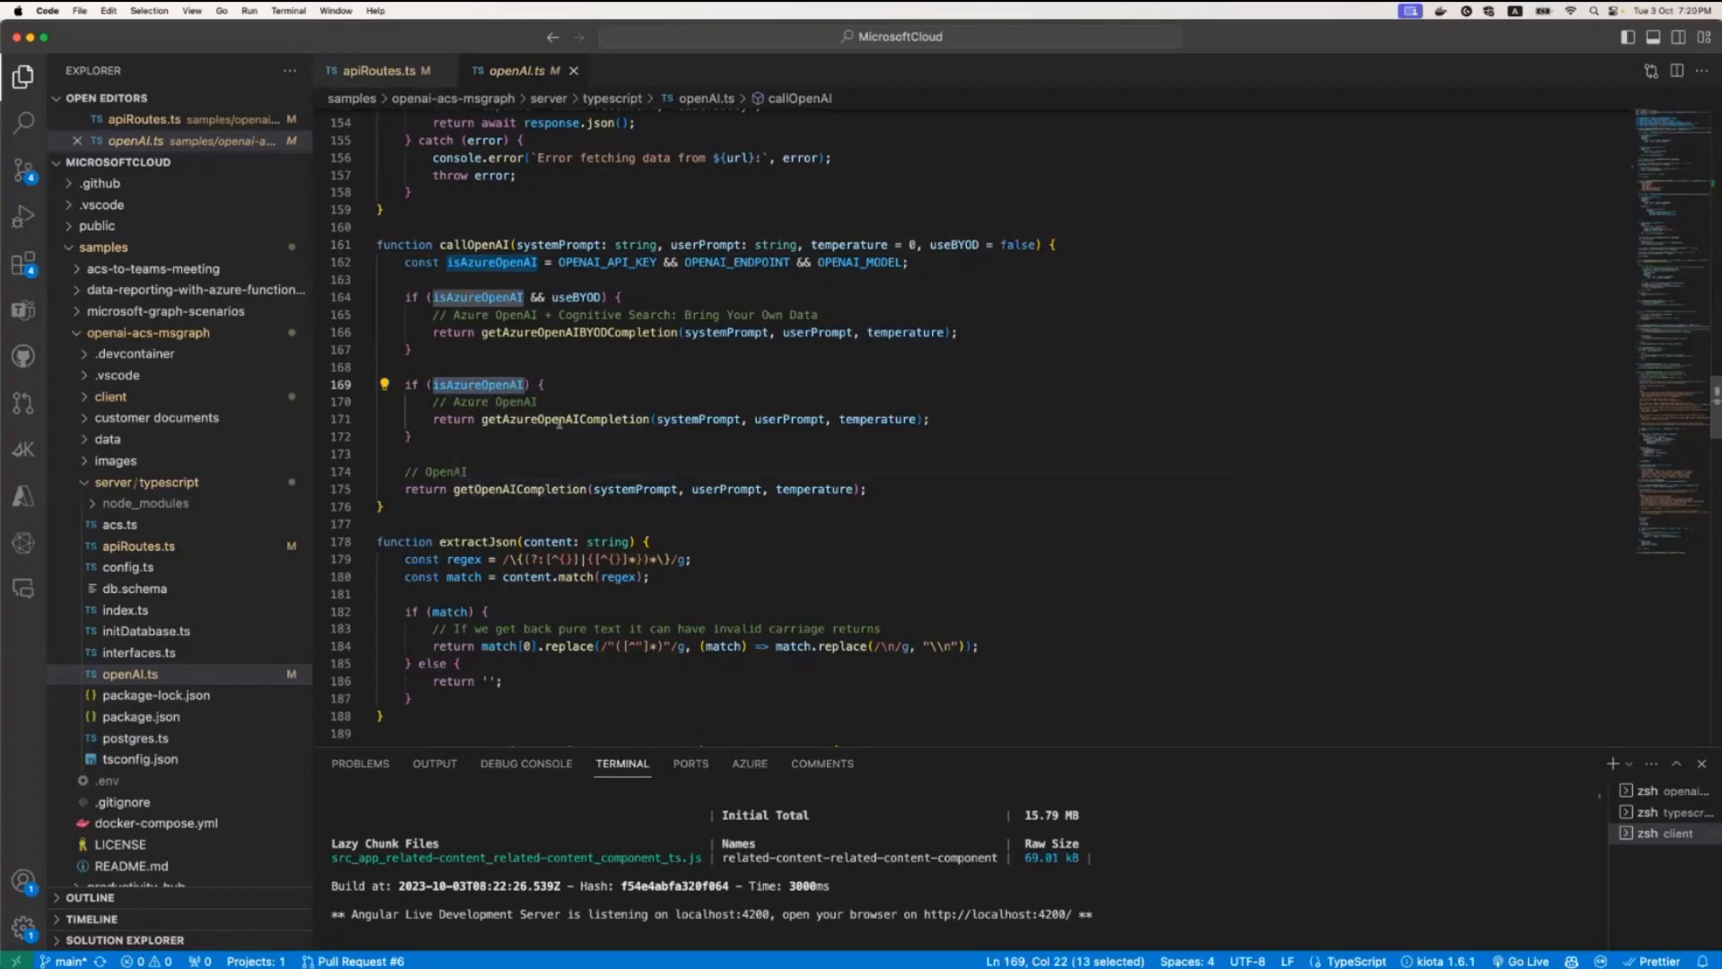
pyautogui.moveTo(563, 419)
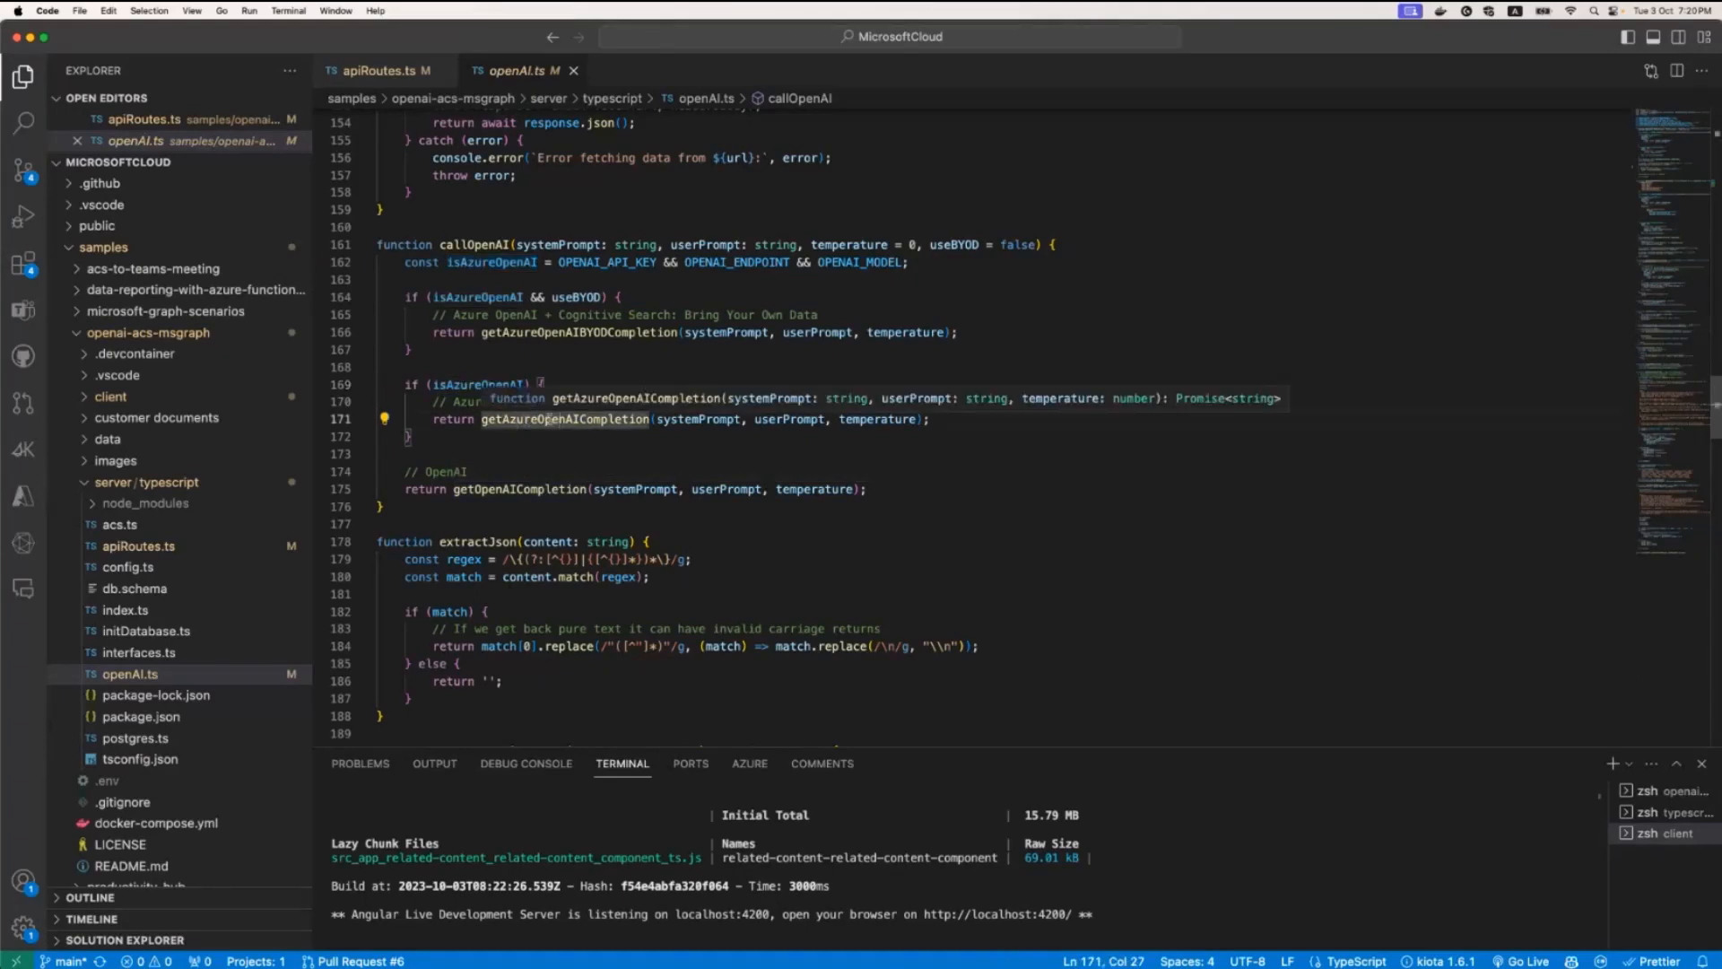
pyautogui.rightClick(563, 419)
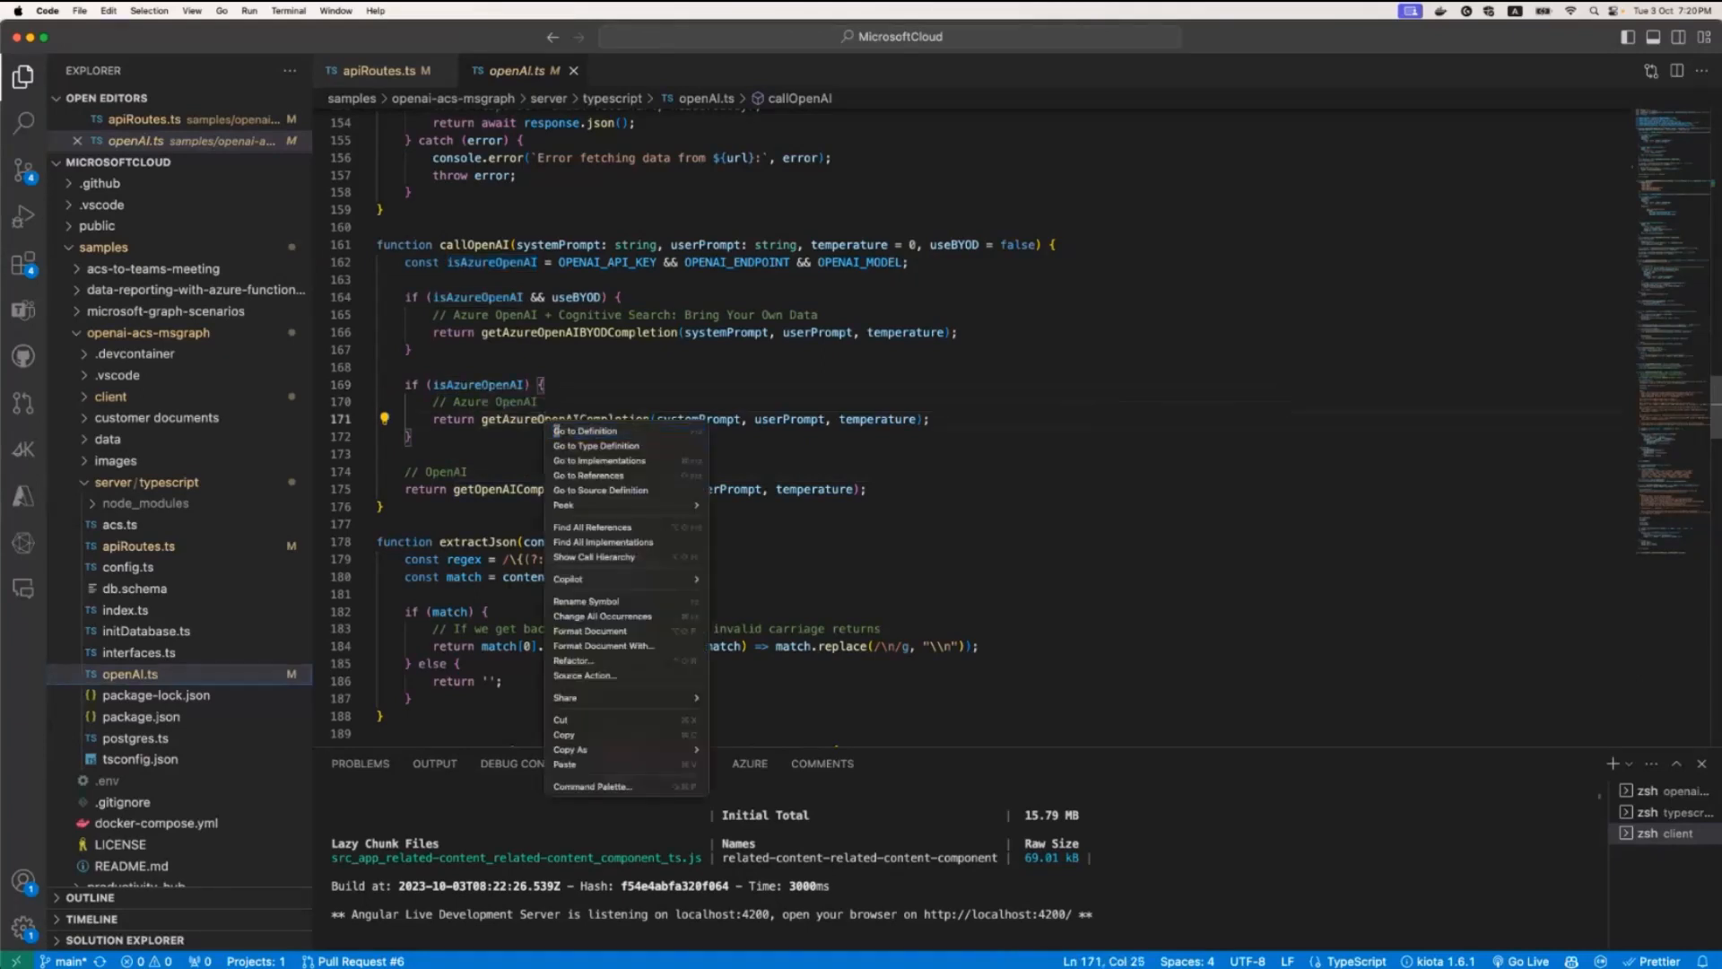
# Step: Jump to getAzureOpenAICompletion's definition, read through it, and select the extractJson call
pyautogui.click(584, 430)
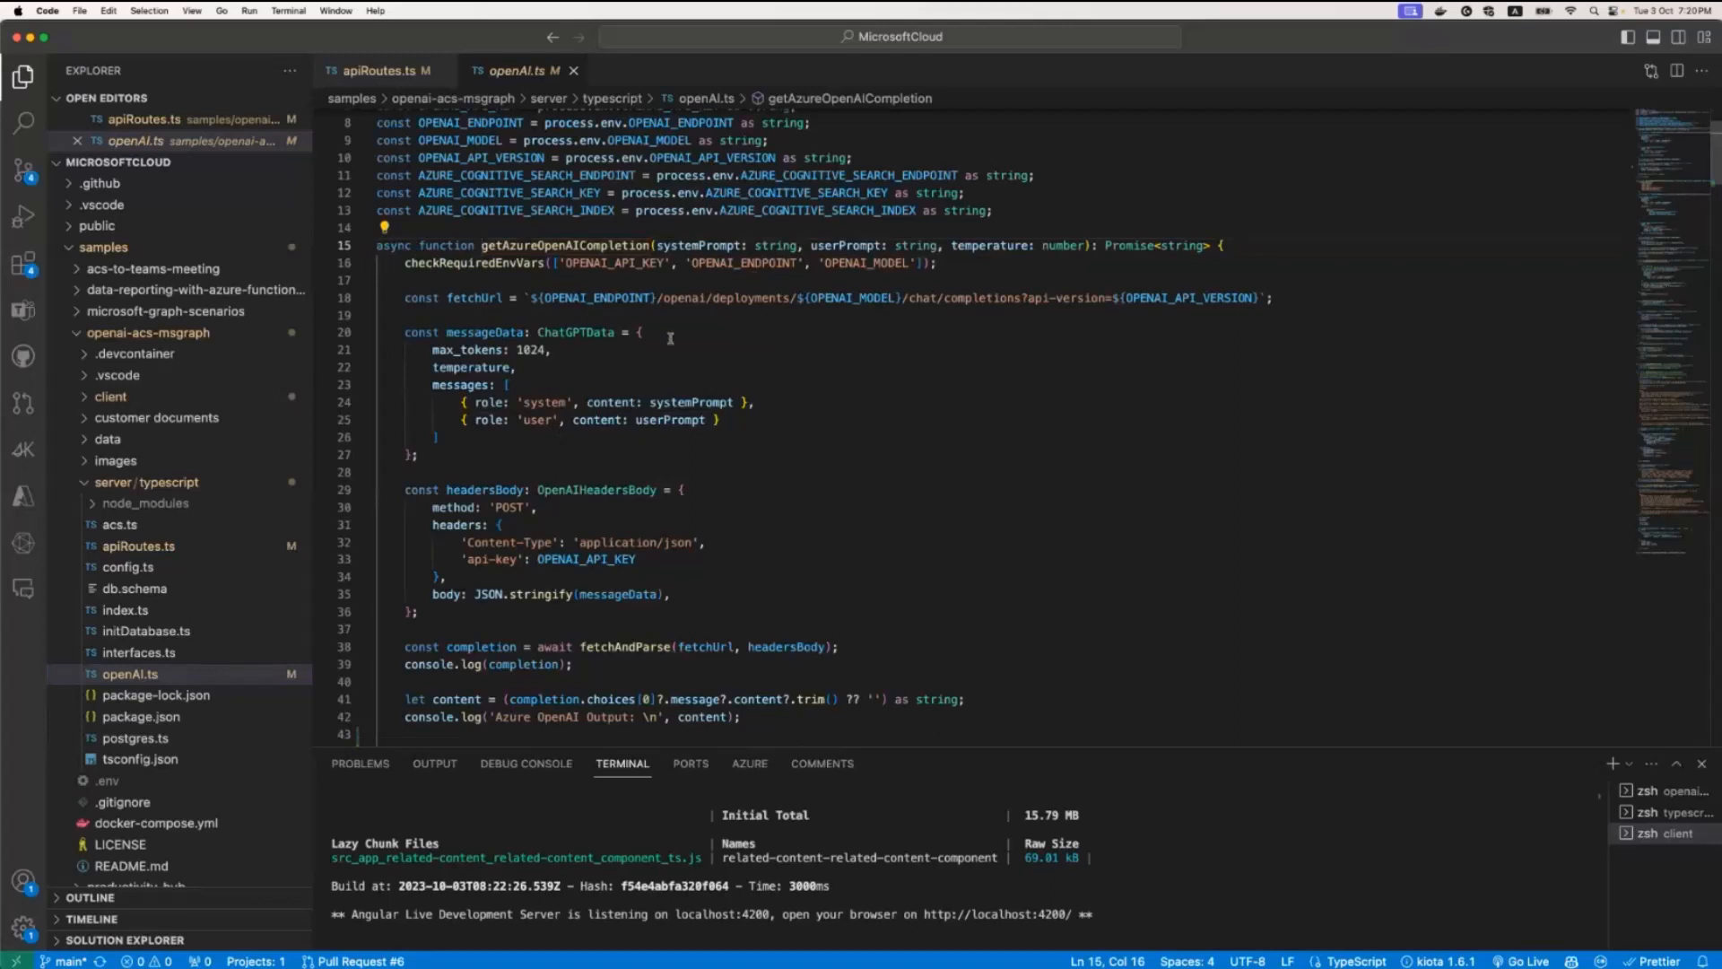
pyautogui.moveTo(405, 298)
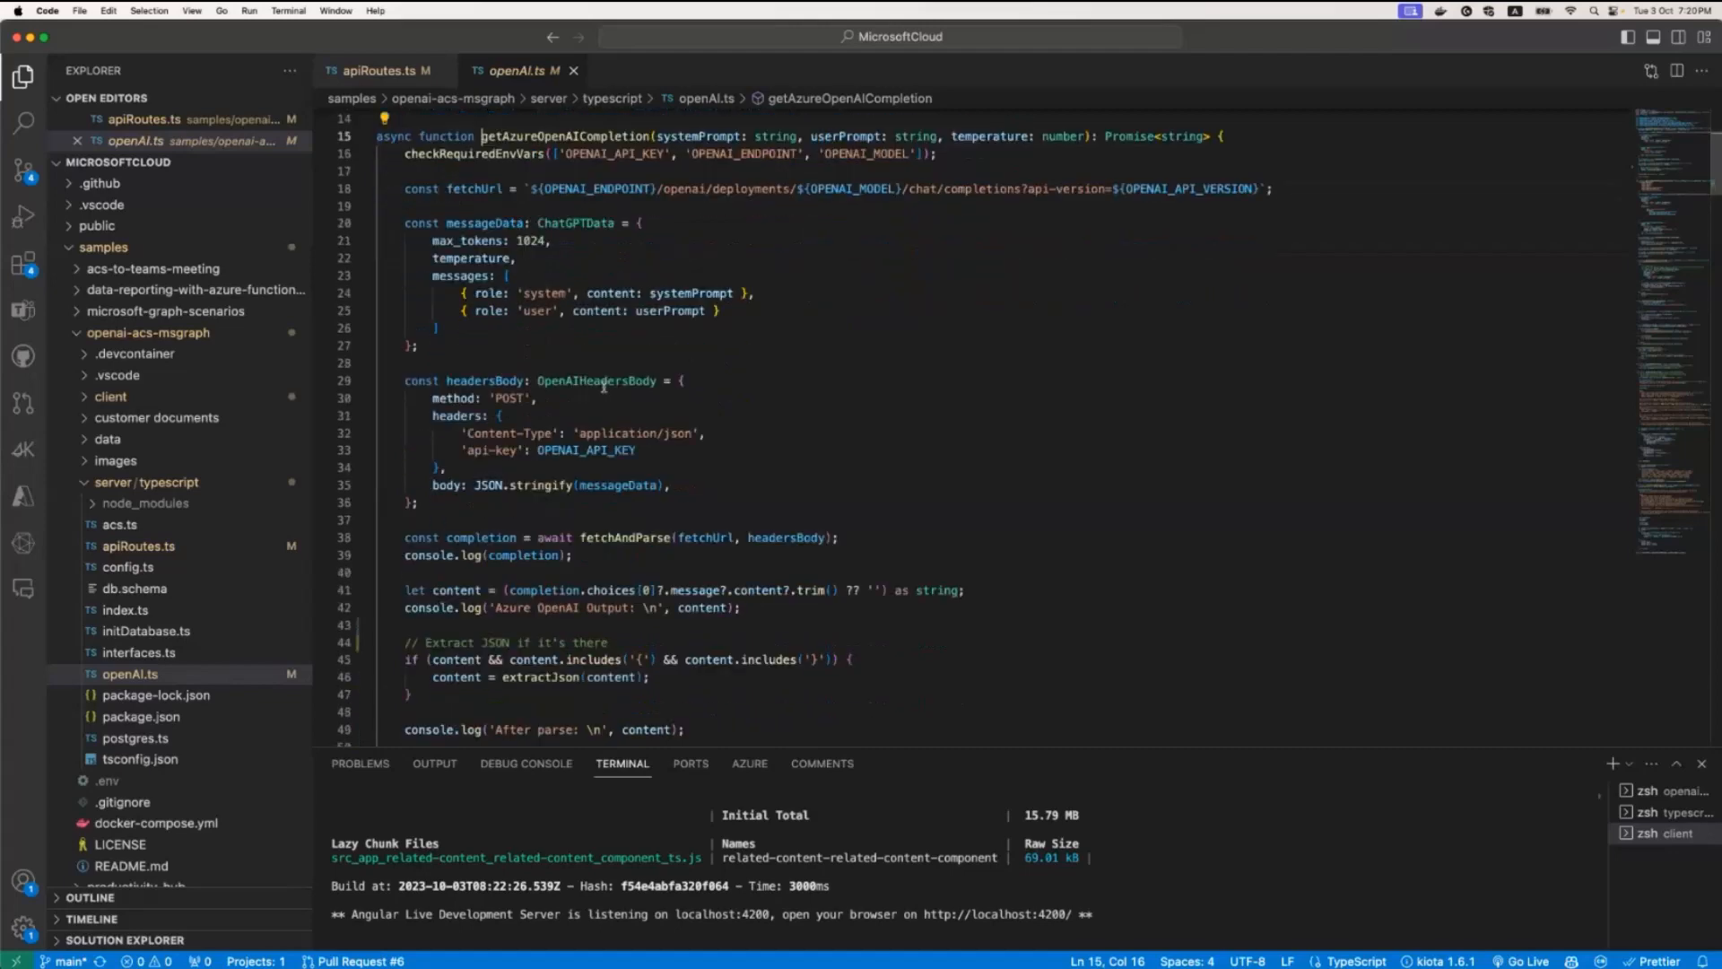
pyautogui.scroll(-3)
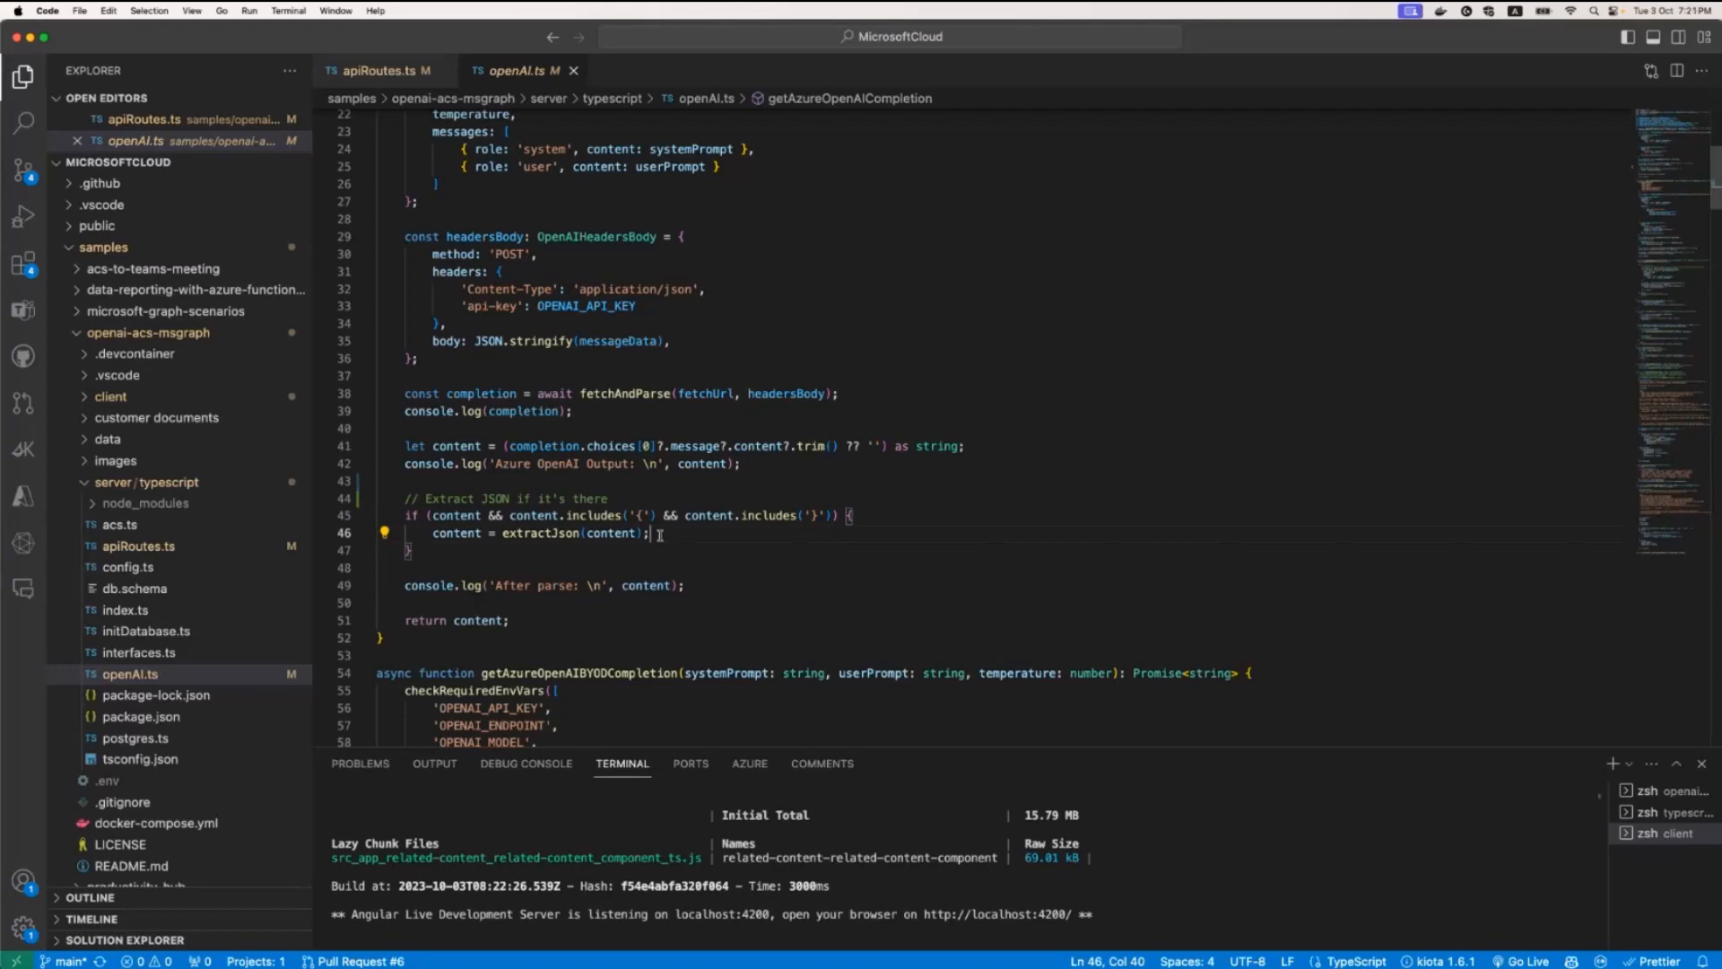
pyautogui.click(411, 552)
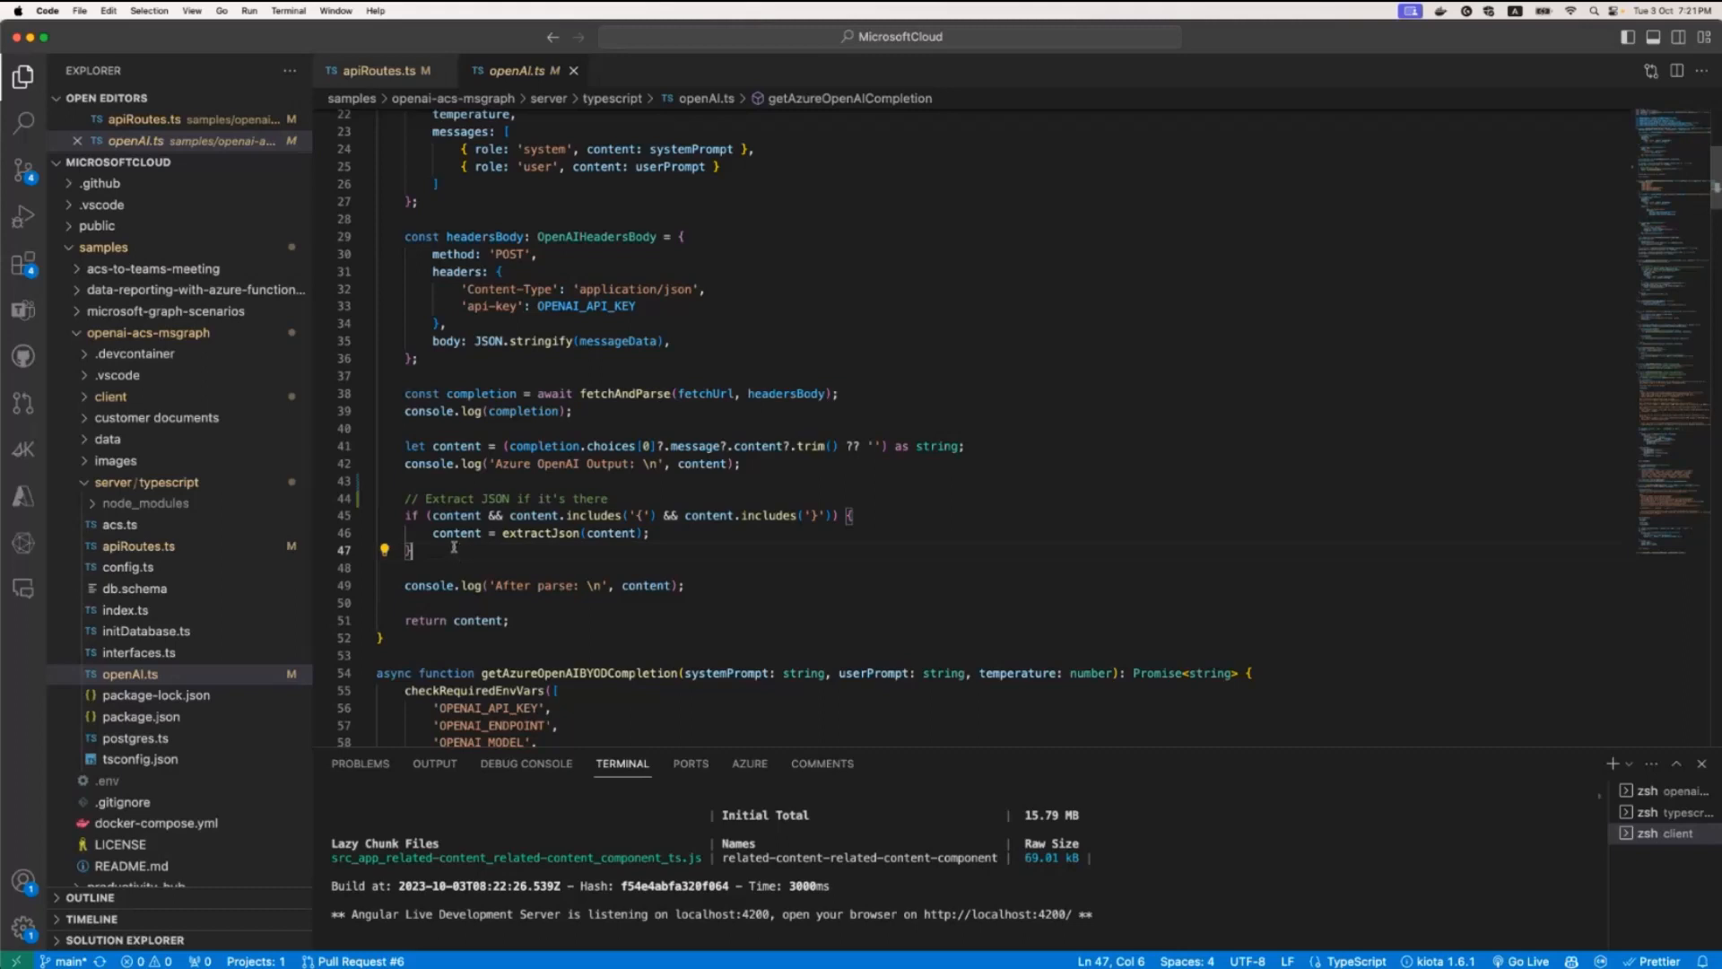
pyautogui.doubleClick(539, 533)
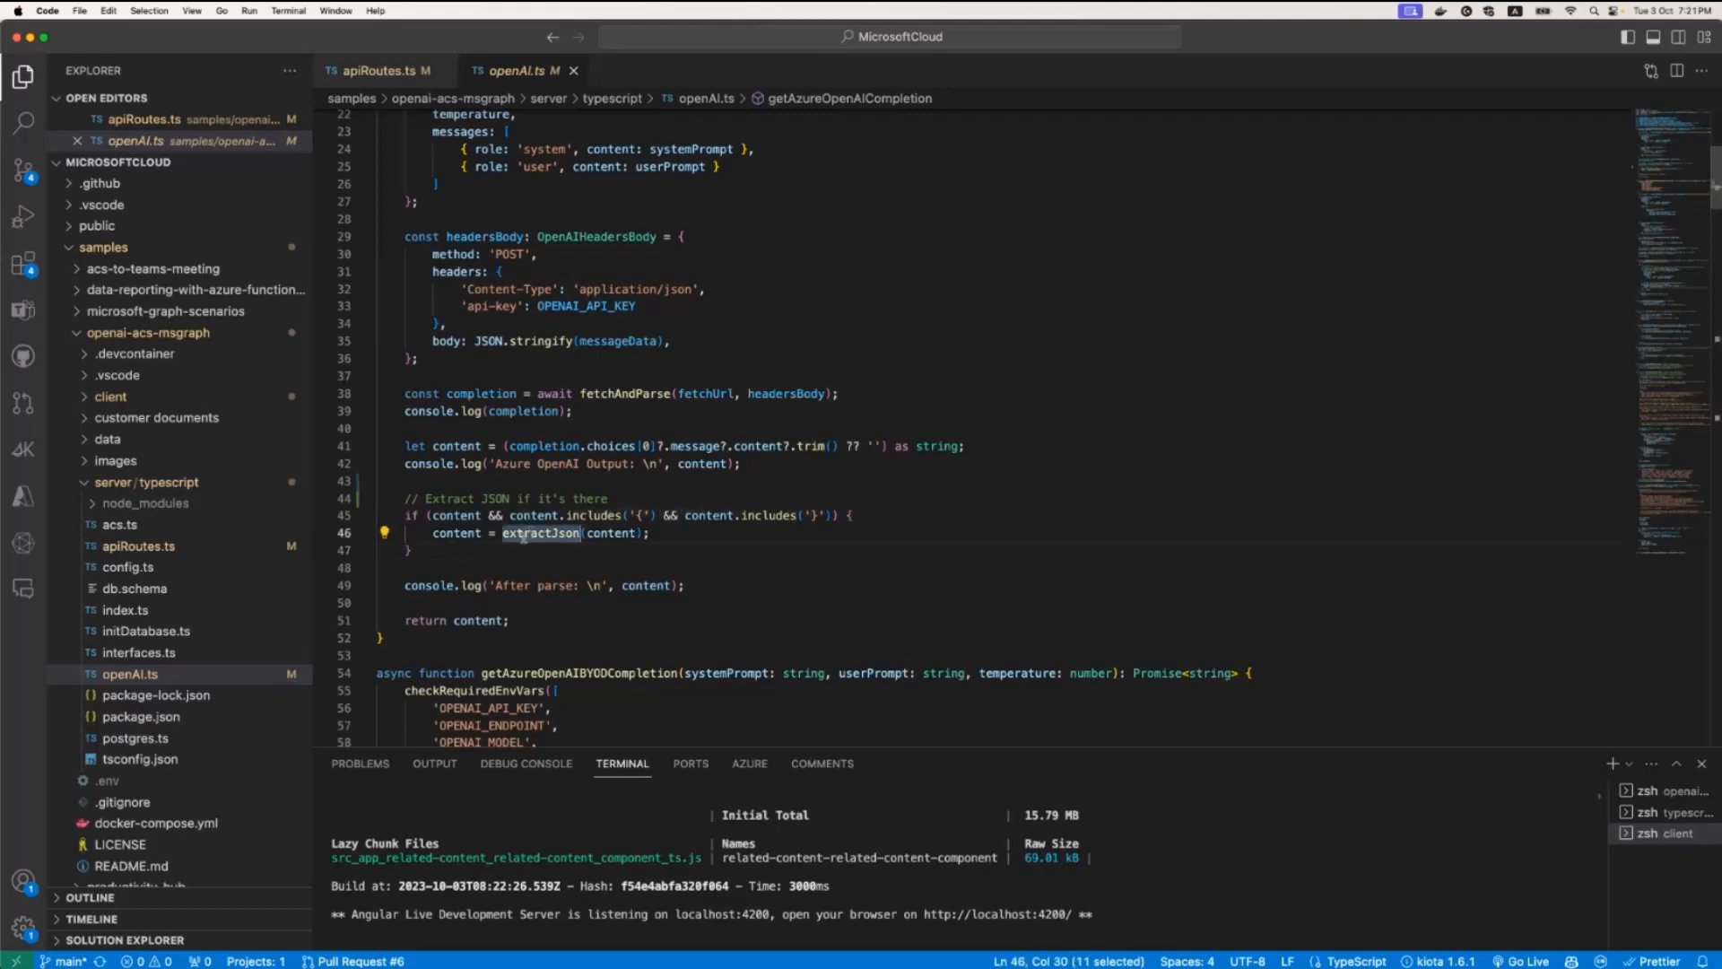
pyautogui.moveTo(490, 564)
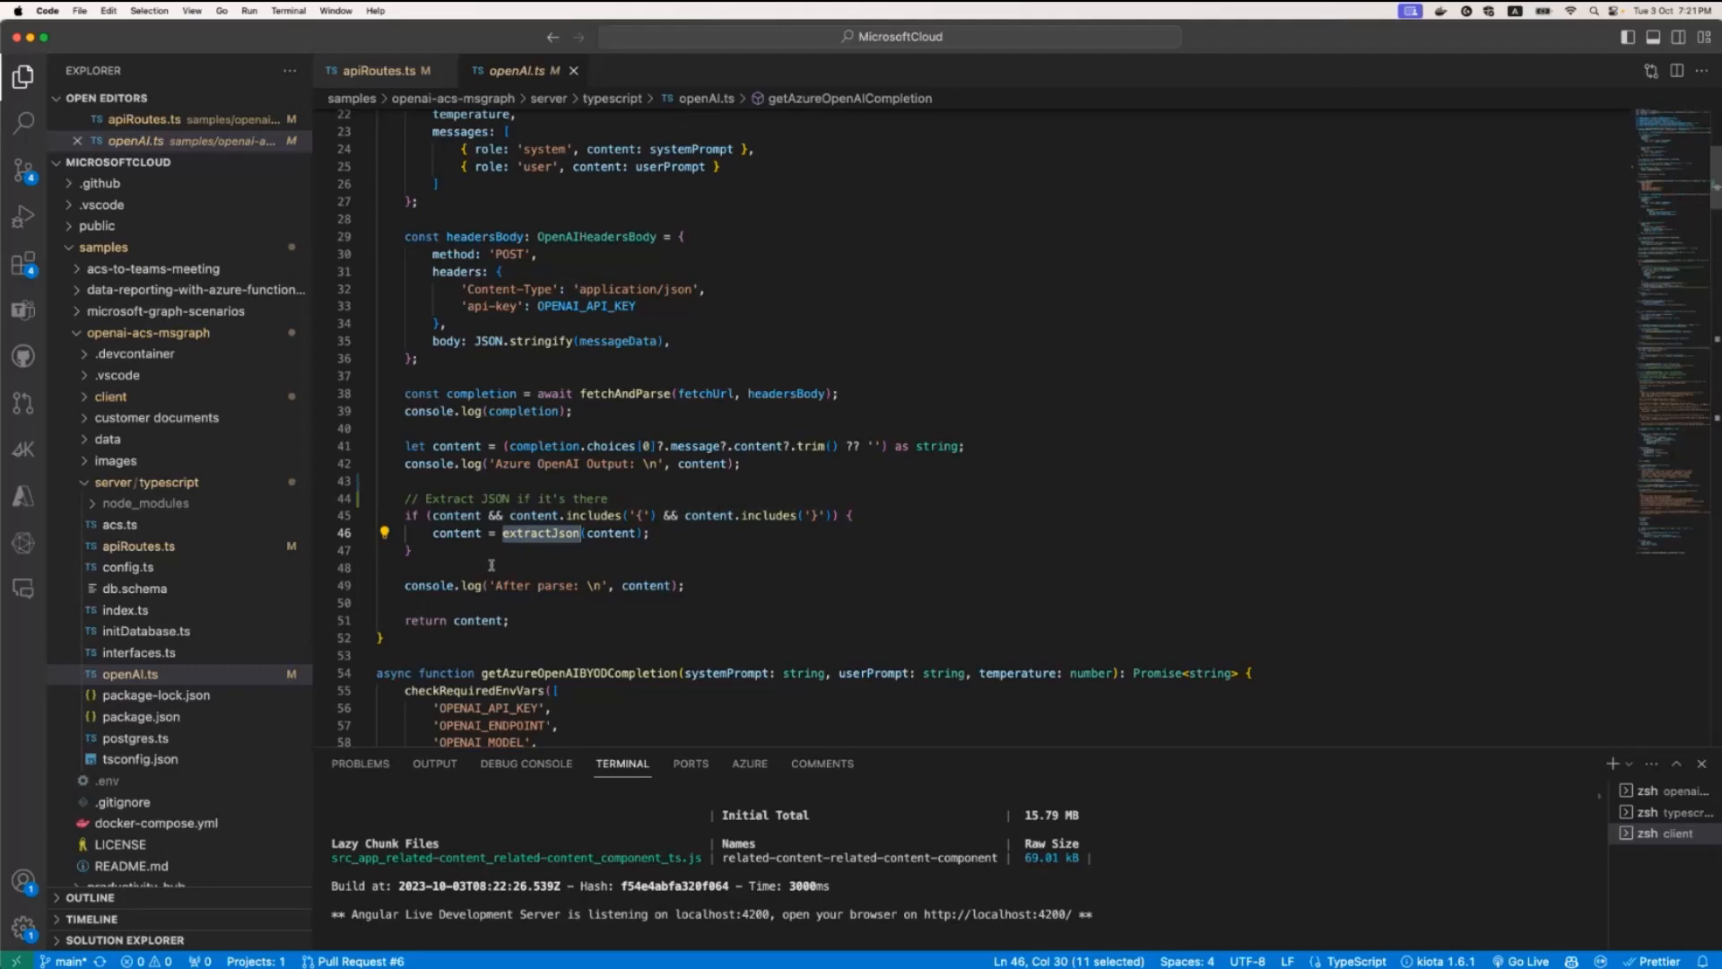
pyautogui.moveTo(477, 562)
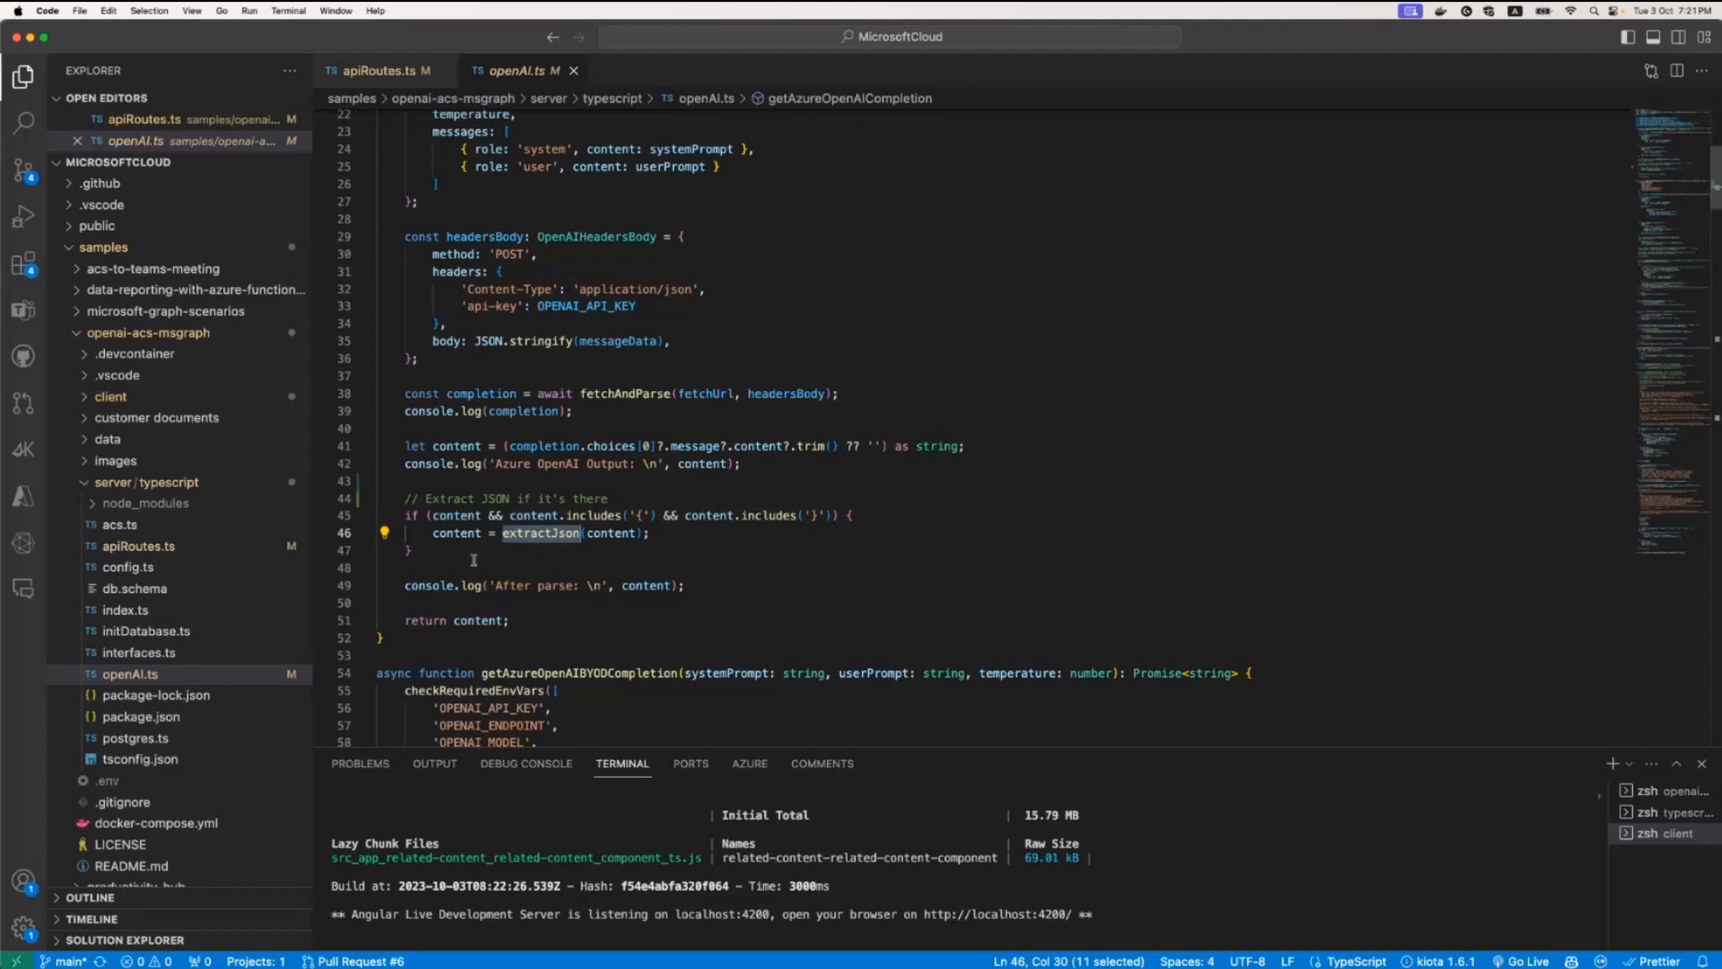
# Step: Open the extractJson definition in openAI.ts via Go to Definition
pyautogui.rightClick(540, 533)
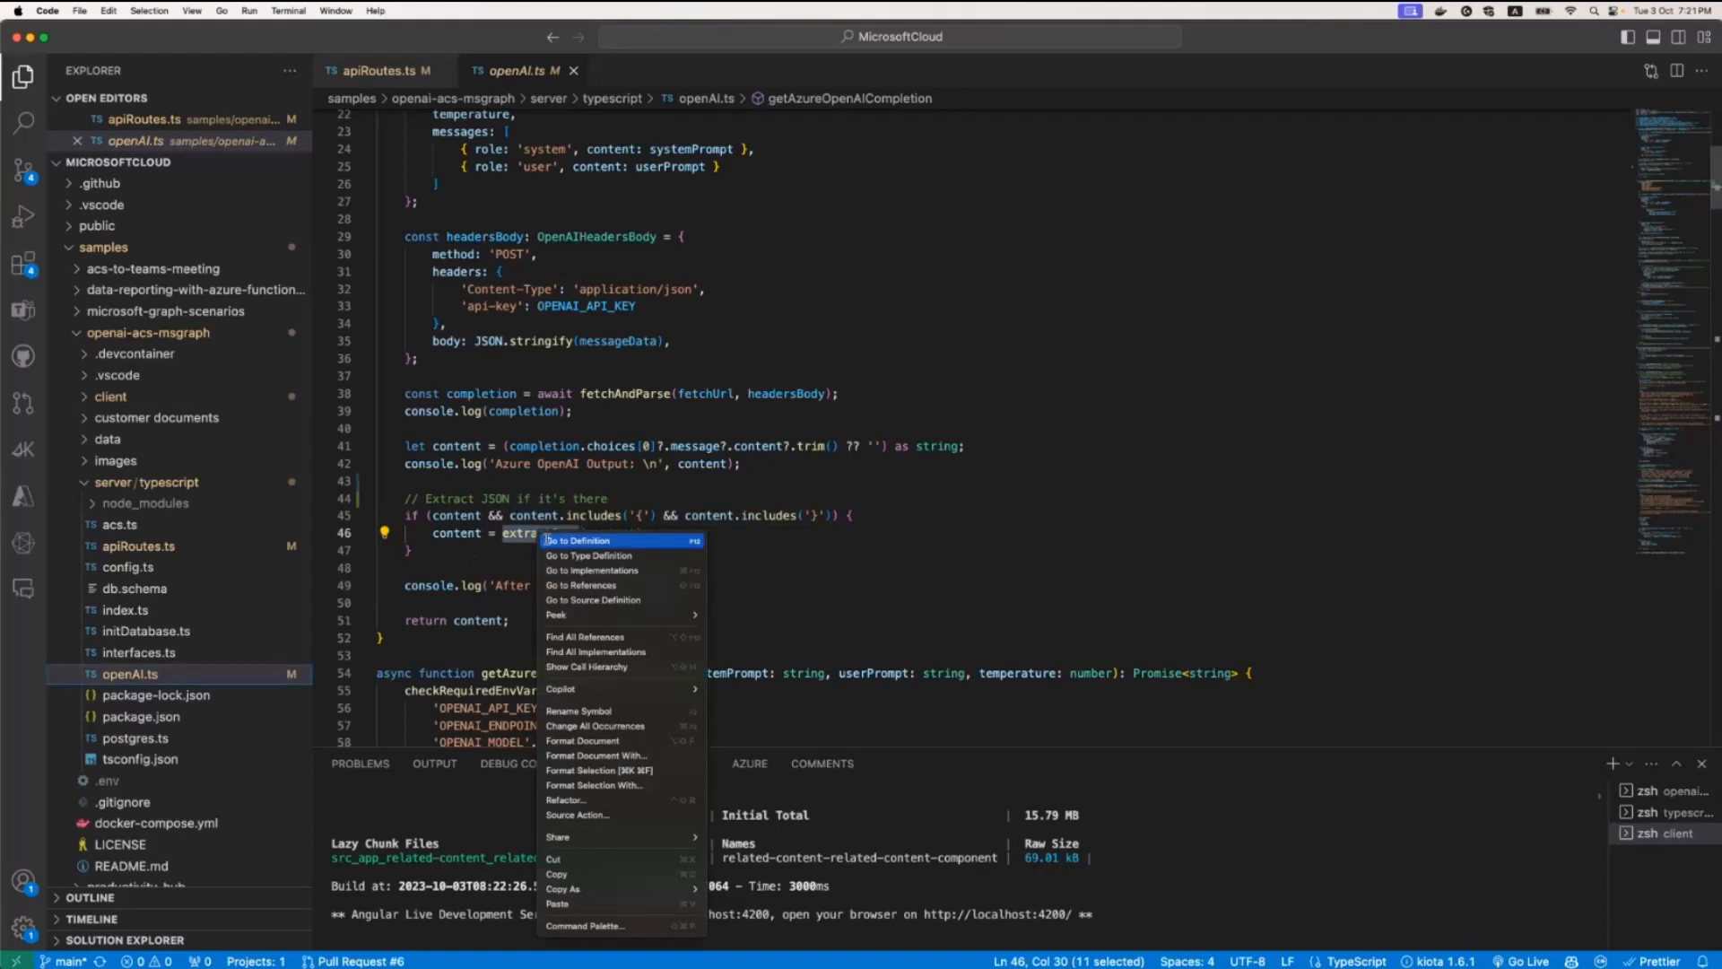
pyautogui.click(578, 539)
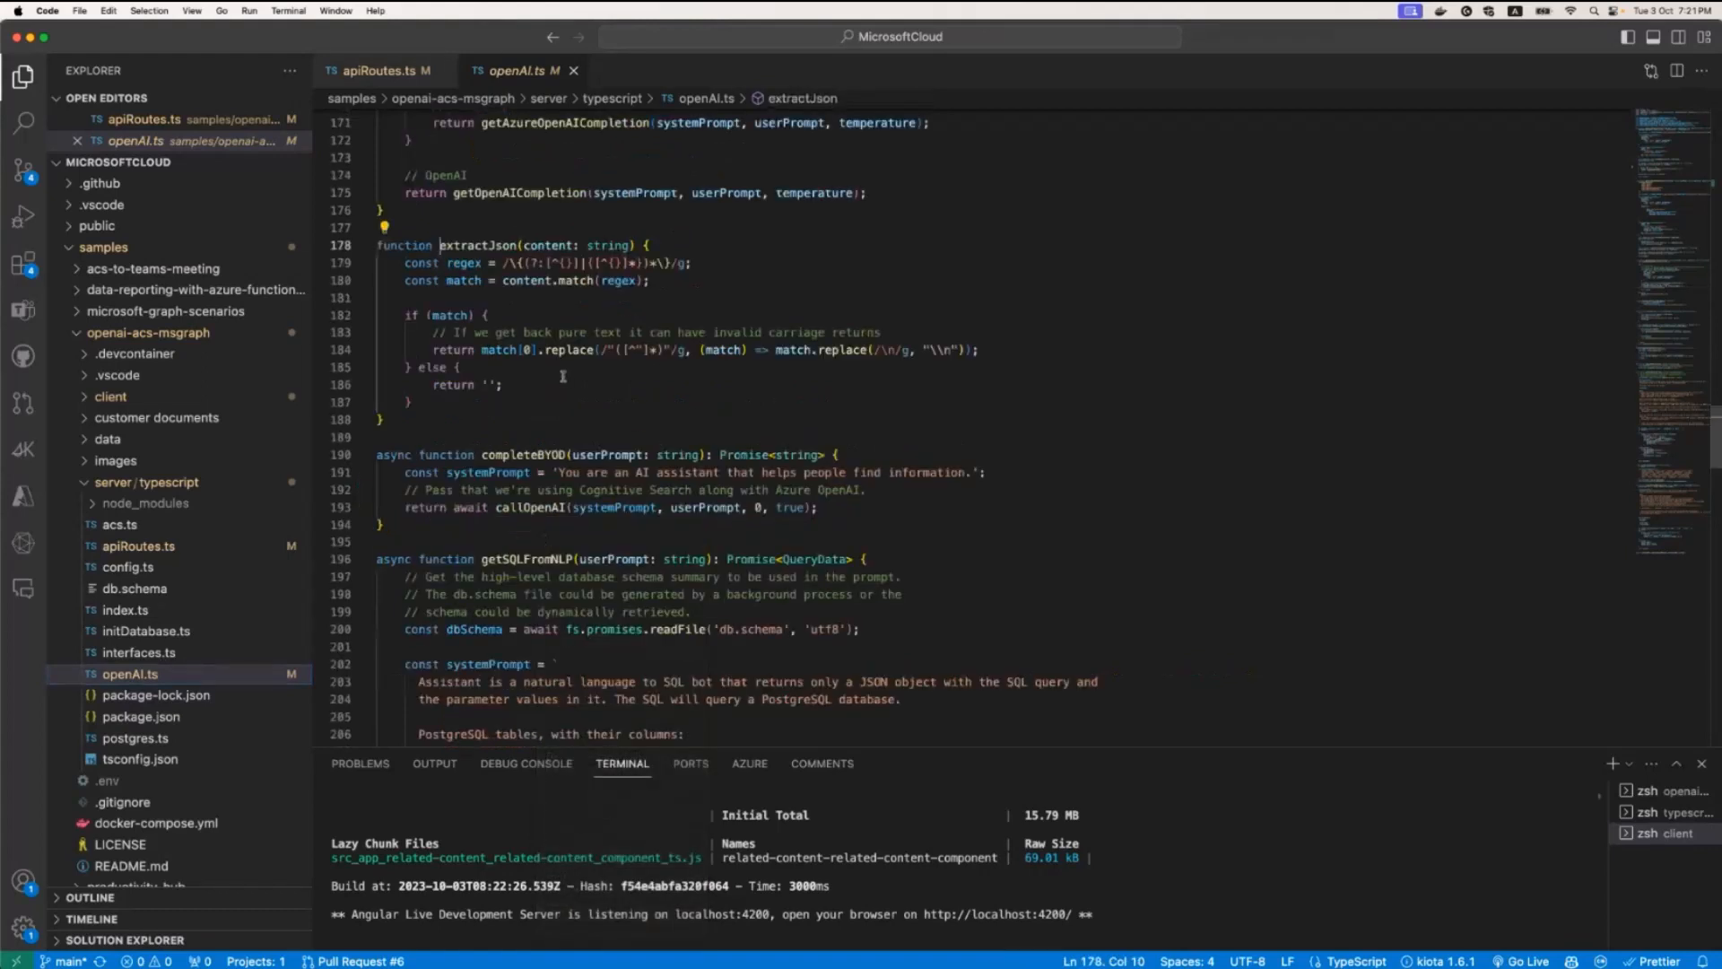
pyautogui.moveTo(509, 244)
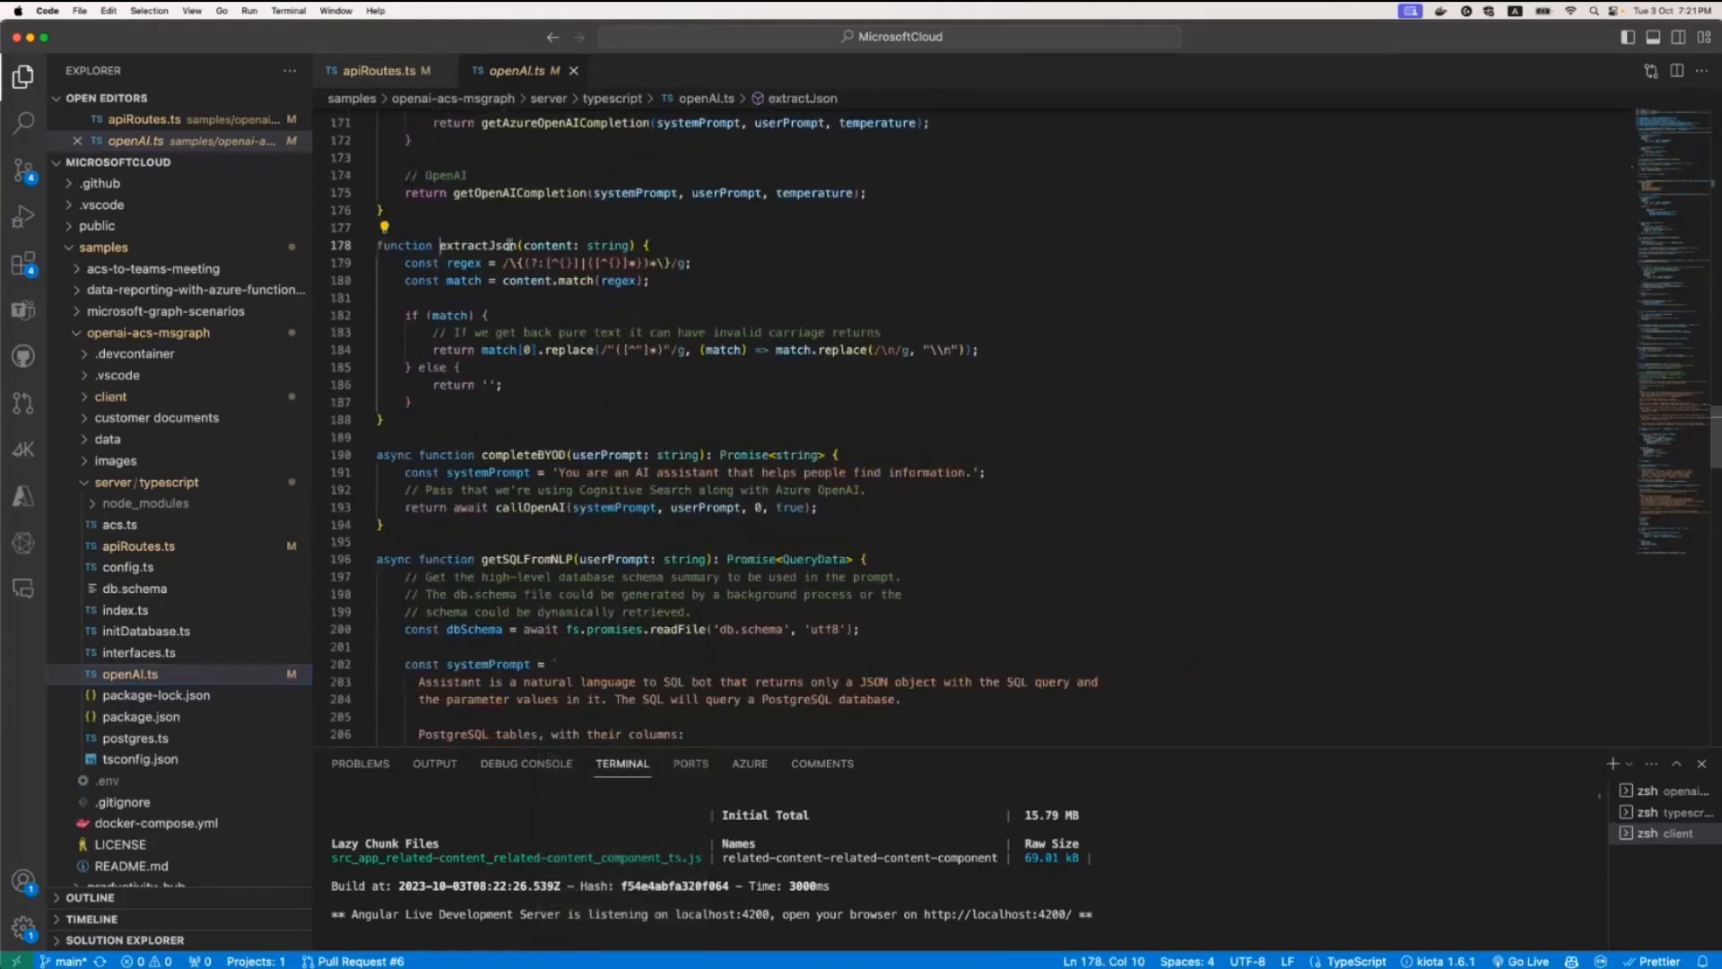